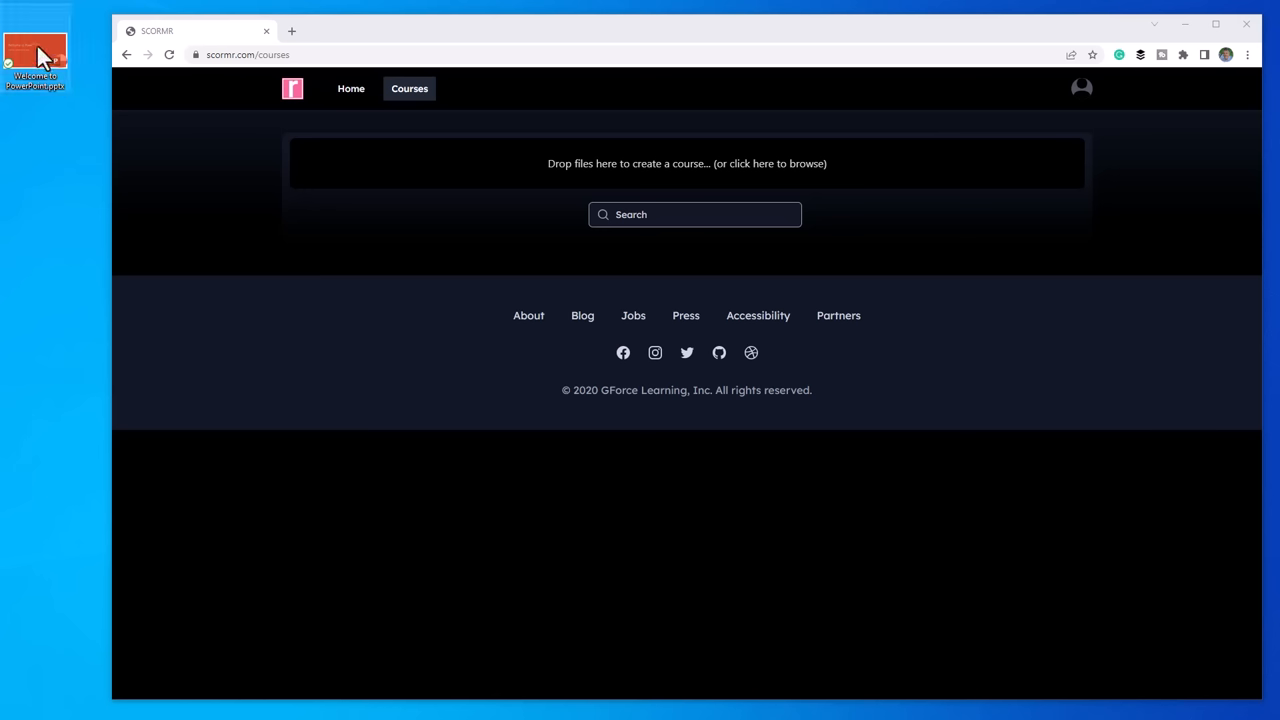
Create a course from Welcome to PowerPoint.pptx by dropping it onto the course area
{"action": "left_click_drag", "start_coordinate": [36, 56], "coordinate": [414, 220]}
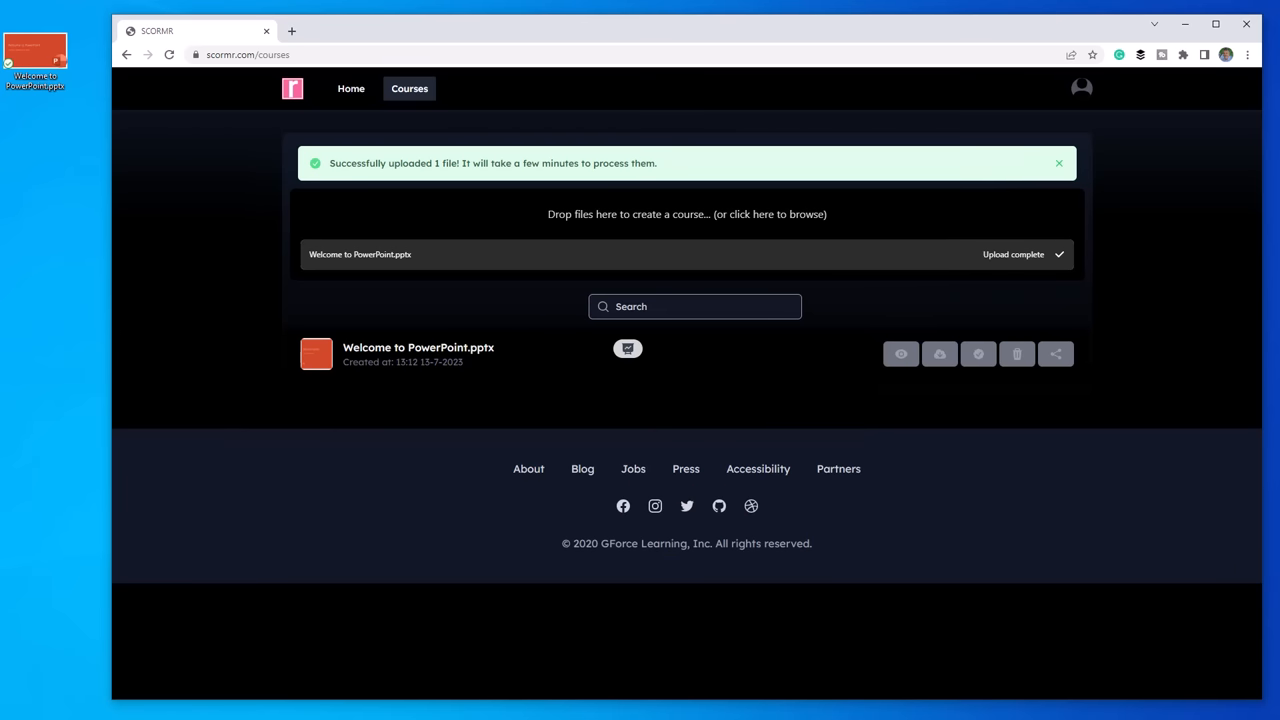
{"action": "left_click", "coordinate": [694, 306]}
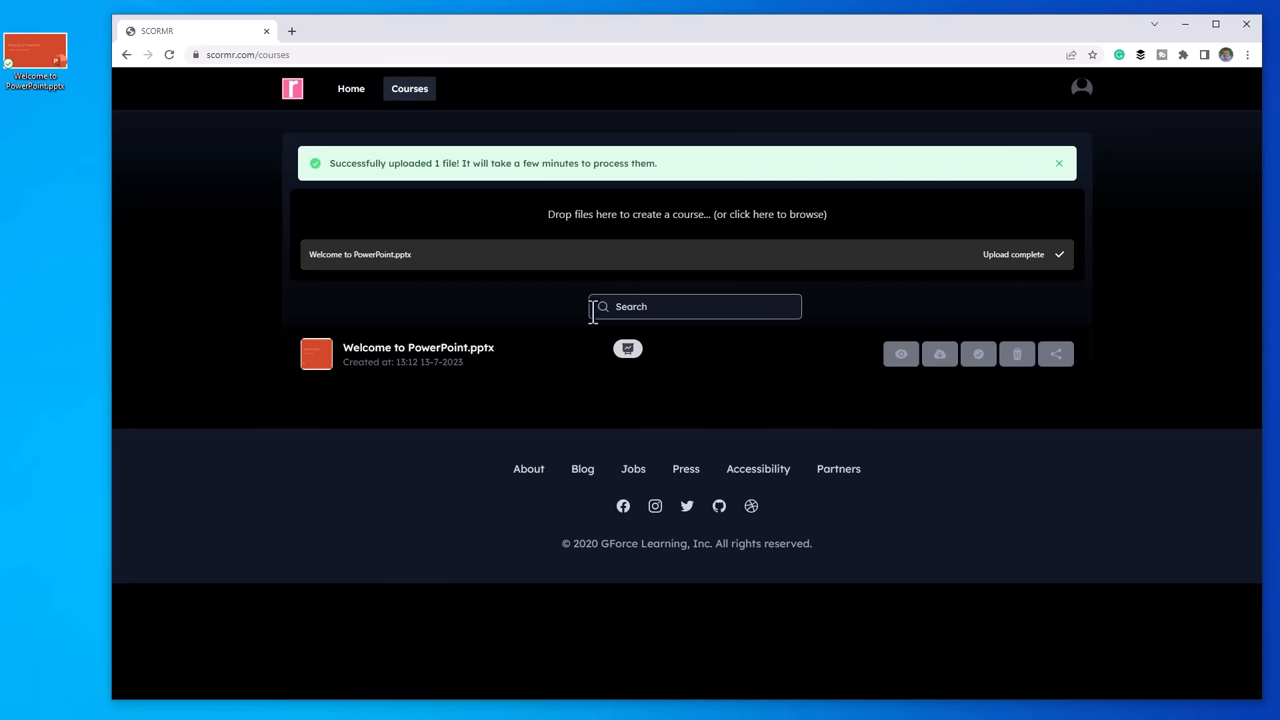
{"action": "mouse_move", "coordinate": [976, 354]}
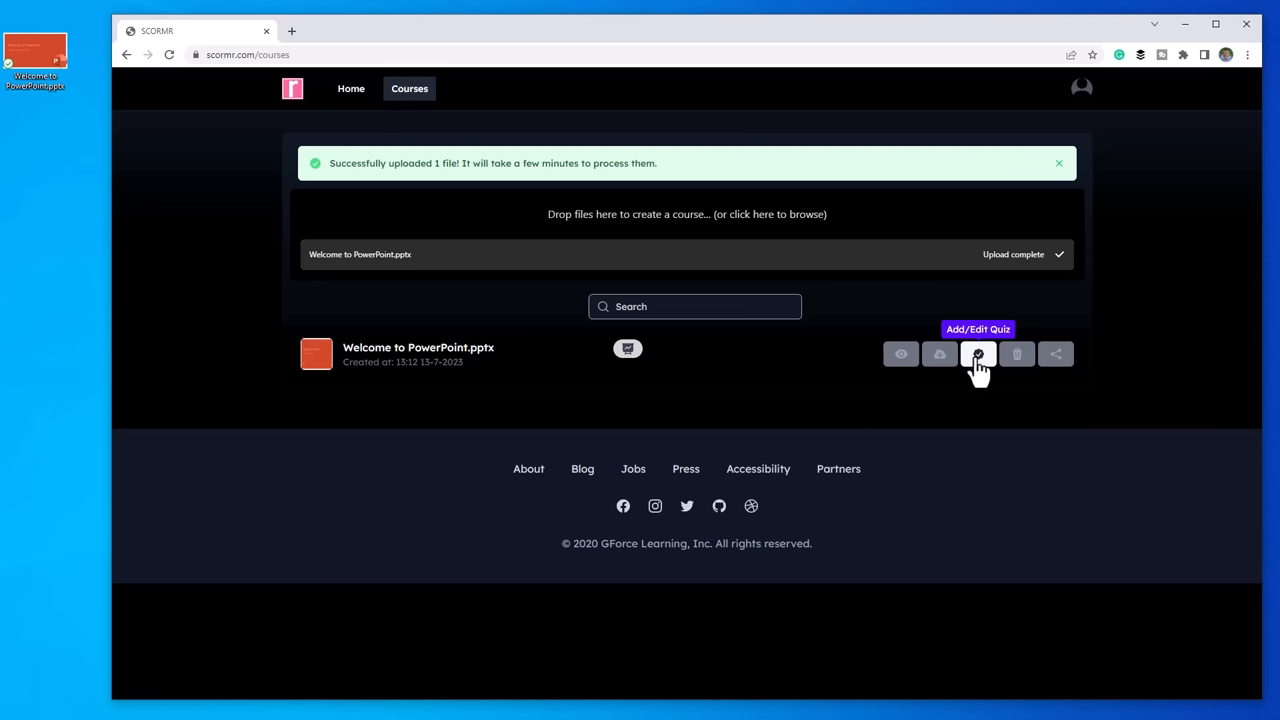
Add question 'Which license offers Designer in PowerPoint?' with Free Office on the web, Office 365 and more options, Office 365 correct
{"action": "left_click", "coordinate": [976, 352]}
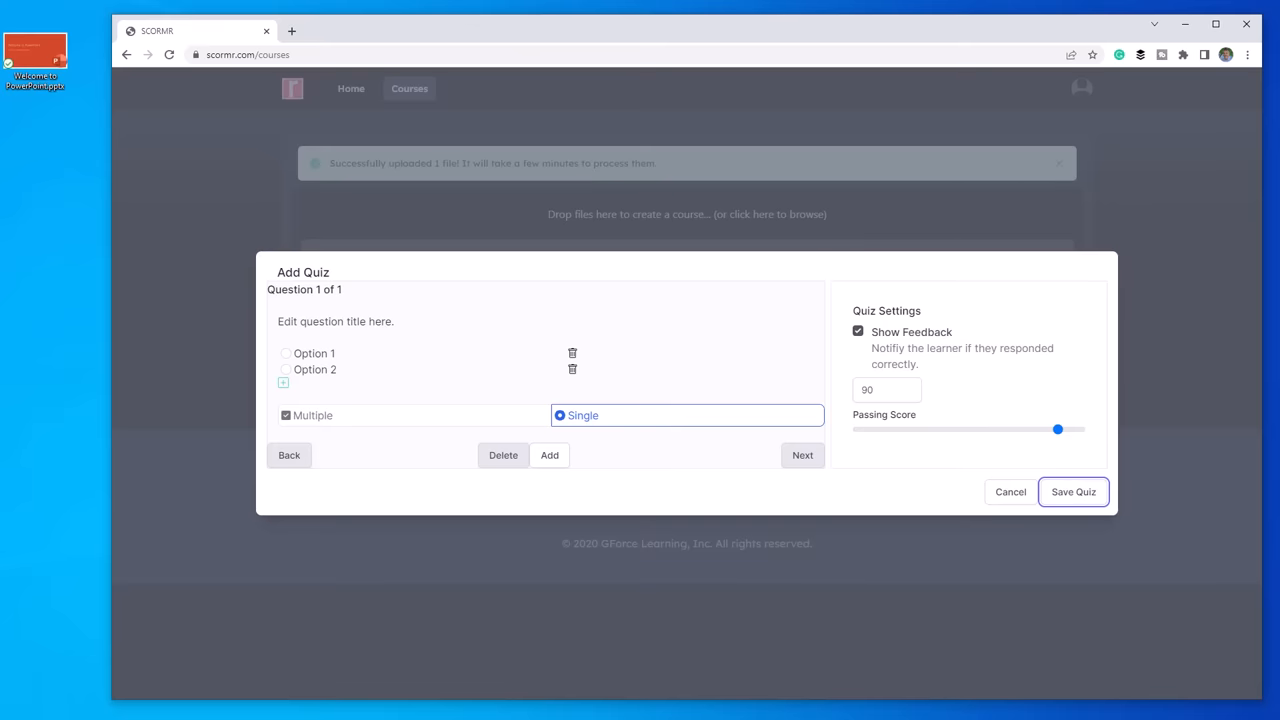
{"action": "left_click", "coordinate": [336, 320]}
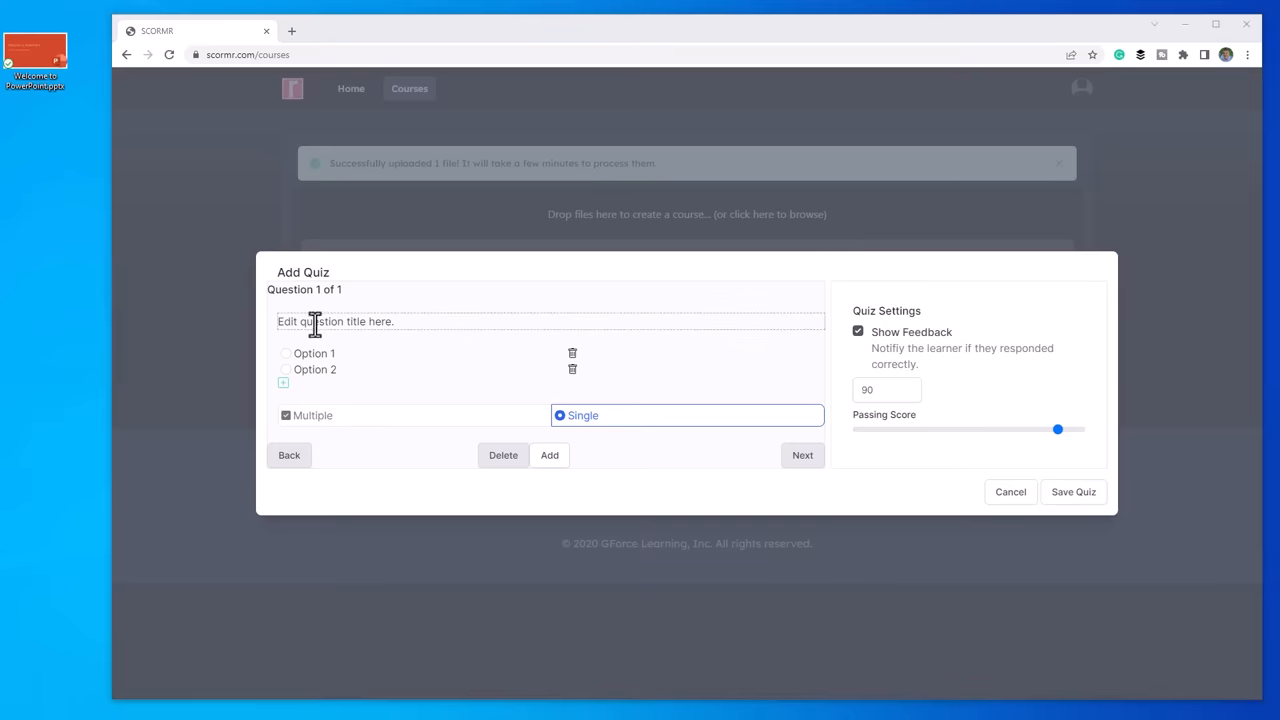
{"action": "type", "text": "Which license offers Designer in PowerPoint?"}
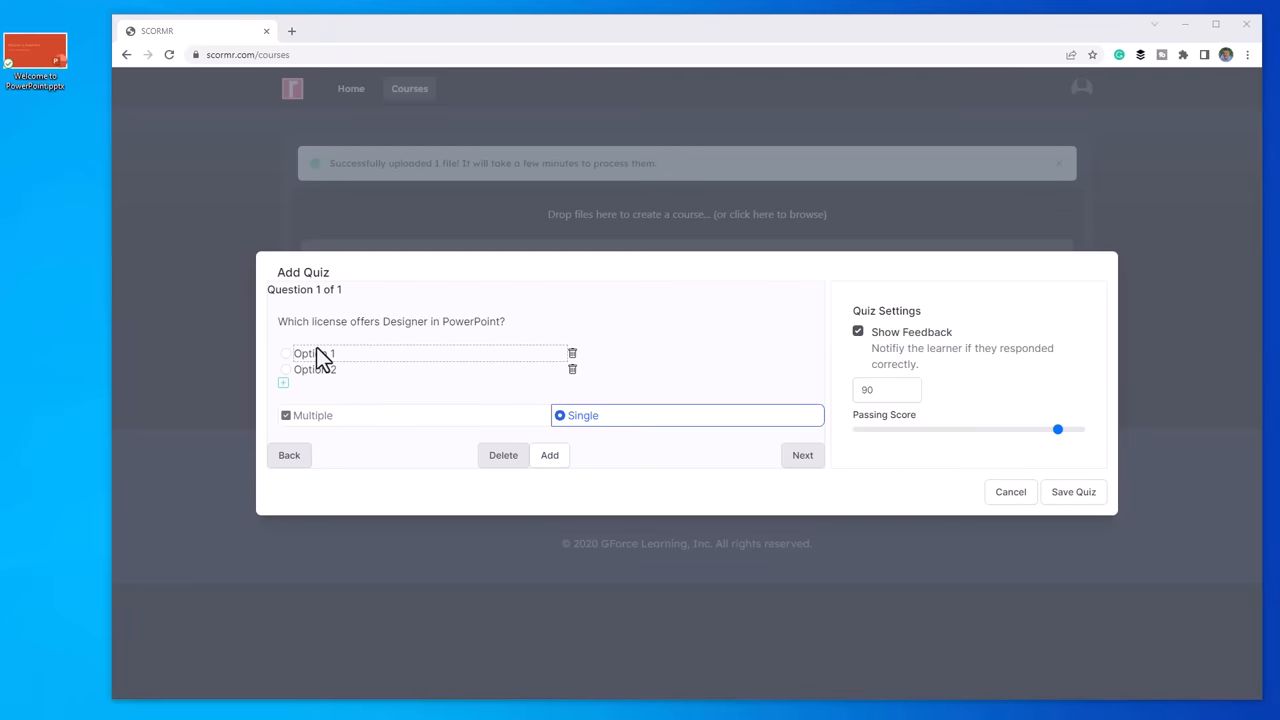
{"action": "type", "text": "Free Office on the web"}
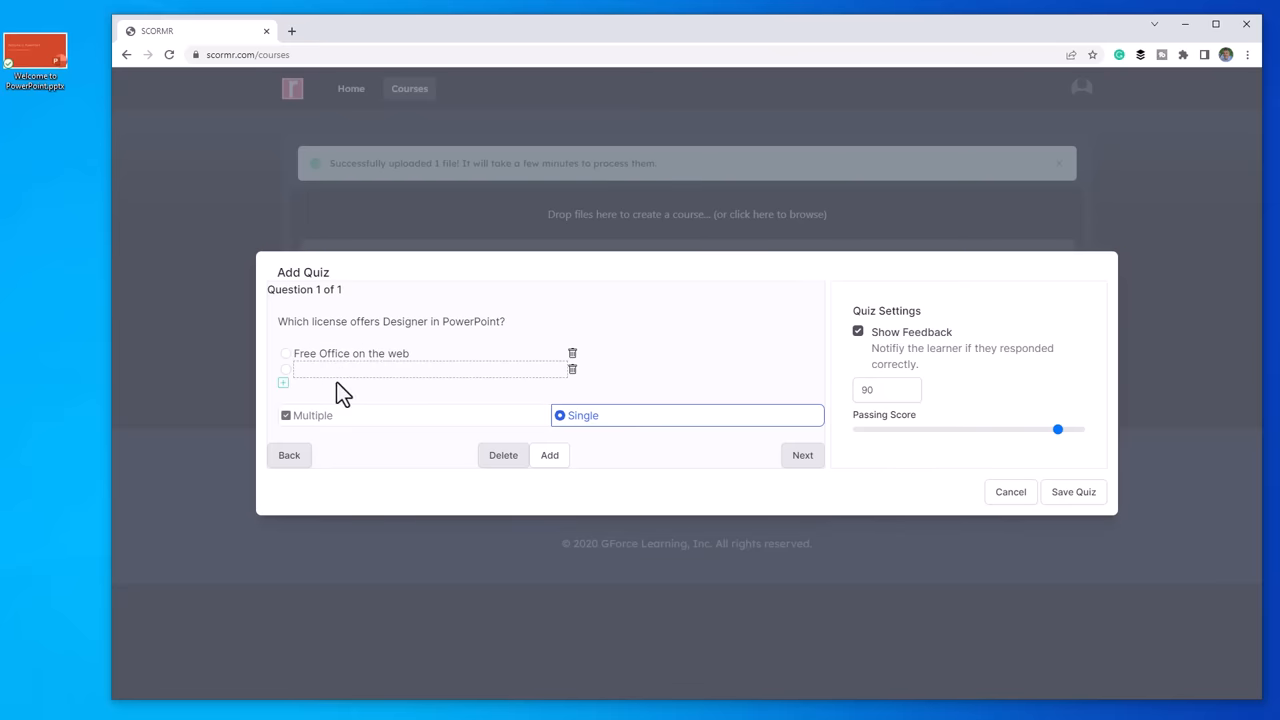
{"action": "type", "text": "Office 365"}
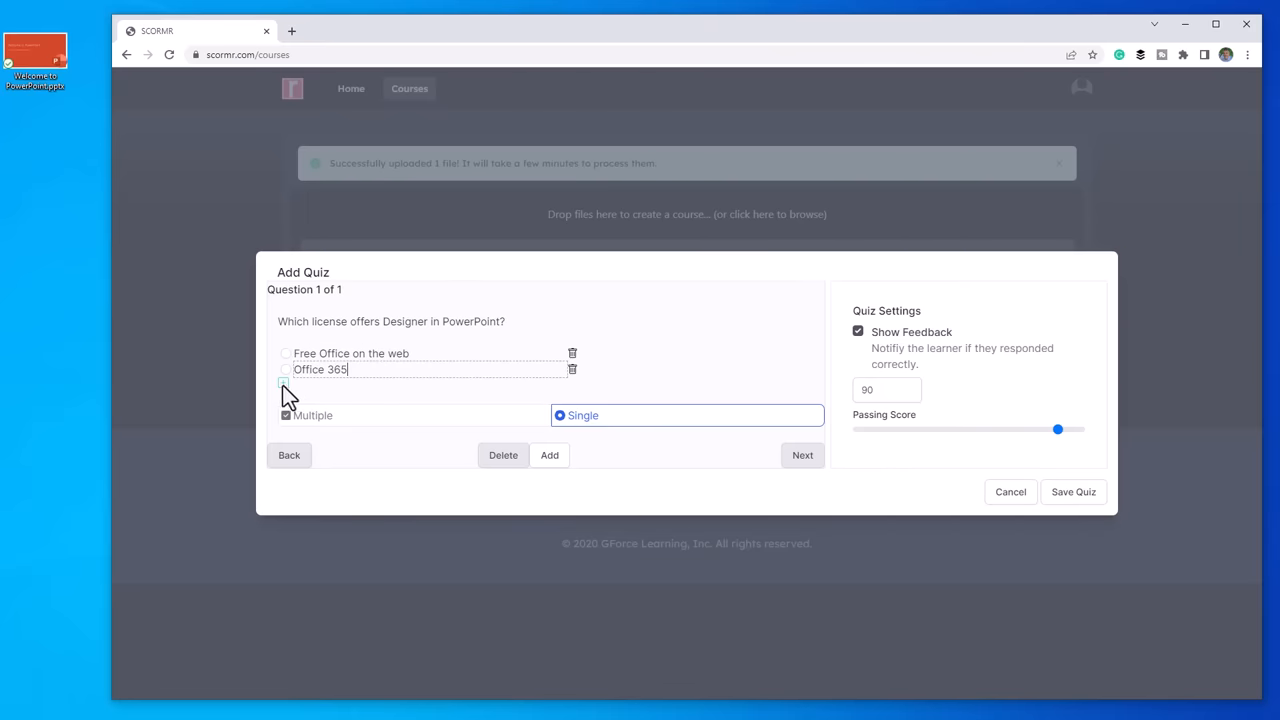
{"action": "left_click", "coordinate": [548, 456]}
{"action": "type", "text": "Office 2019"}
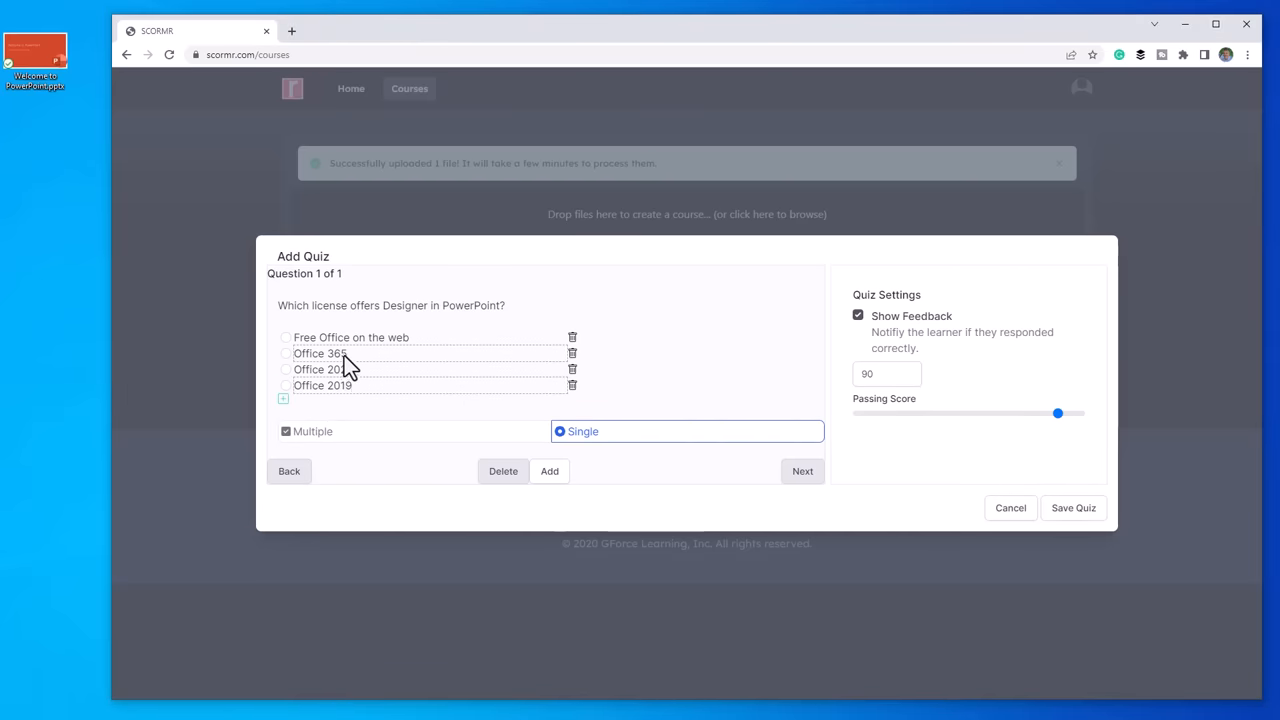
{"action": "mouse_move", "coordinate": [340, 364]}
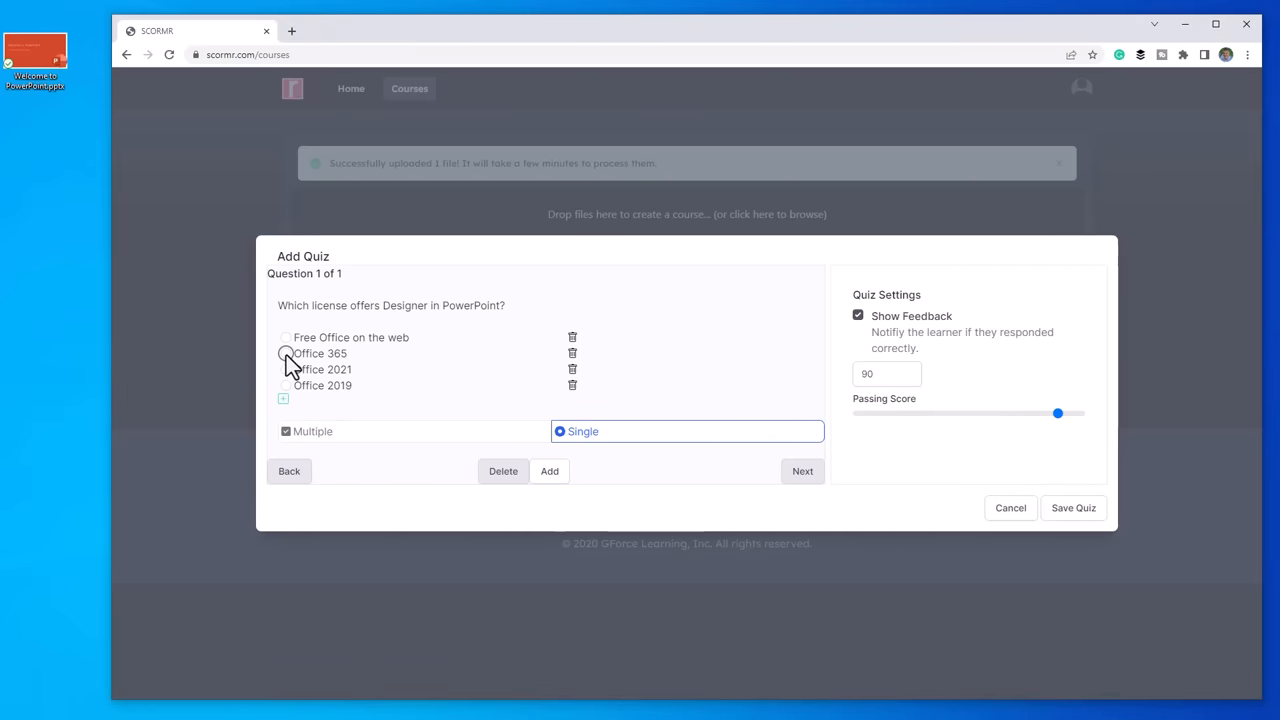
{"action": "left_click", "coordinate": [286, 352]}
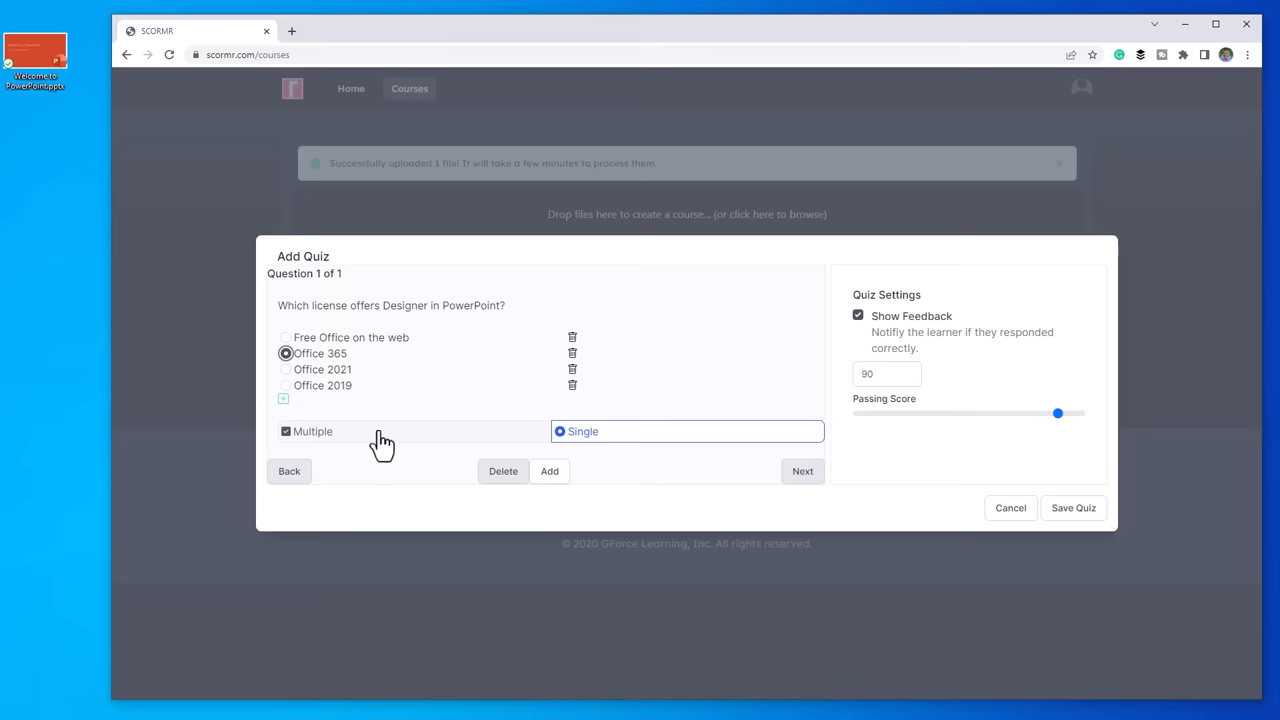
{"action": "mouse_move", "coordinate": [548, 472]}
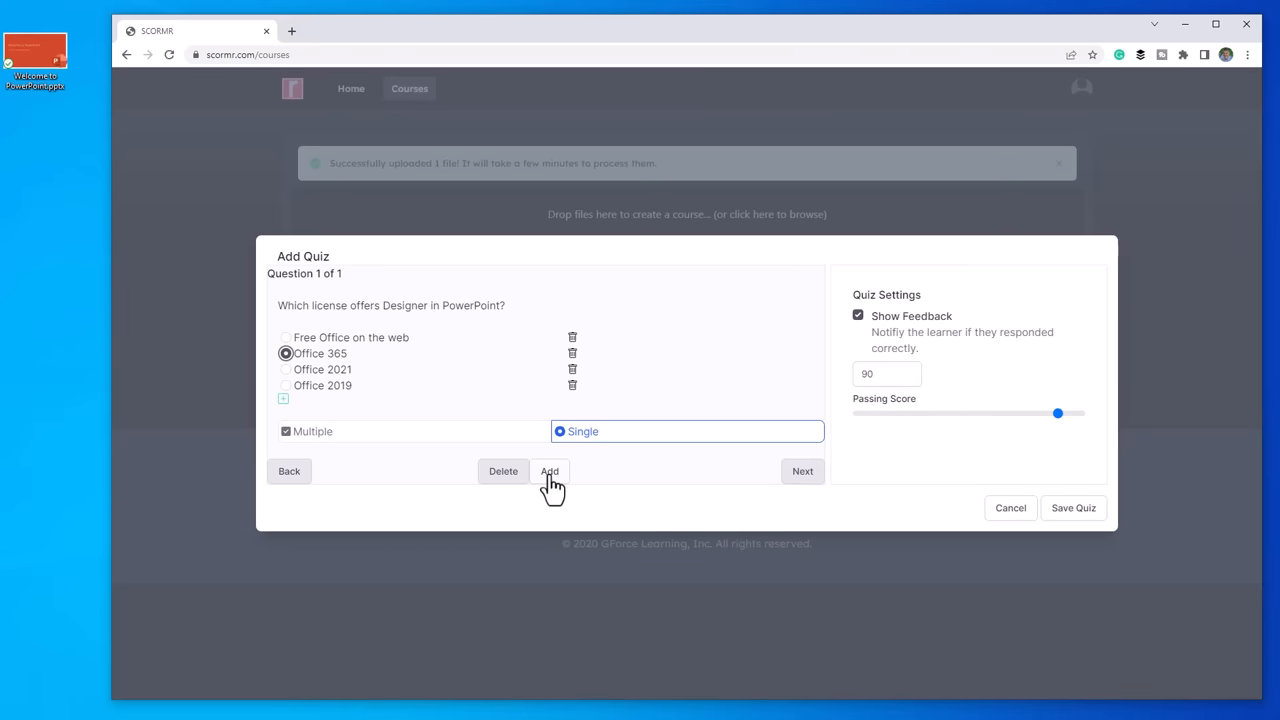
Add a question on what Morph does, with the smooth animations answer marked correct
{"action": "left_click", "coordinate": [550, 472]}
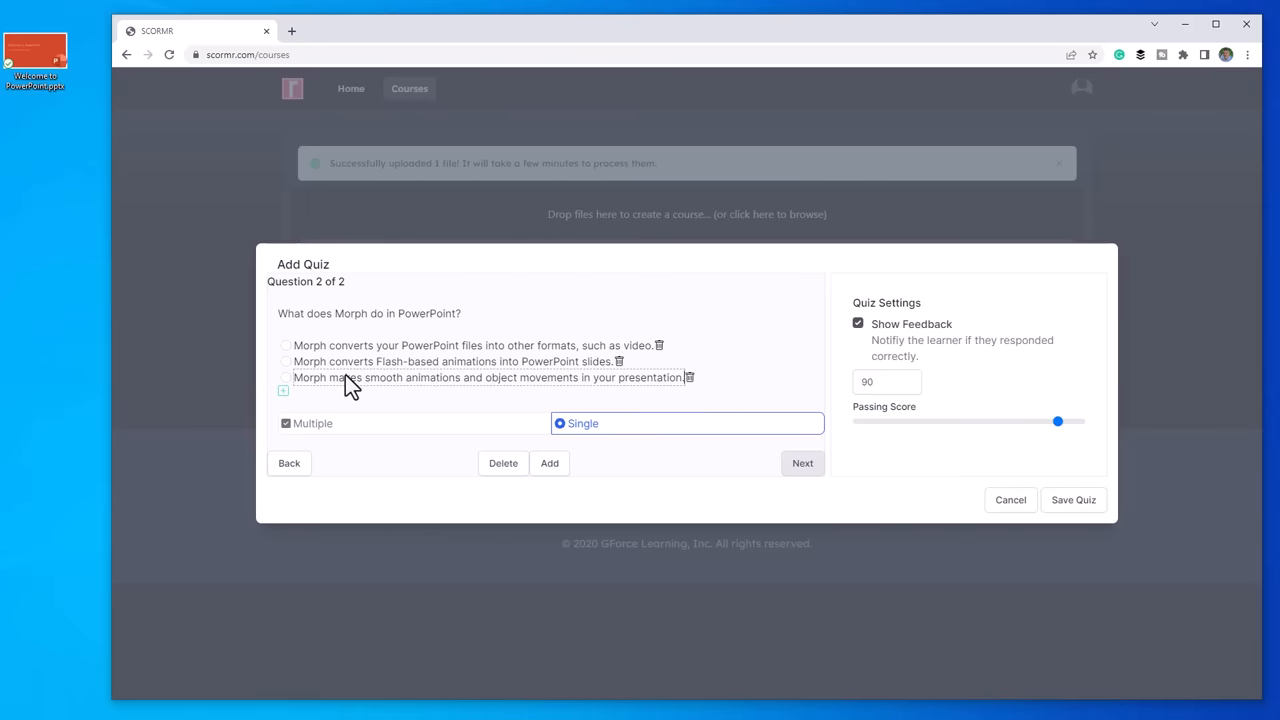
{"action": "mouse_move", "coordinate": [430, 364]}
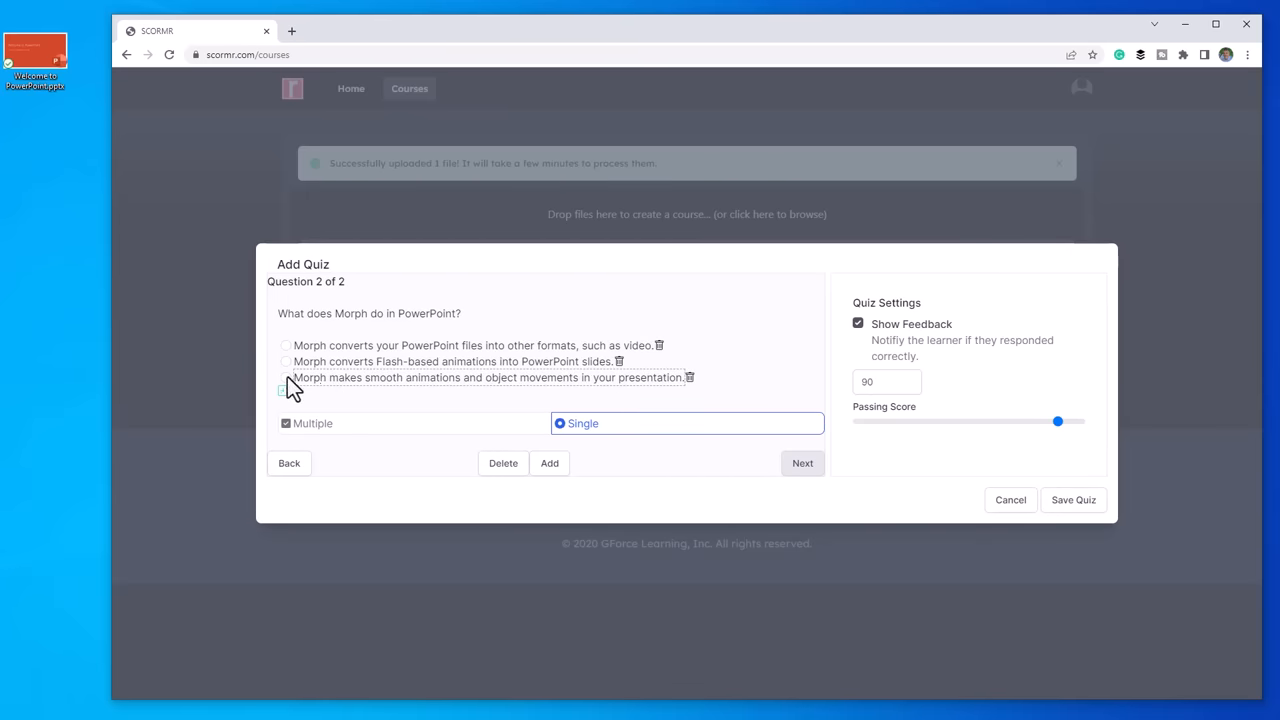
{"action": "left_click", "coordinate": [286, 378]}
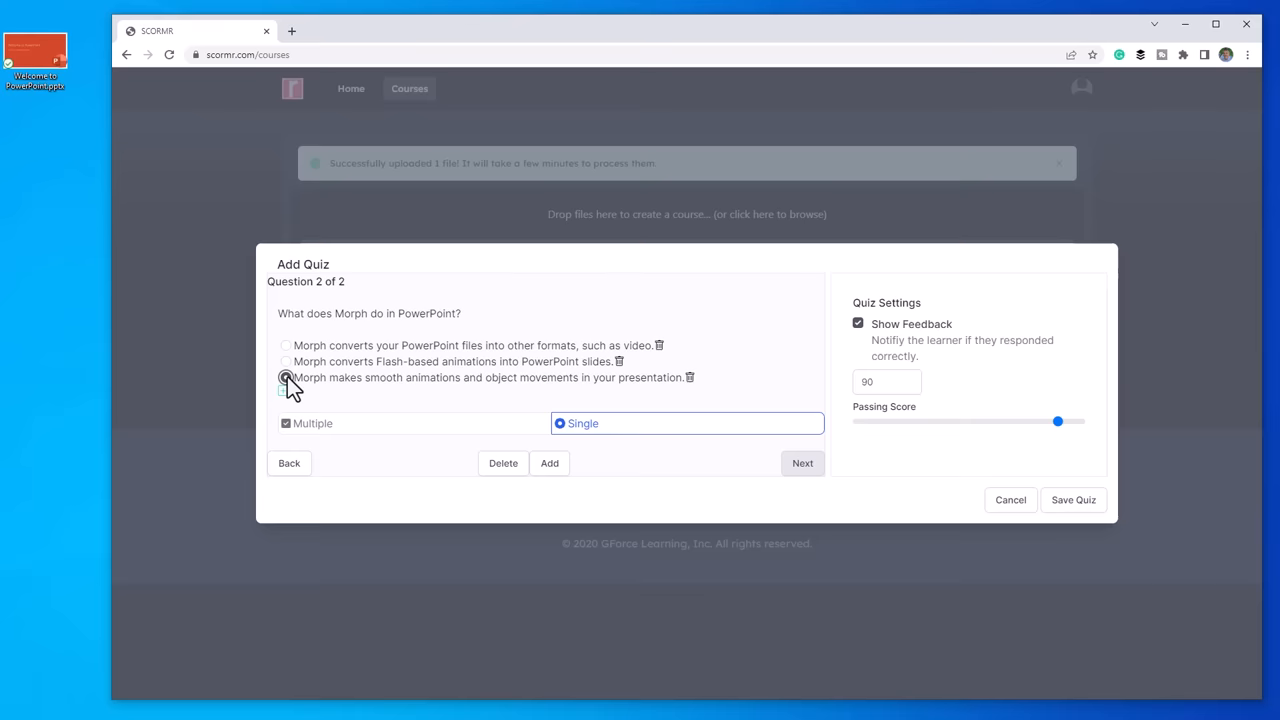
{"action": "left_click", "coordinate": [286, 378]}
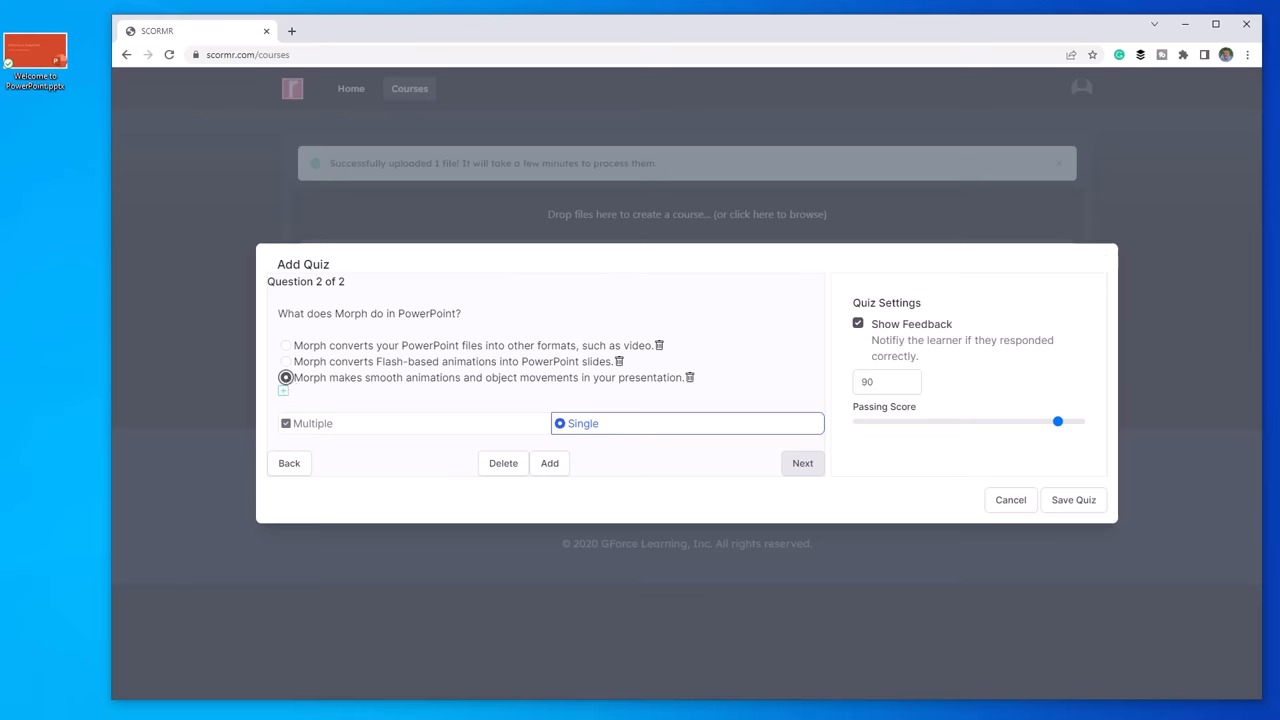
{"action": "mouse_move", "coordinate": [556, 476]}
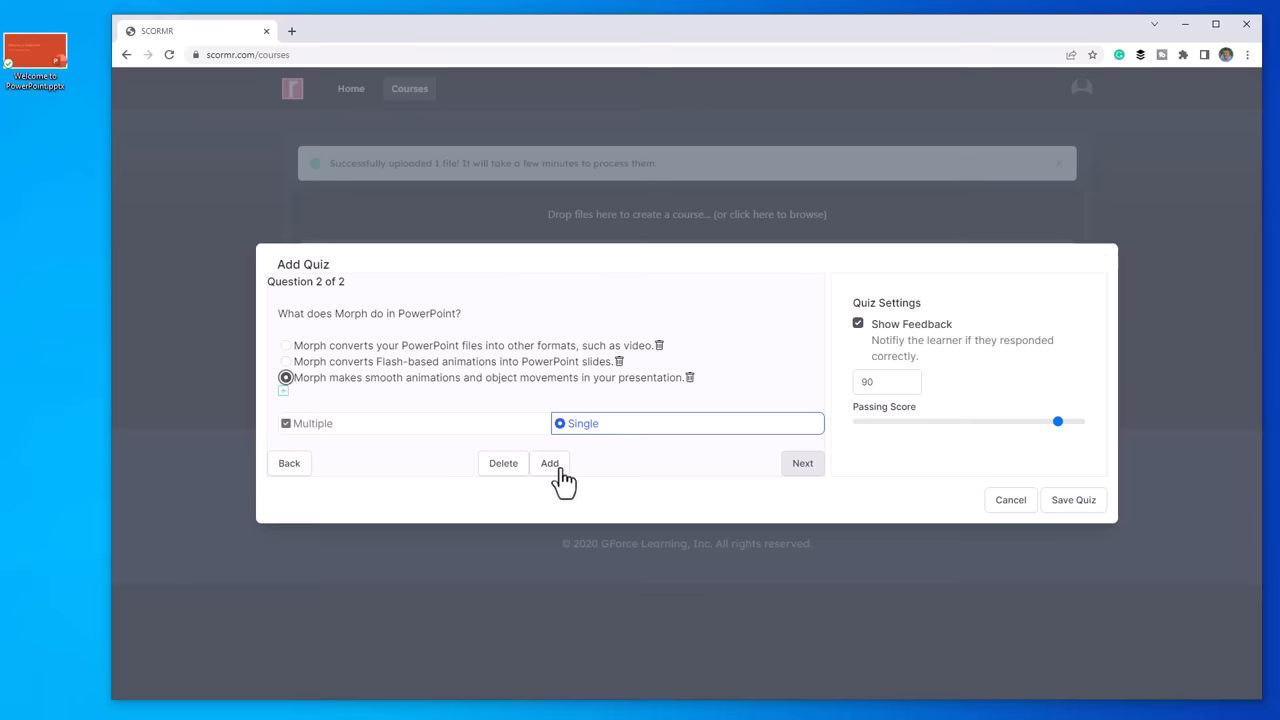
Add further questions, the last on finding commands with Show Me marked correct
{"action": "left_click", "coordinate": [548, 464]}
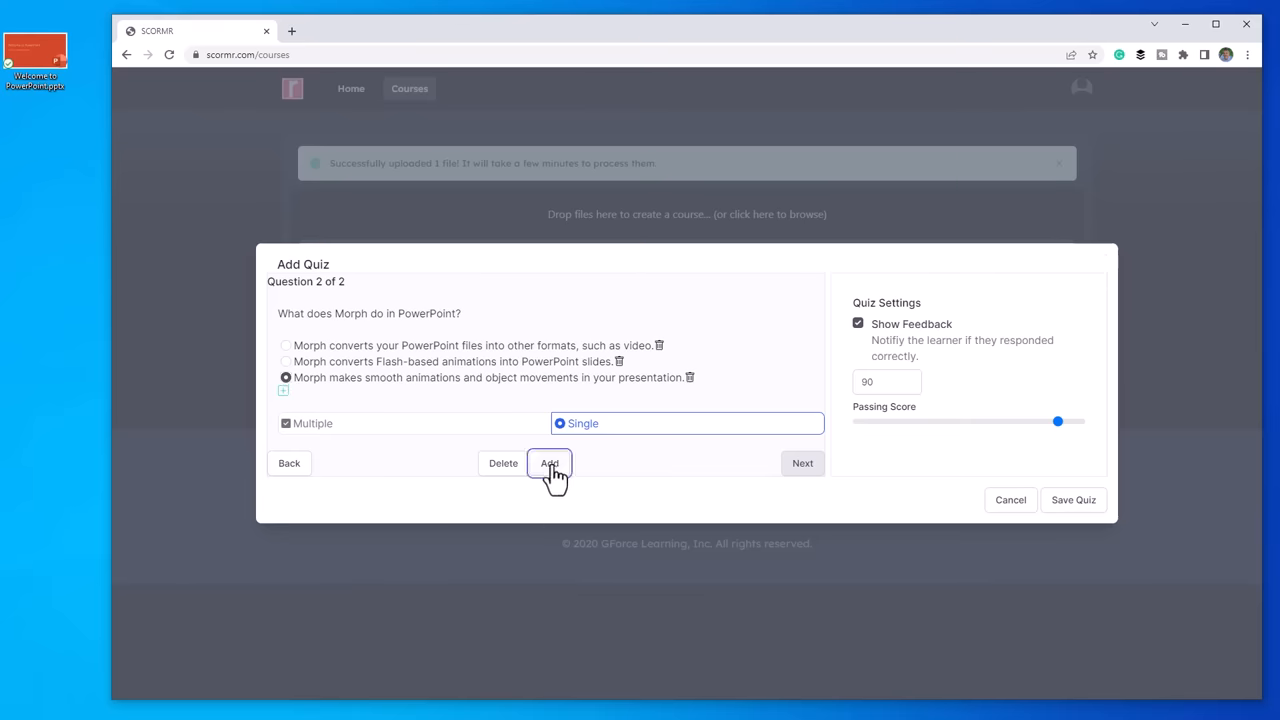
{"action": "left_click", "coordinate": [548, 464]}
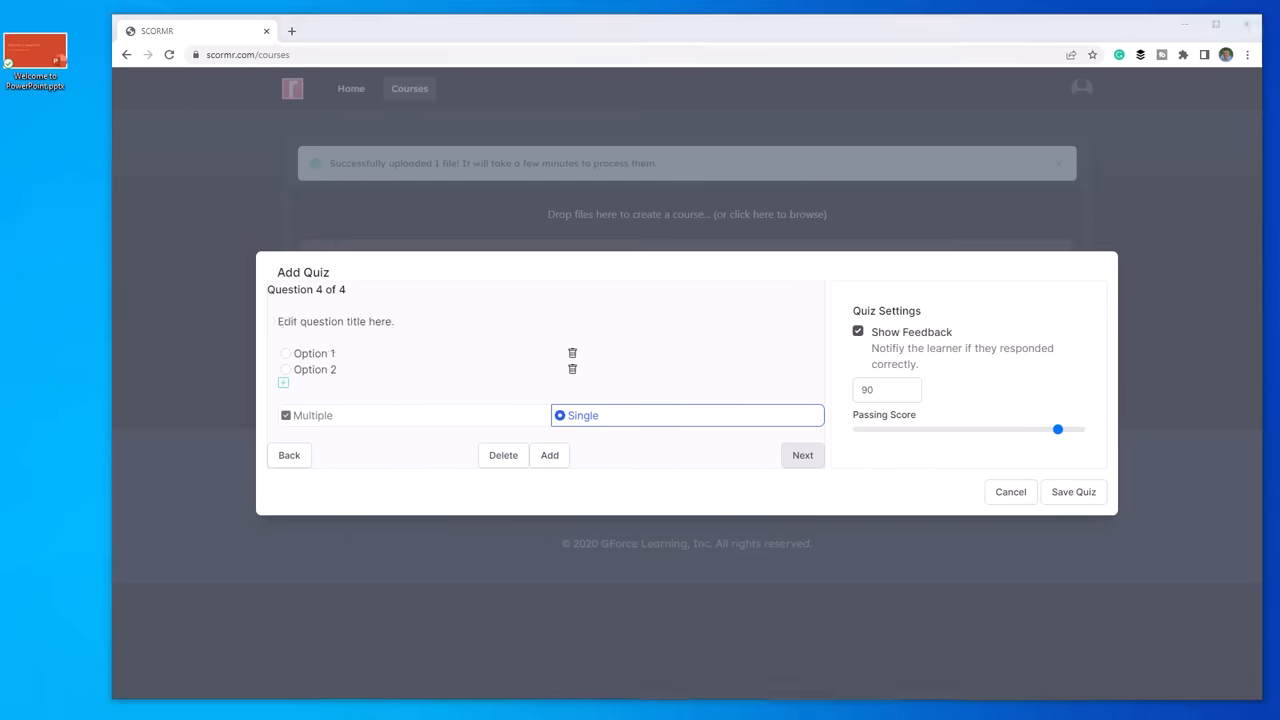
{"action": "left_click", "coordinate": [548, 456]}
{"action": "type", "text": "Cortana"}
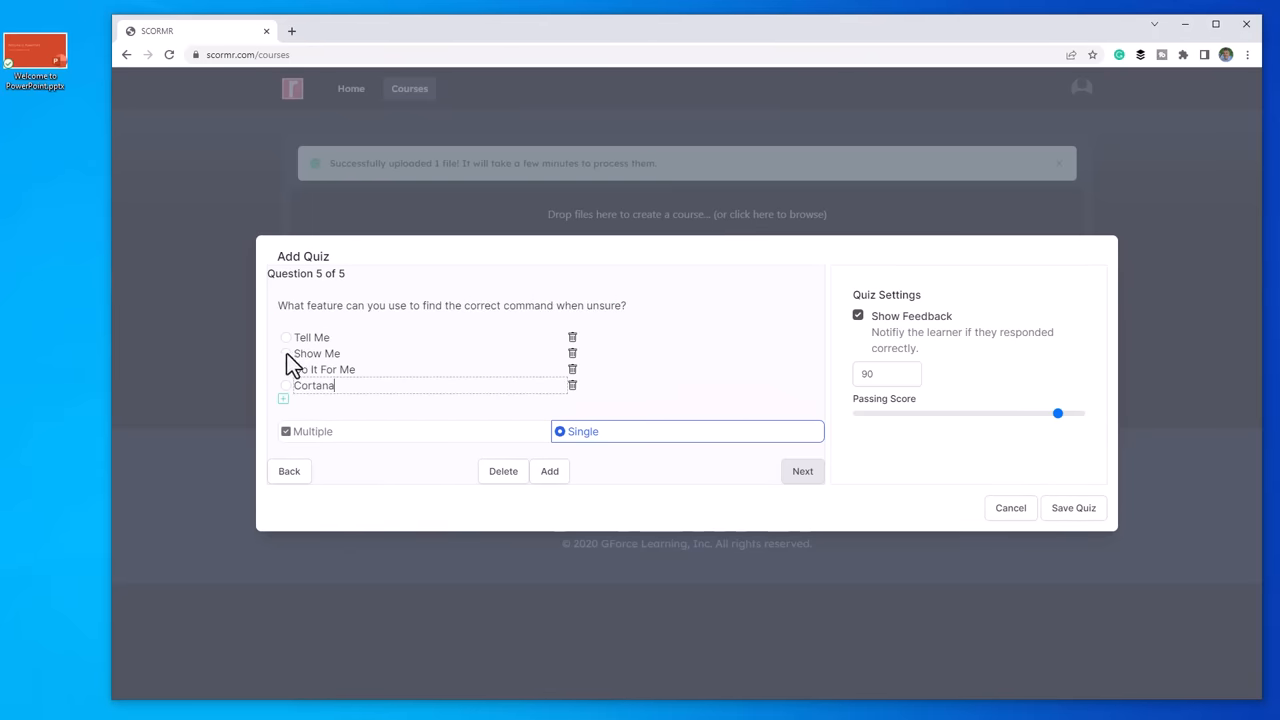
{"action": "left_click", "coordinate": [286, 352]}
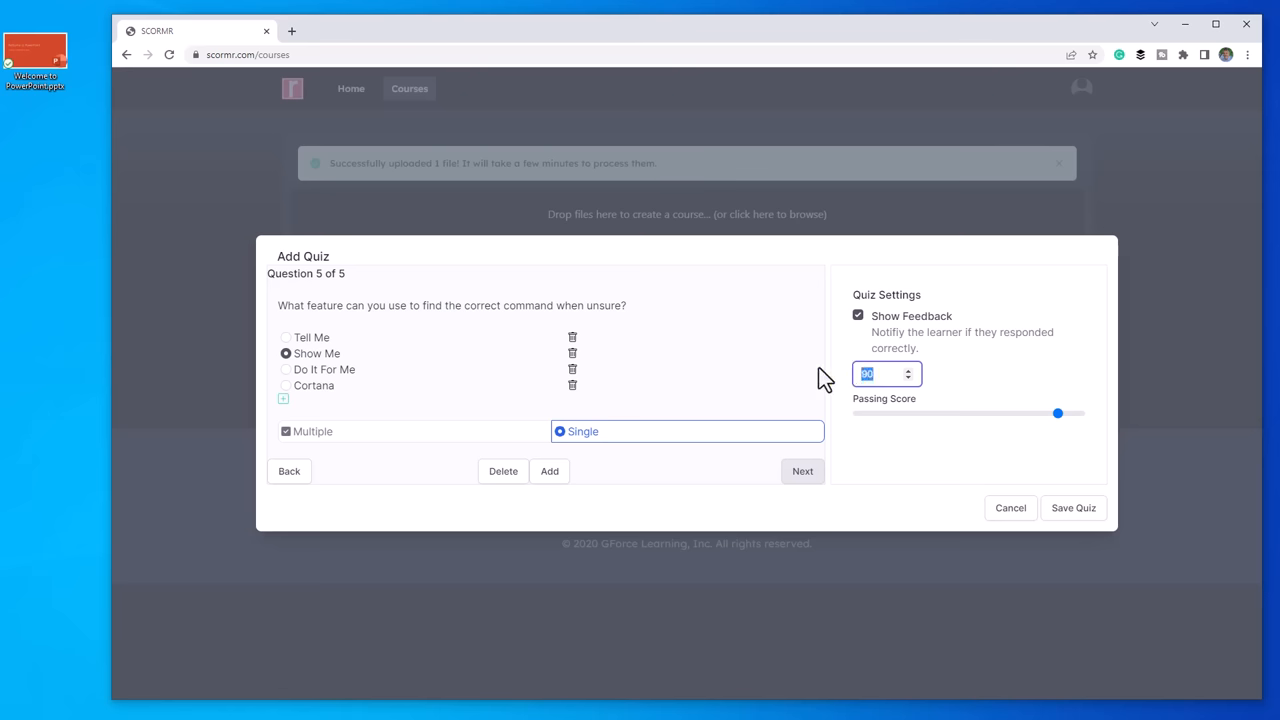
{"action": "mouse_move", "coordinate": [816, 376]}
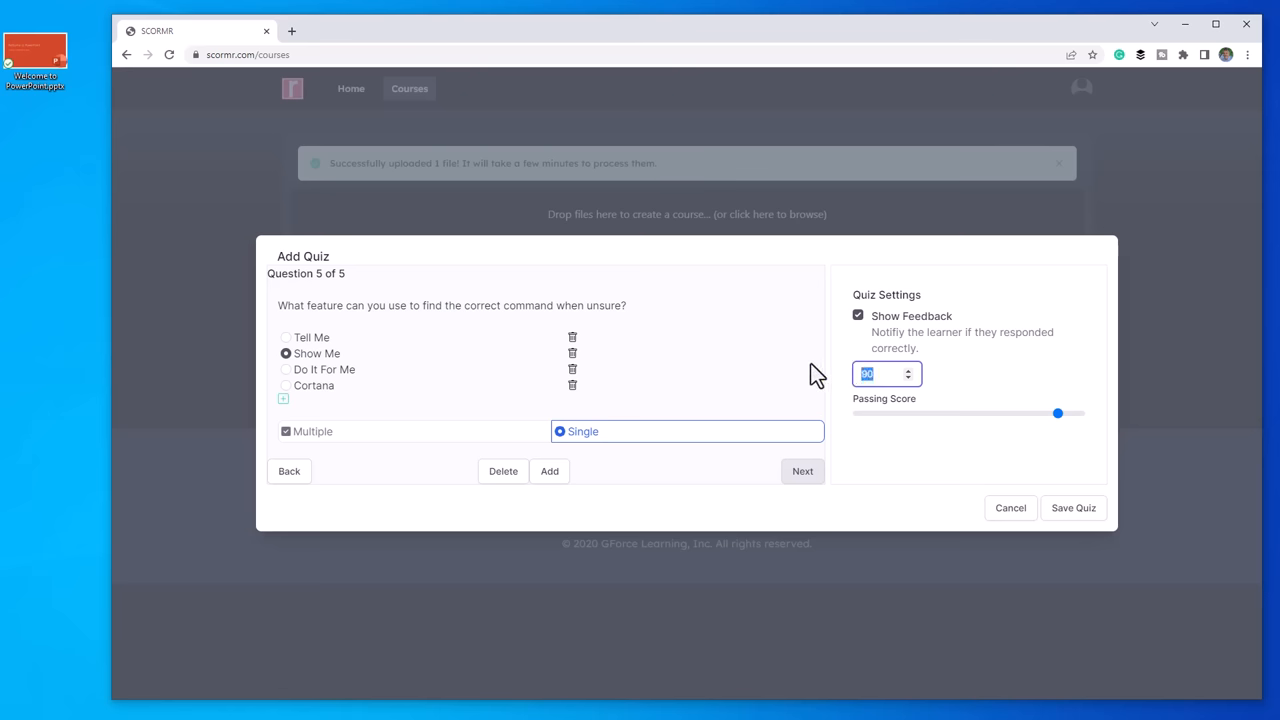
Set the quiz passing score to 80 and save the quiz
{"action": "type", "text": "80"}
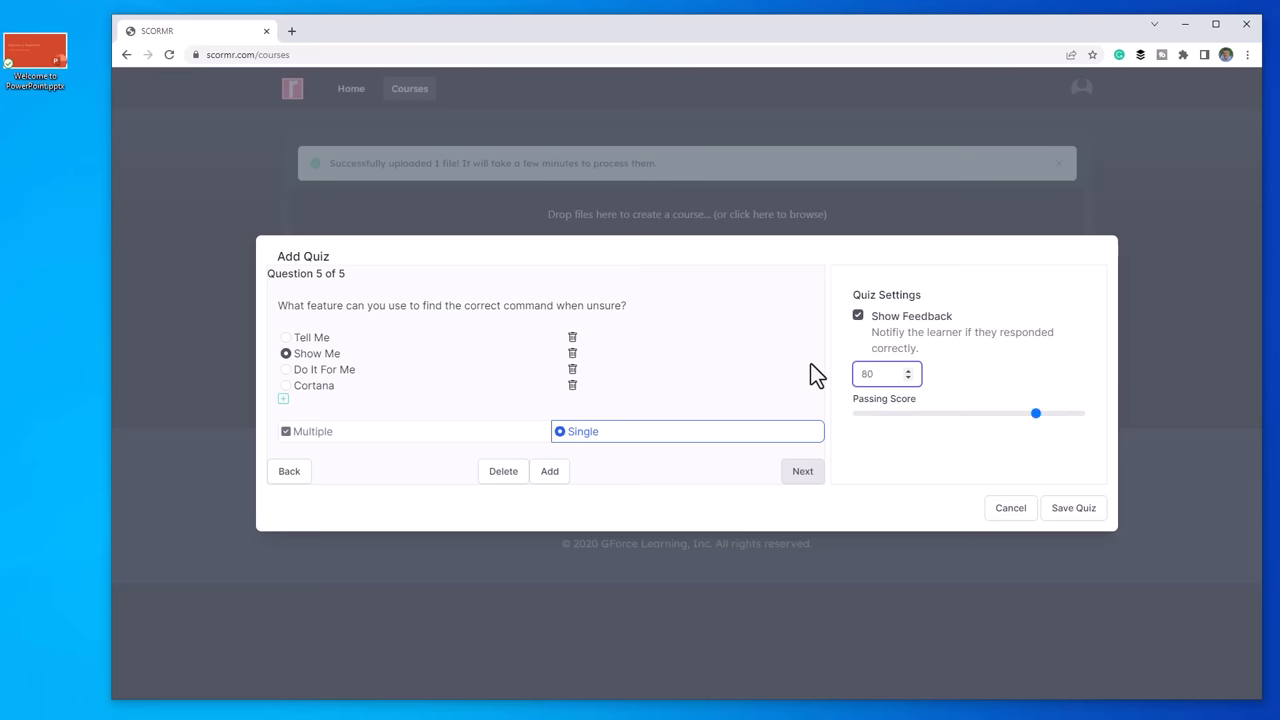
{"action": "mouse_move", "coordinate": [824, 378]}
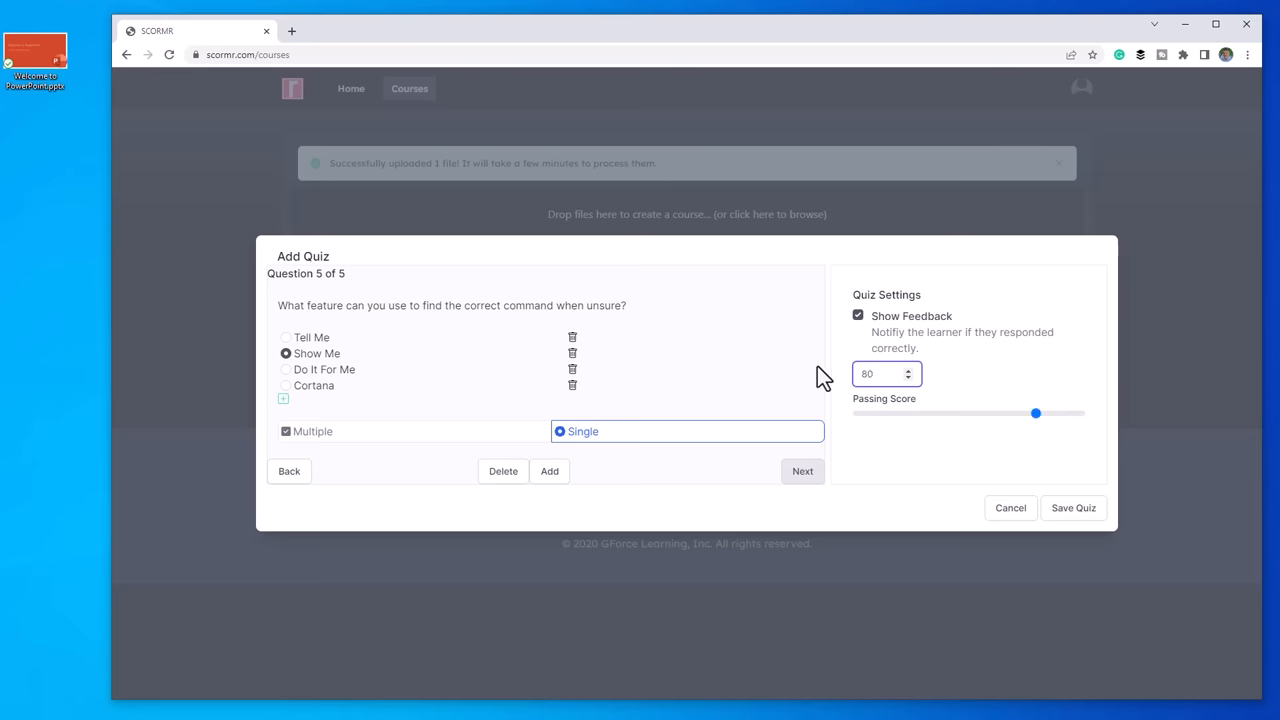
{"action": "mouse_move", "coordinate": [1072, 508]}
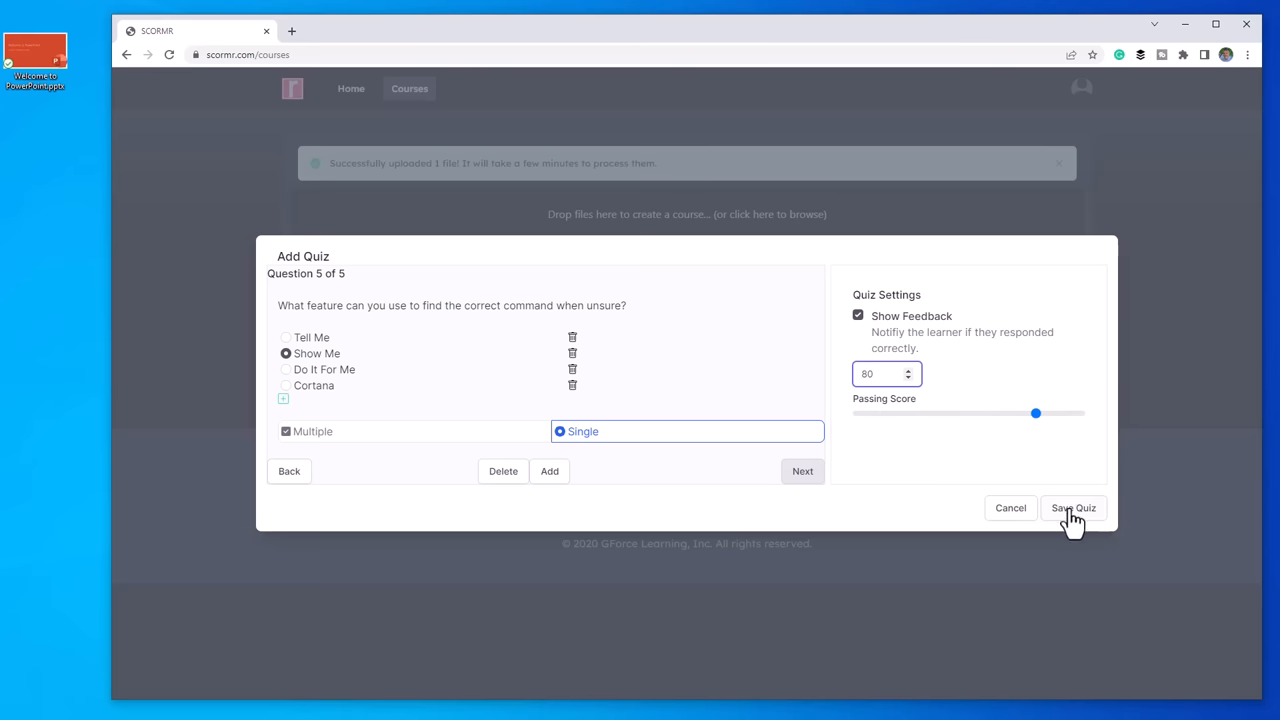
{"action": "left_click", "coordinate": [1072, 508]}
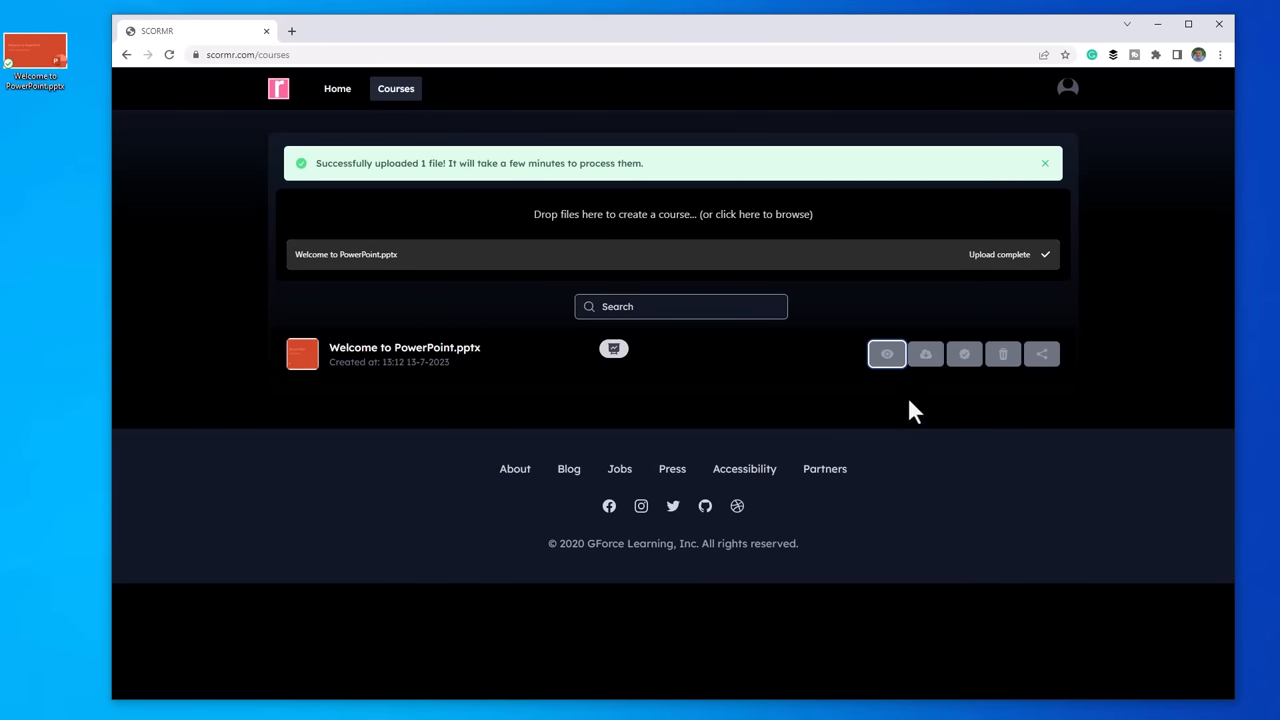
{"action": "mouse_move", "coordinate": [924, 354]}
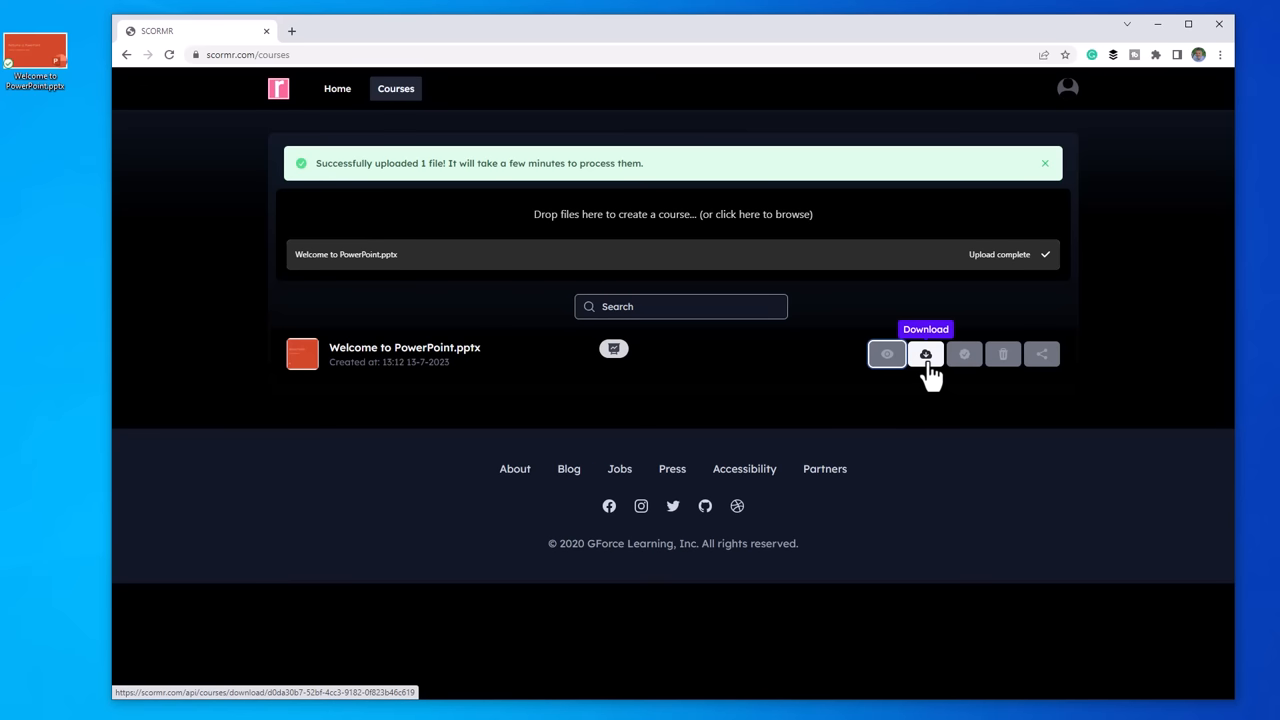
Download the Welcome to PowerPoint course as a SCORM zip package
{"action": "left_click", "coordinate": [924, 354]}
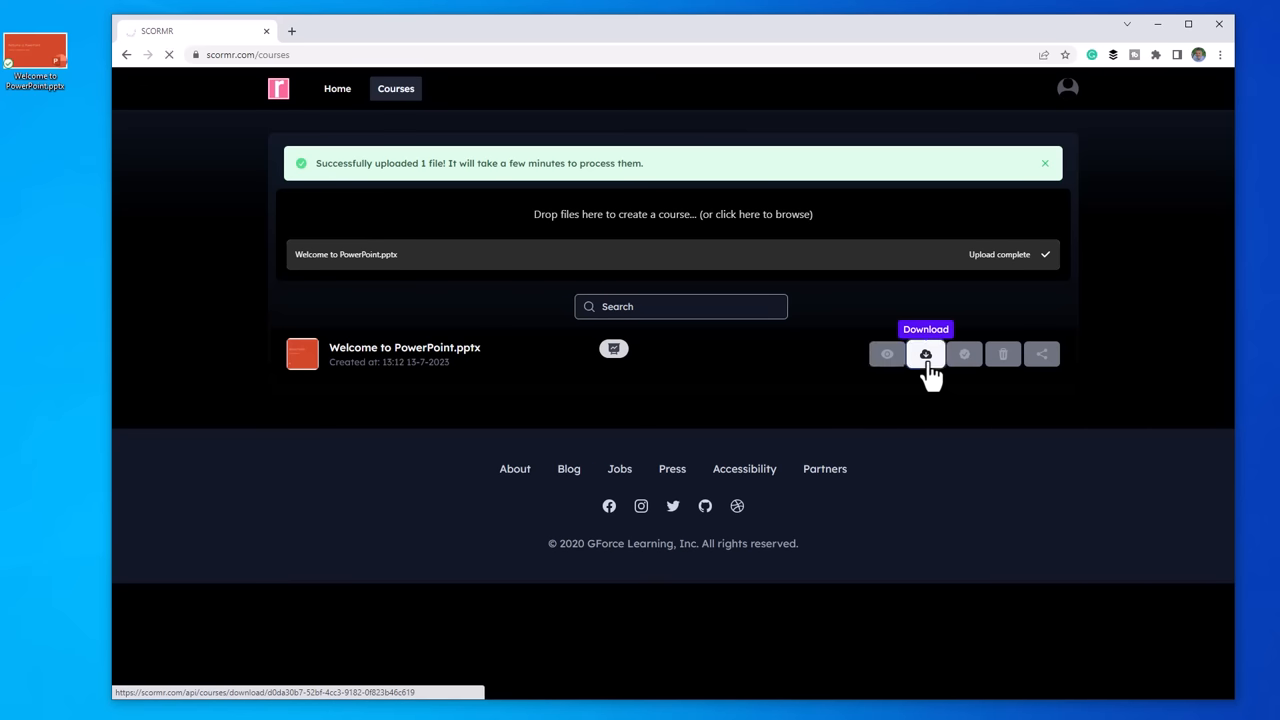
{"action": "left_click", "coordinate": [924, 354]}
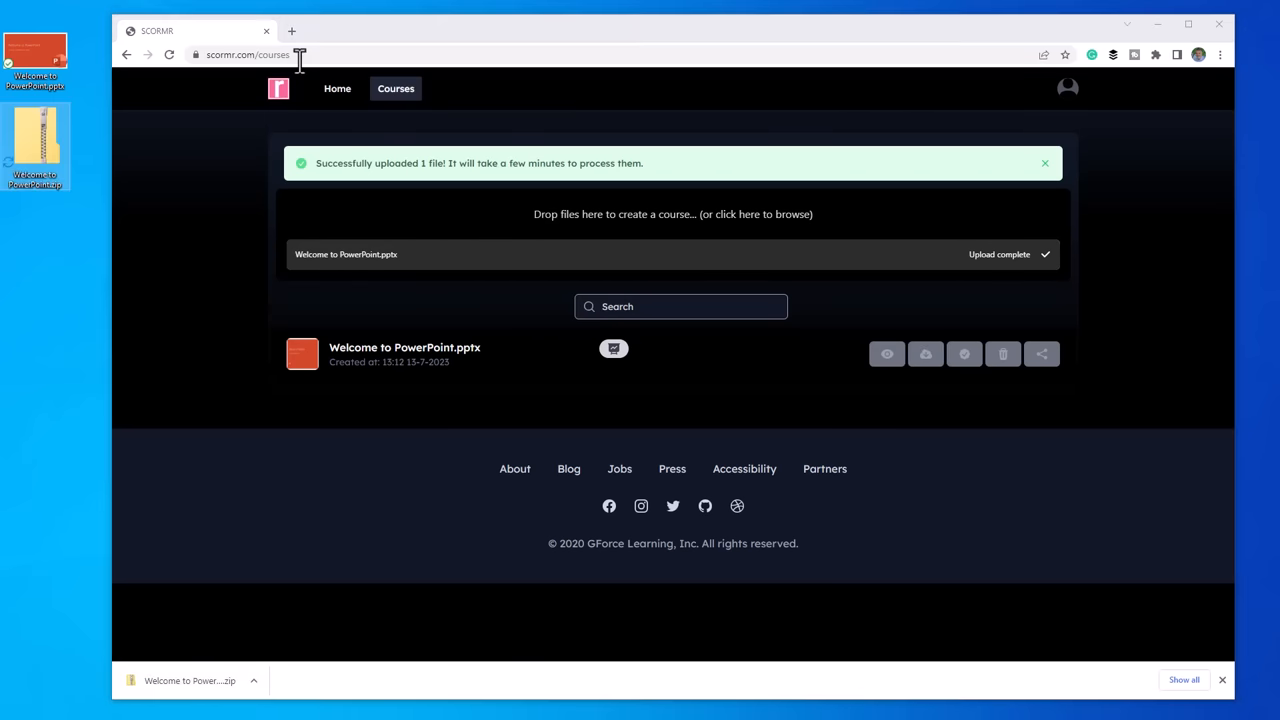
Go to reviewmyelearning.com in a new browser tab
{"action": "left_click", "coordinate": [292, 32]}
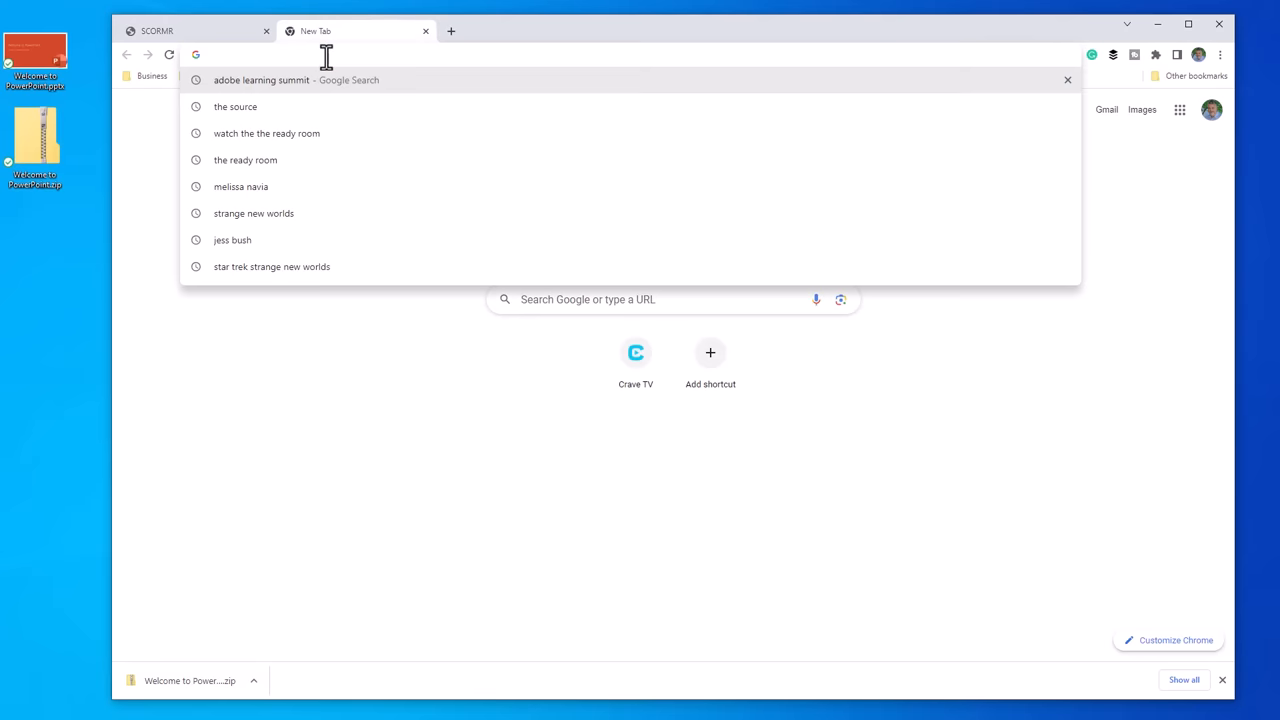
{"action": "type", "text": "reviewmyelearning.com"}
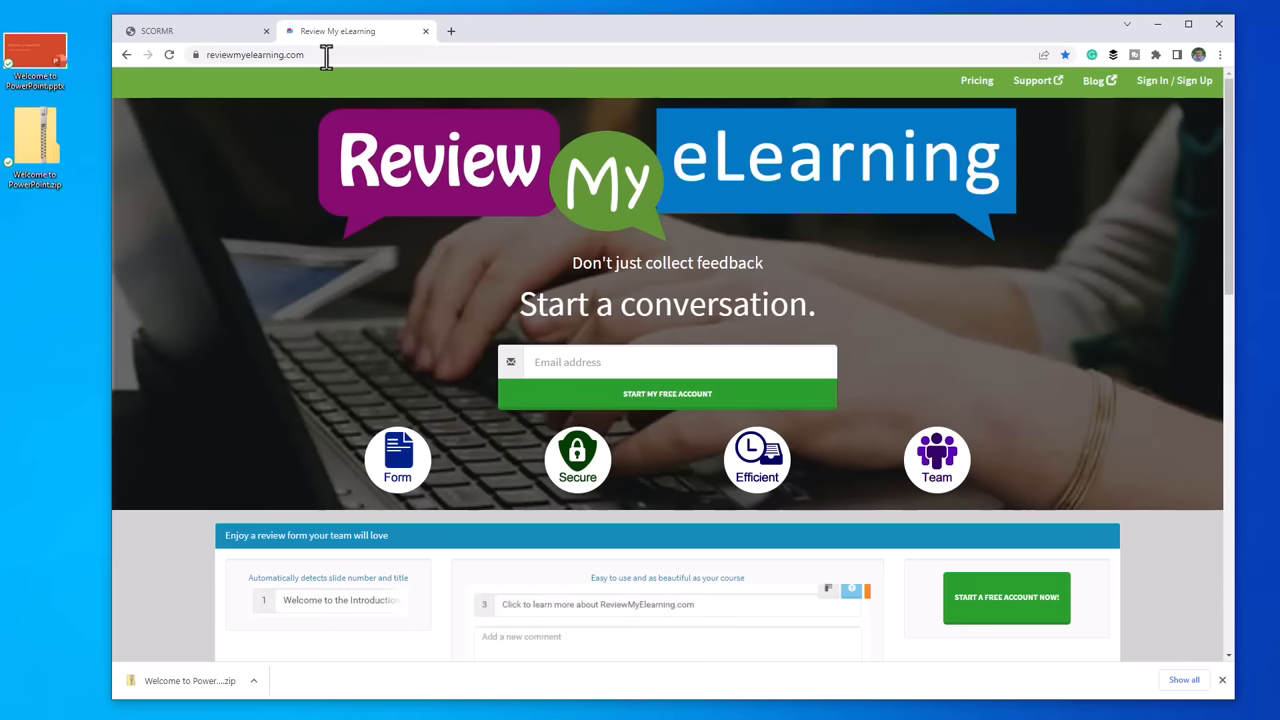
{"action": "mouse_move", "coordinate": [366, 56]}
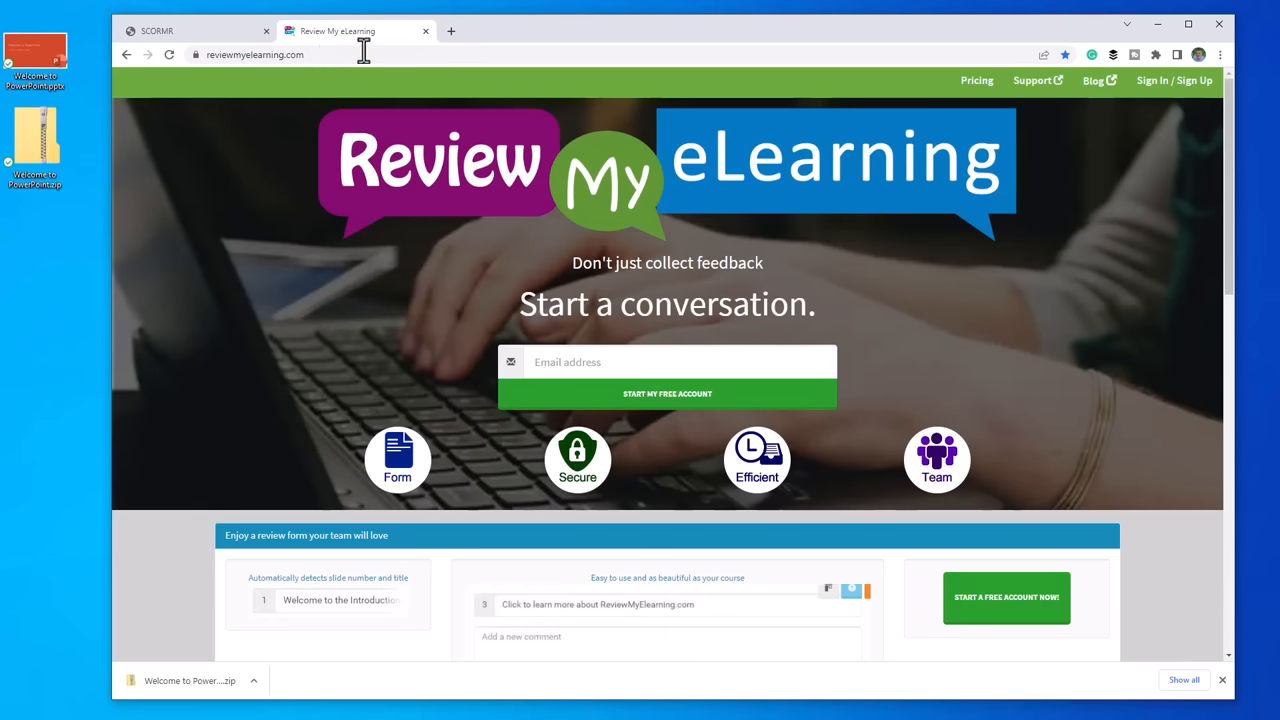
{"action": "mouse_move", "coordinate": [484, 28]}
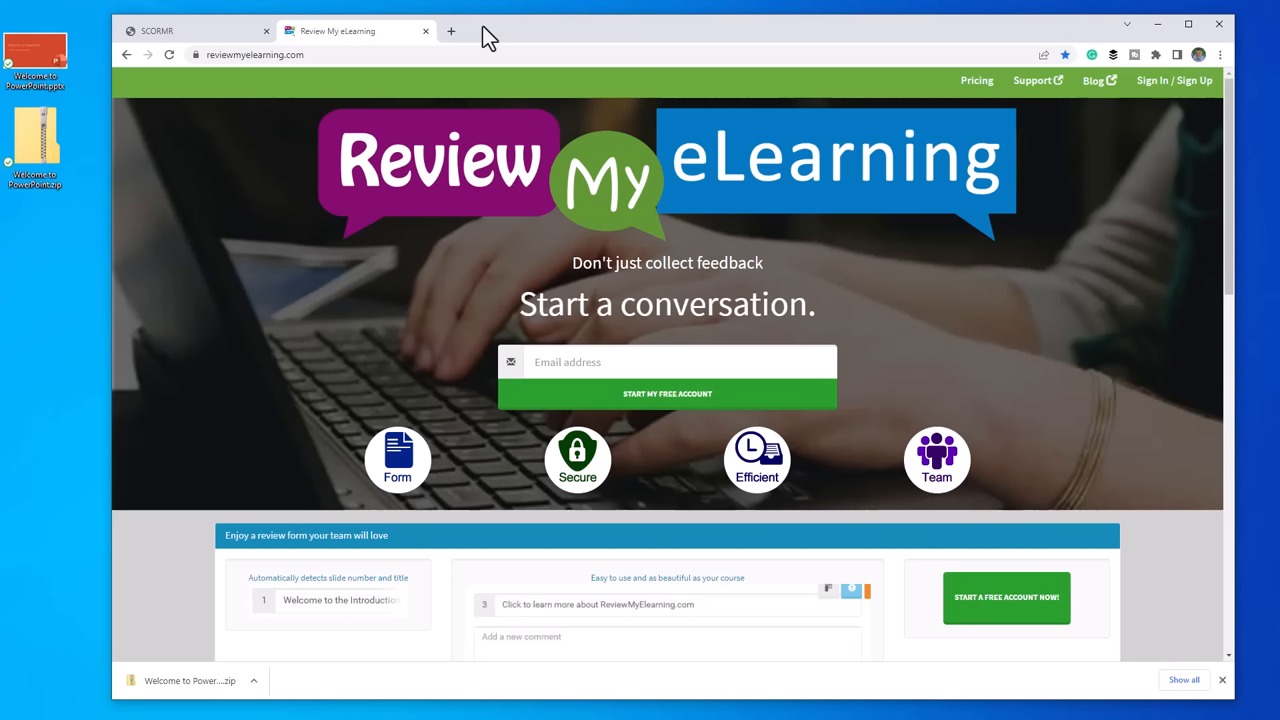
{"action": "mouse_move", "coordinate": [488, 96]}
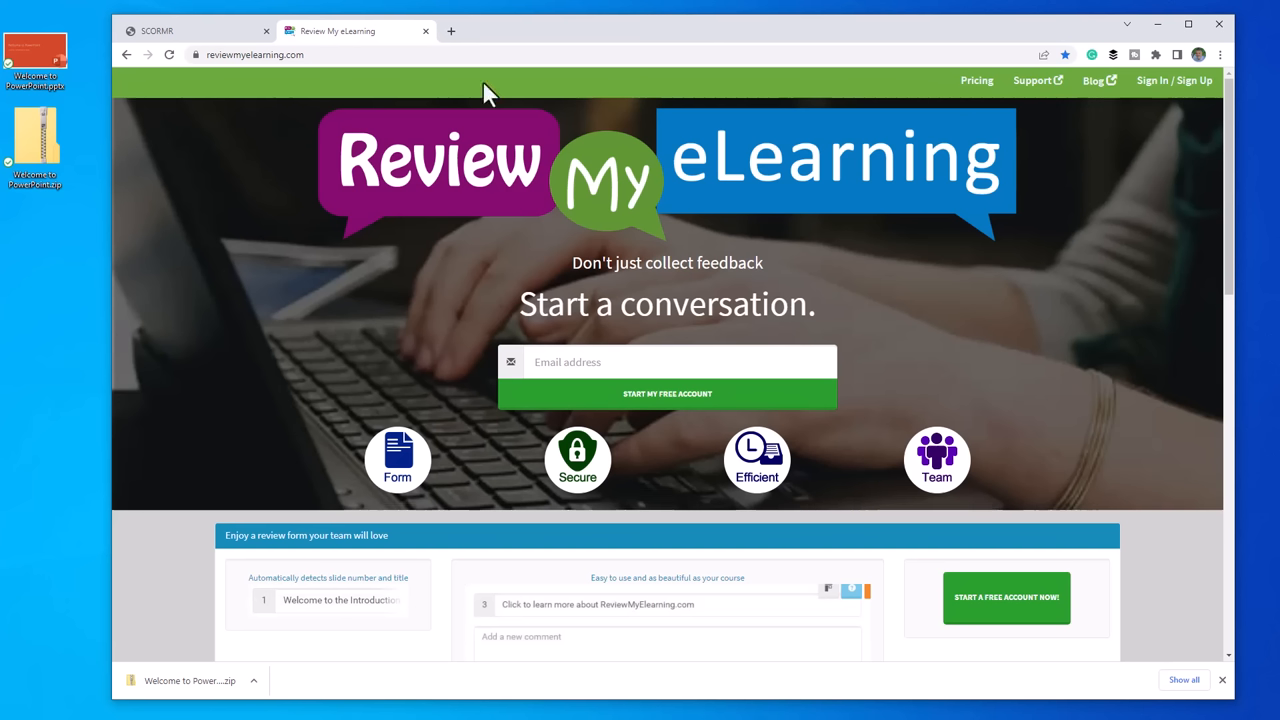
{"action": "mouse_move", "coordinate": [500, 178]}
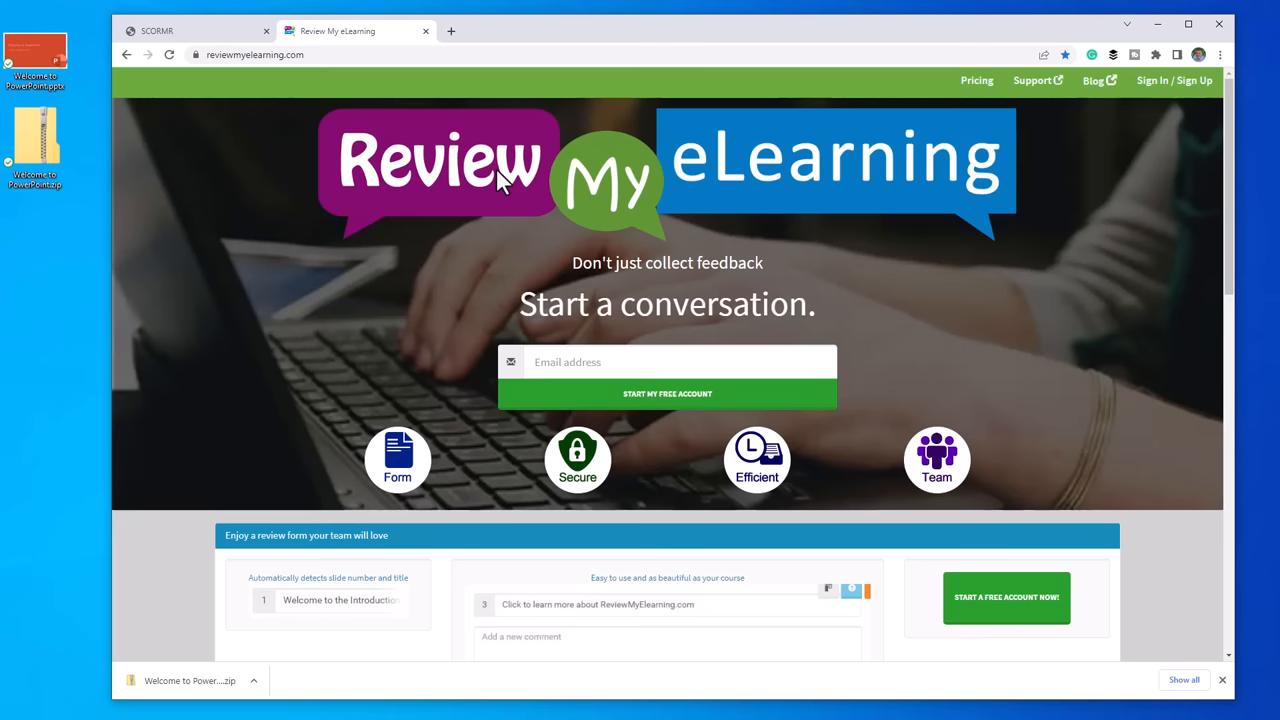
{"action": "mouse_move", "coordinate": [540, 160]}
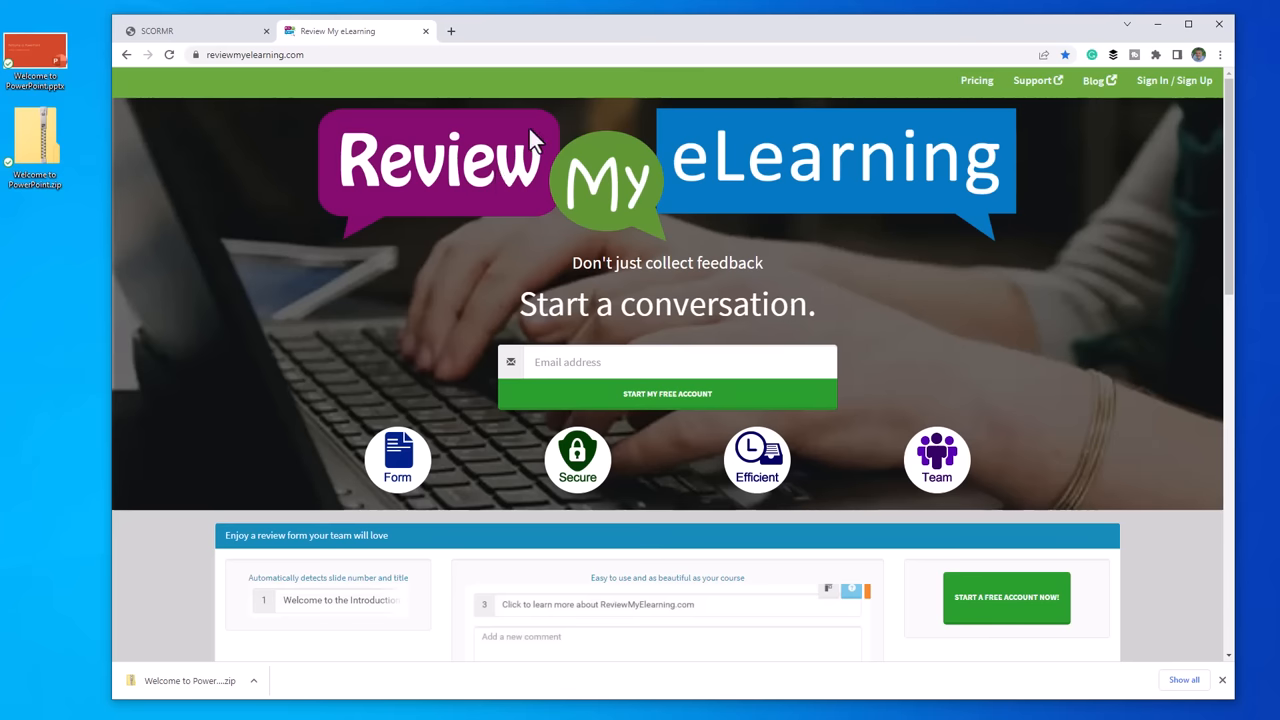
{"action": "mouse_move", "coordinate": [312, 176]}
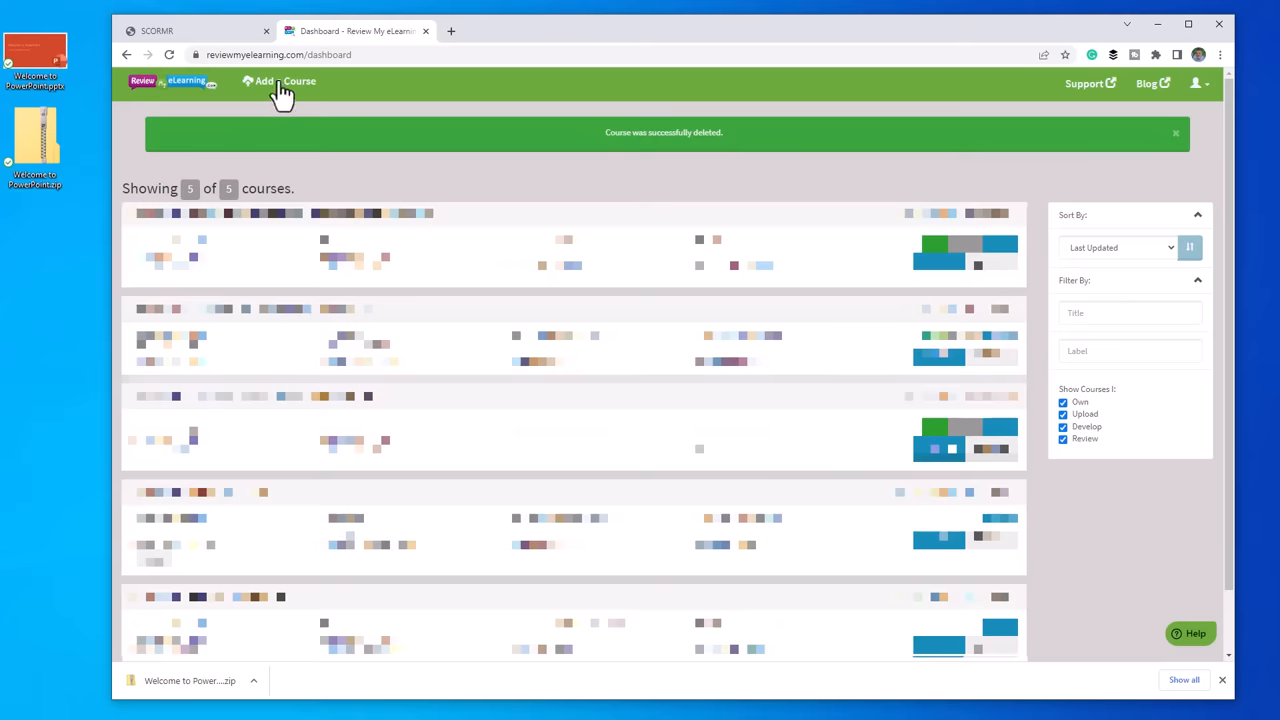
Add Welcome to PowerPoint.zip as a new course so it appears on the dashboard
{"action": "left_click", "coordinate": [284, 80]}
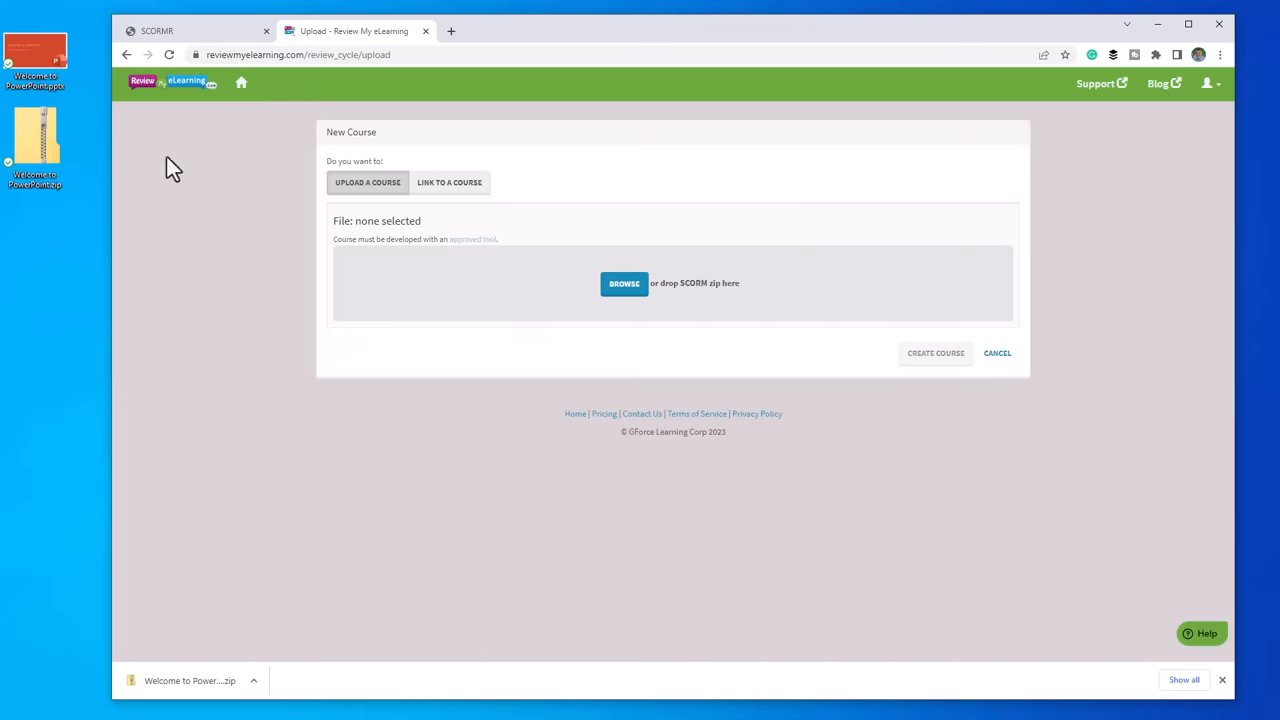
{"action": "left_click_drag", "start_coordinate": [36, 144], "coordinate": [490, 260]}
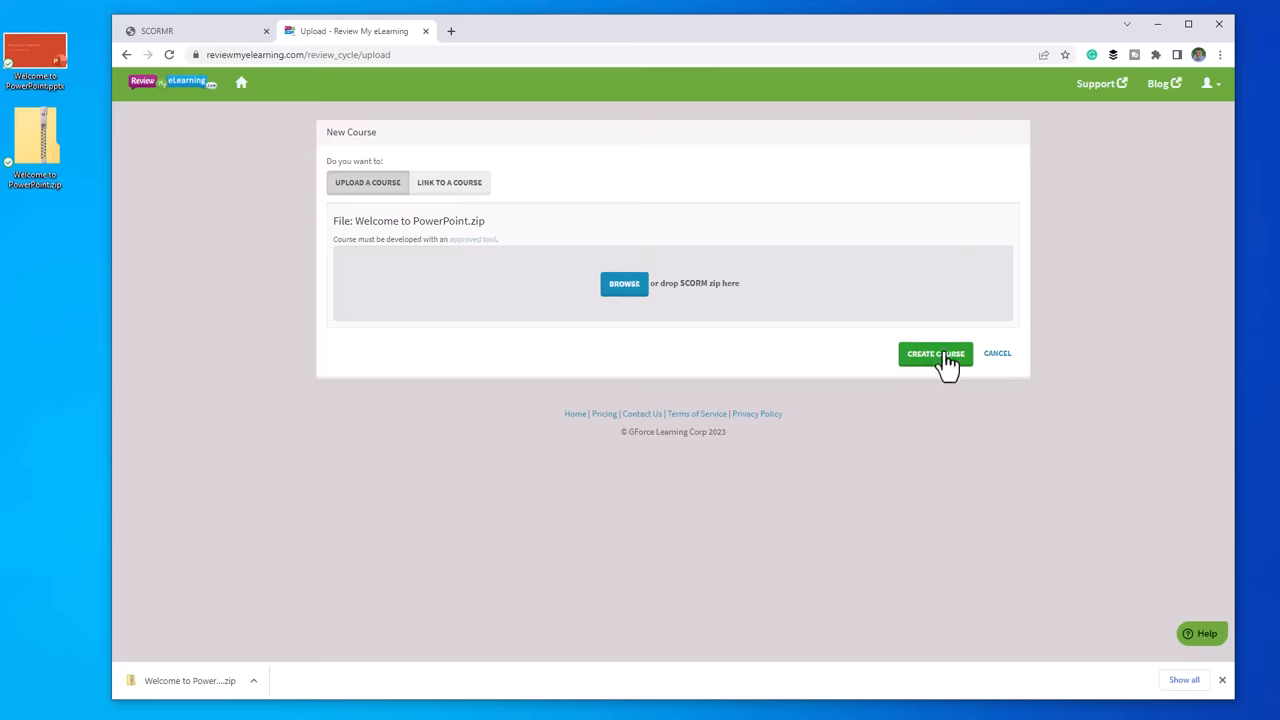
{"action": "left_click", "coordinate": [936, 352]}
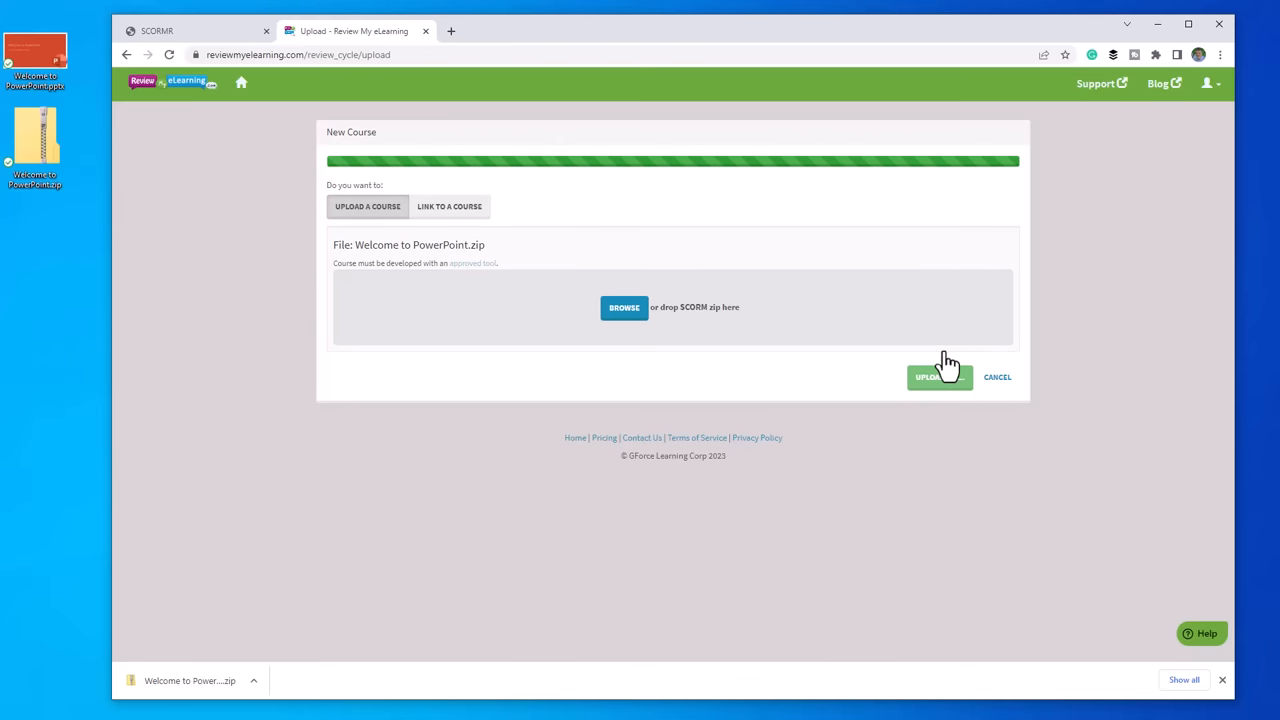
{"action": "left_click", "coordinate": [940, 376]}
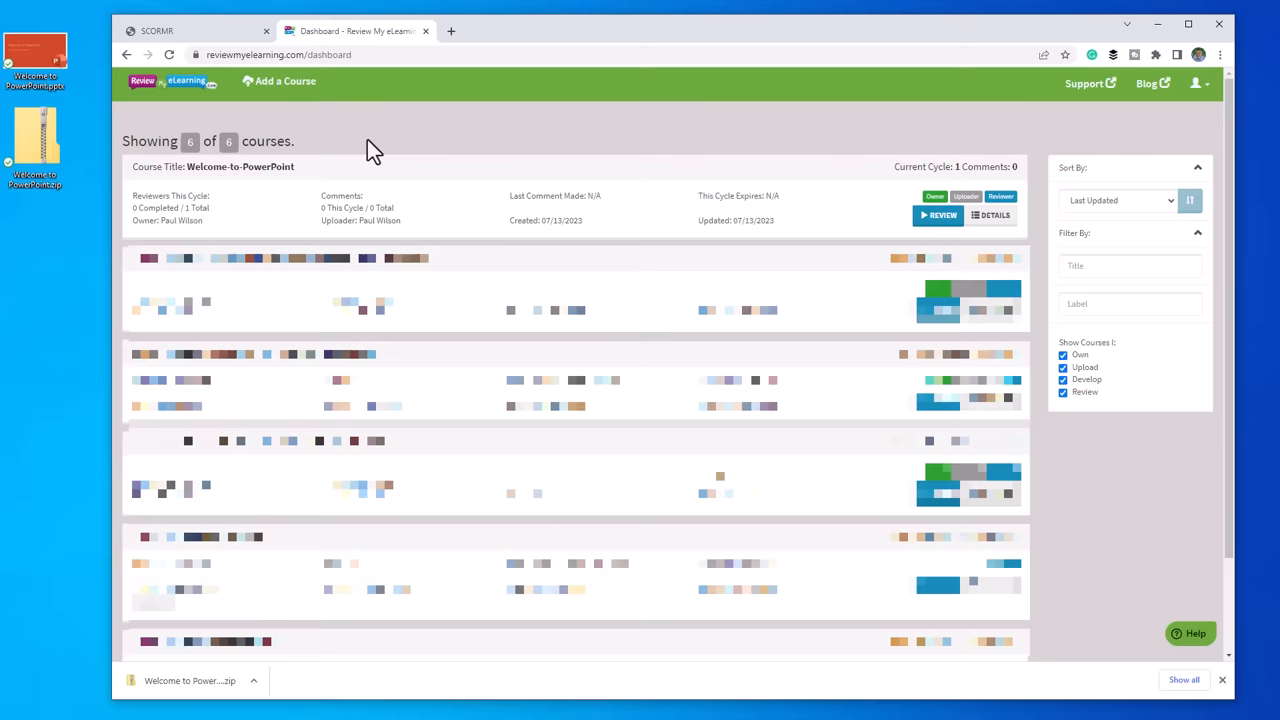
{"action": "mouse_move", "coordinate": [412, 188]}
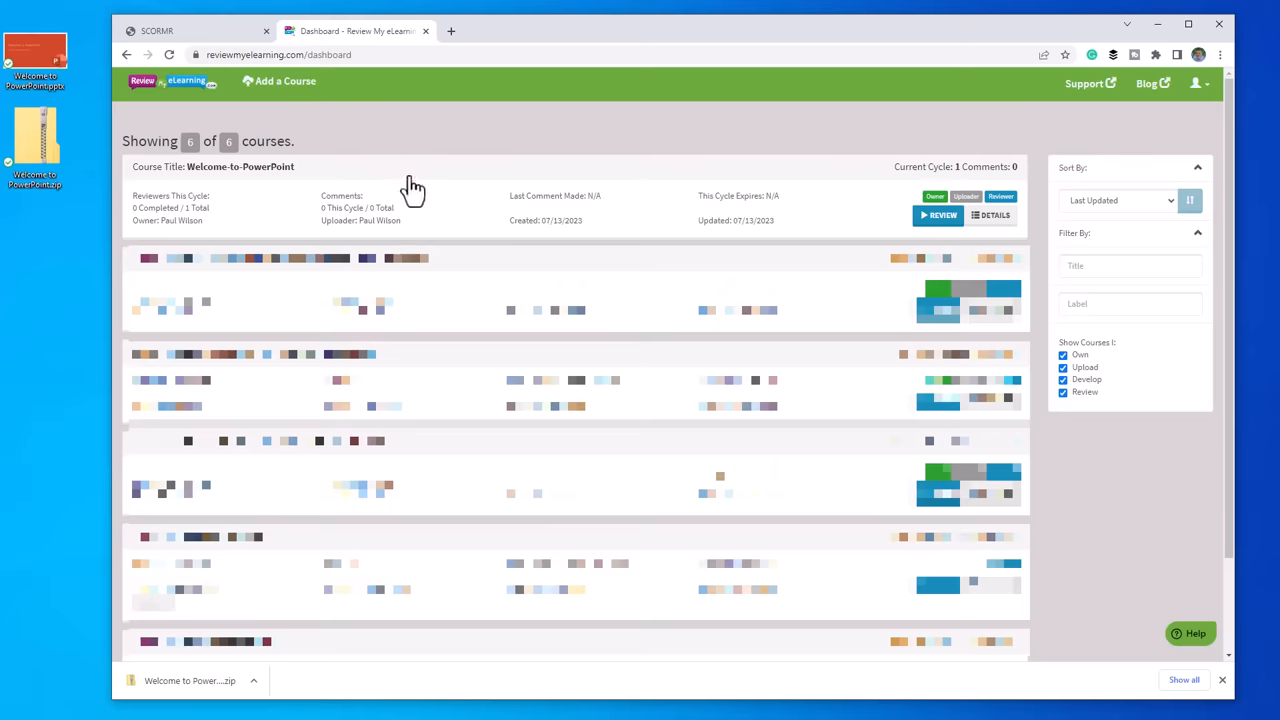
{"action": "mouse_move", "coordinate": [900, 228]}
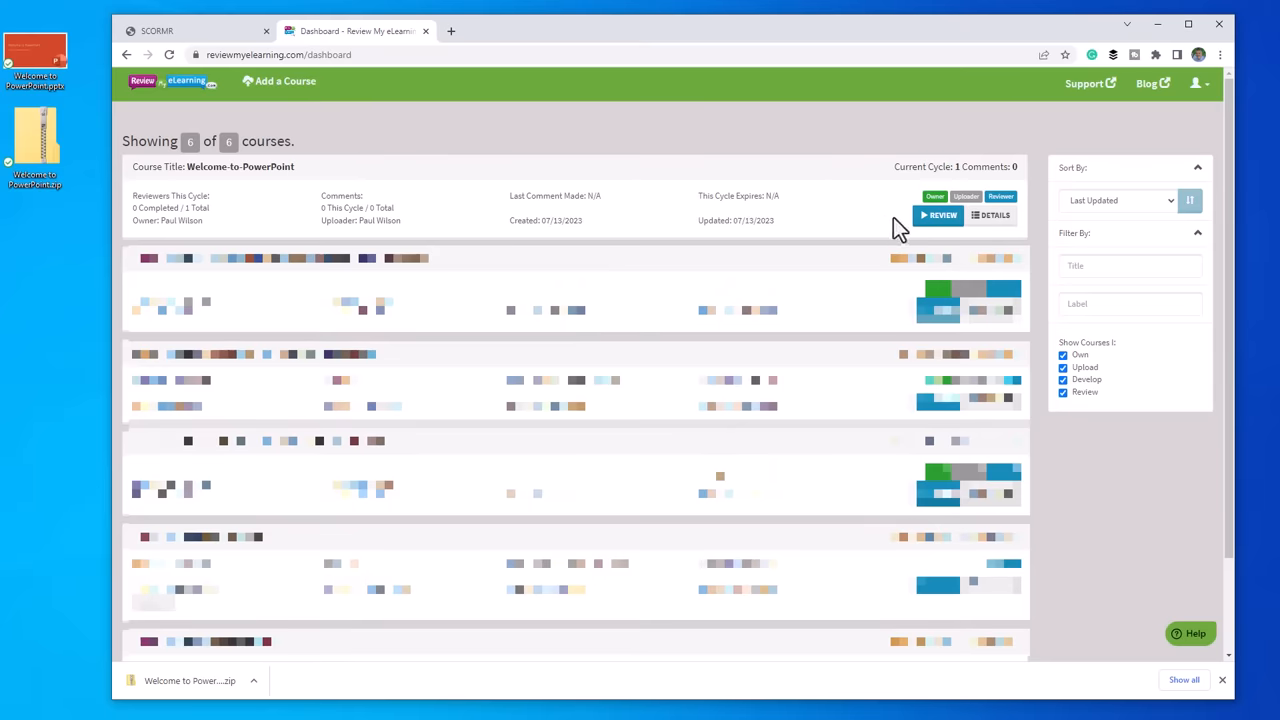
Start a review of the Welcome-to-PowerPoint course from its course card
{"action": "left_click", "coordinate": [938, 216]}
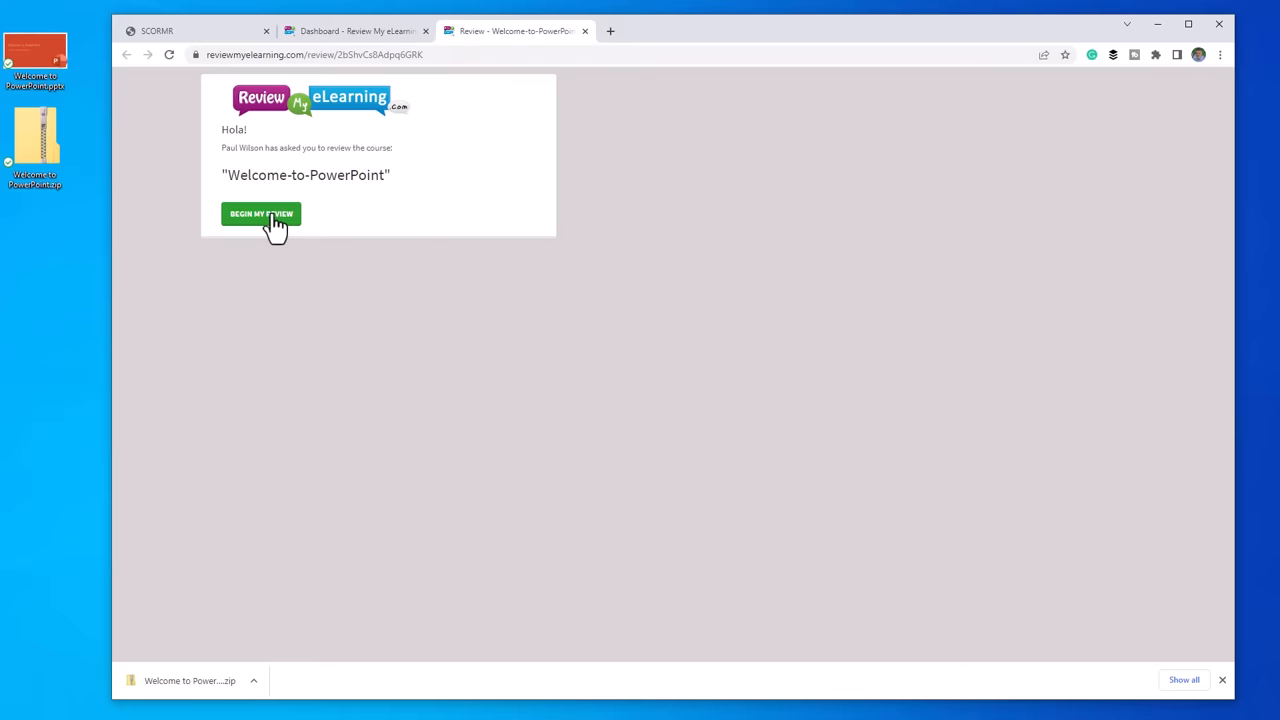
Begin the review, hide thumbnails, and advance through Morph, collaboration, Tell Me and Smart Lookup slides to slide 8 of 8
{"action": "left_click", "coordinate": [260, 212]}
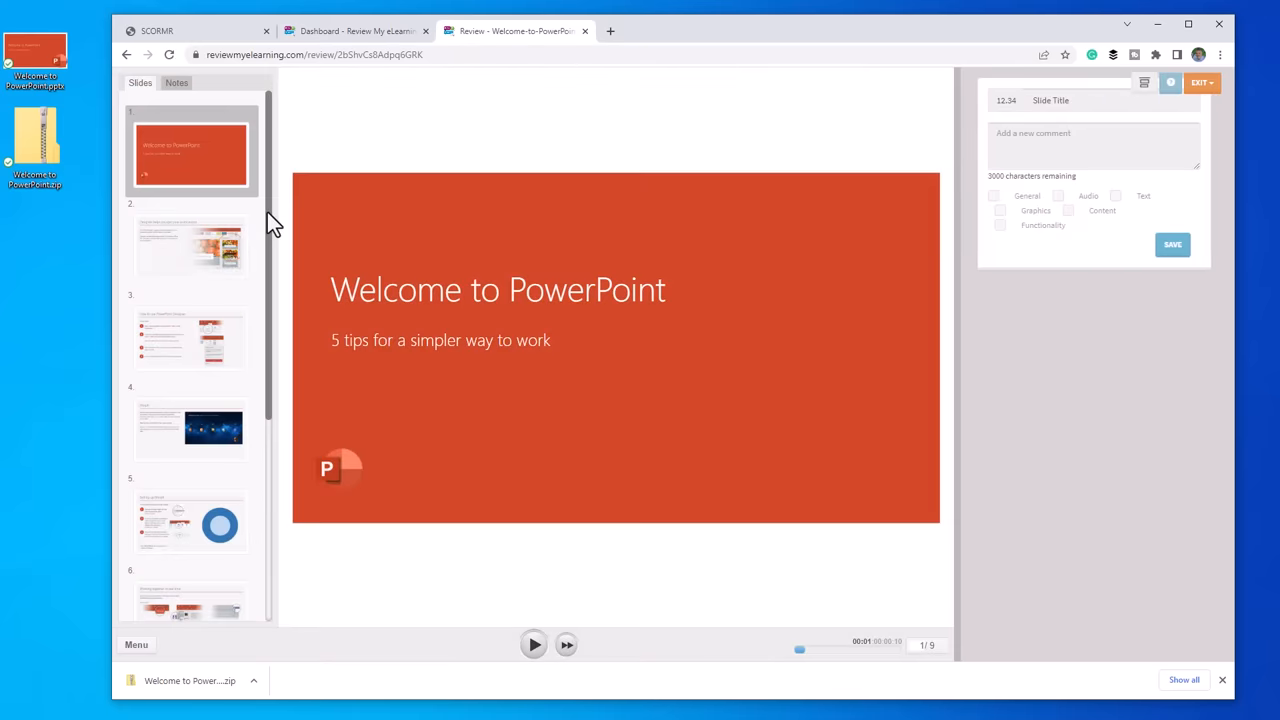
{"action": "mouse_move", "coordinate": [428, 258]}
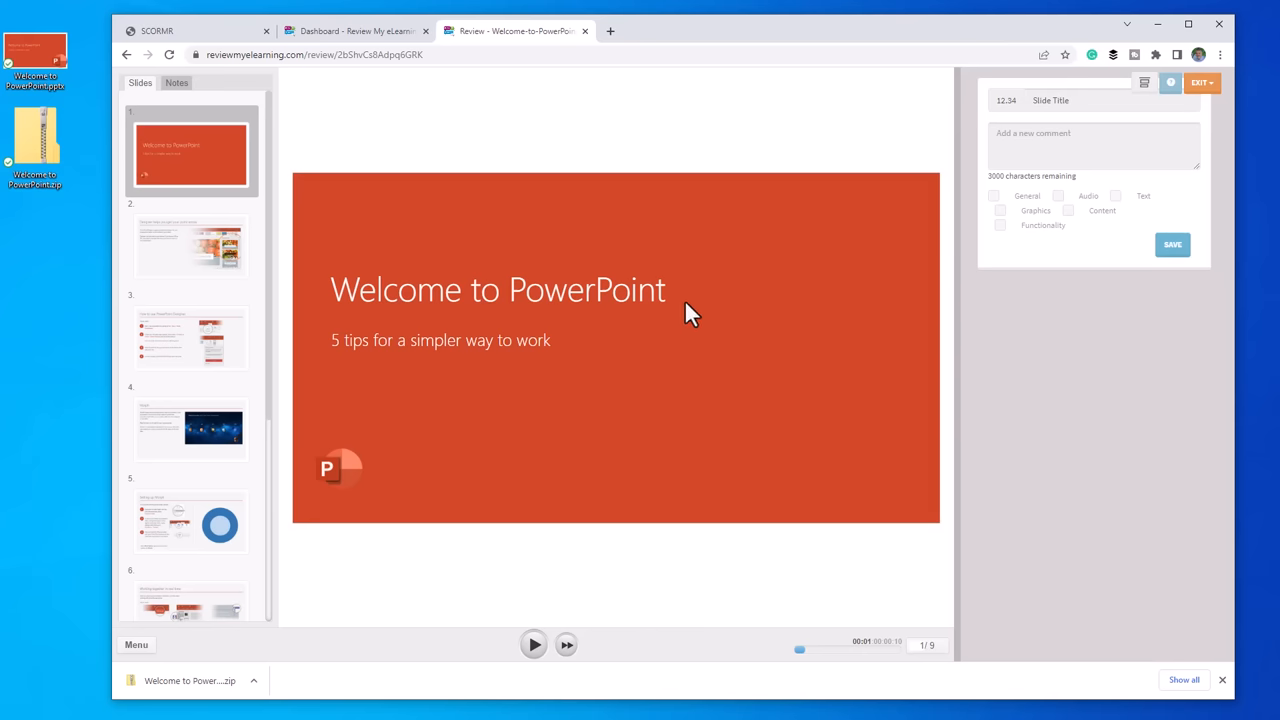
{"action": "mouse_move", "coordinate": [496, 140]}
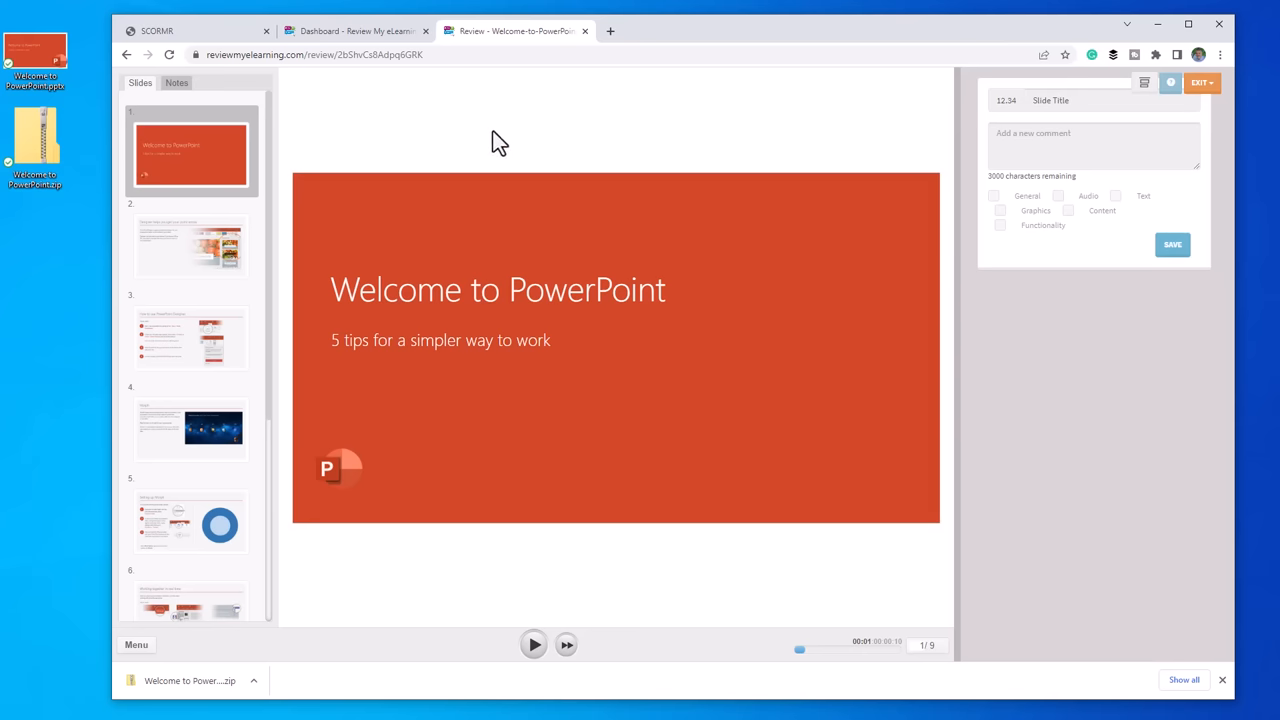
{"action": "left_click", "coordinate": [136, 644]}
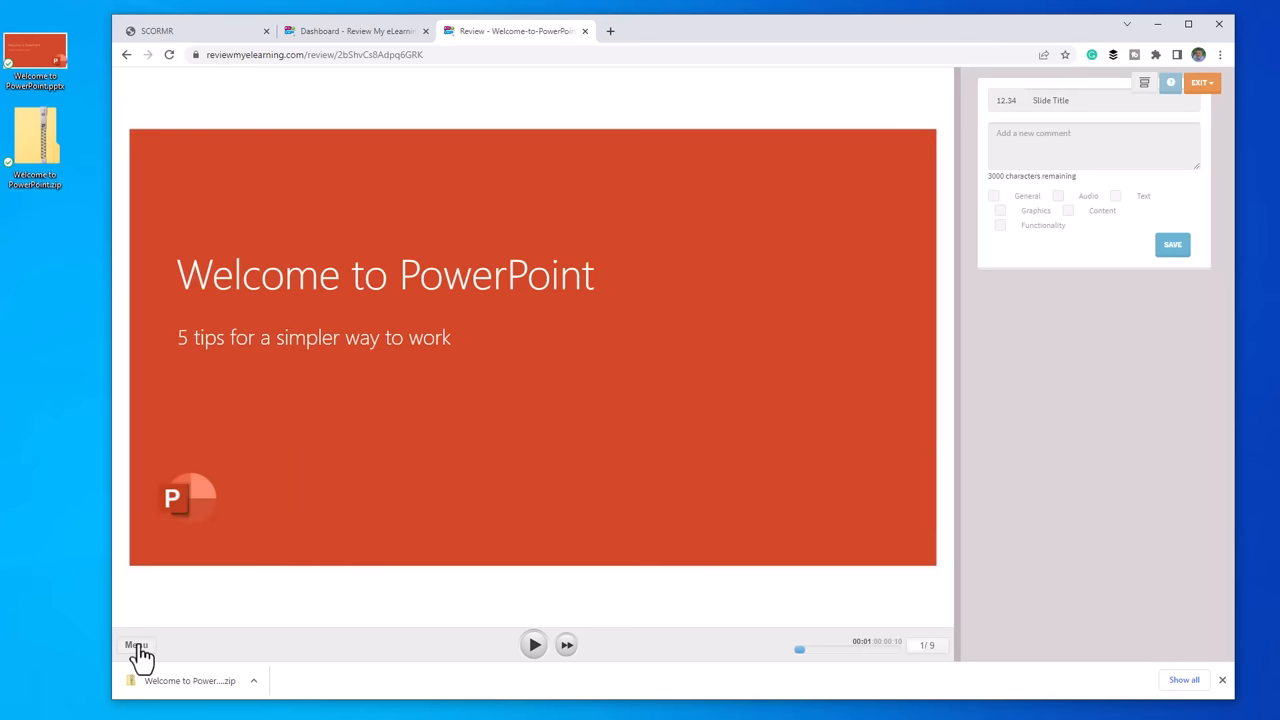
{"action": "mouse_move", "coordinate": [492, 108]}
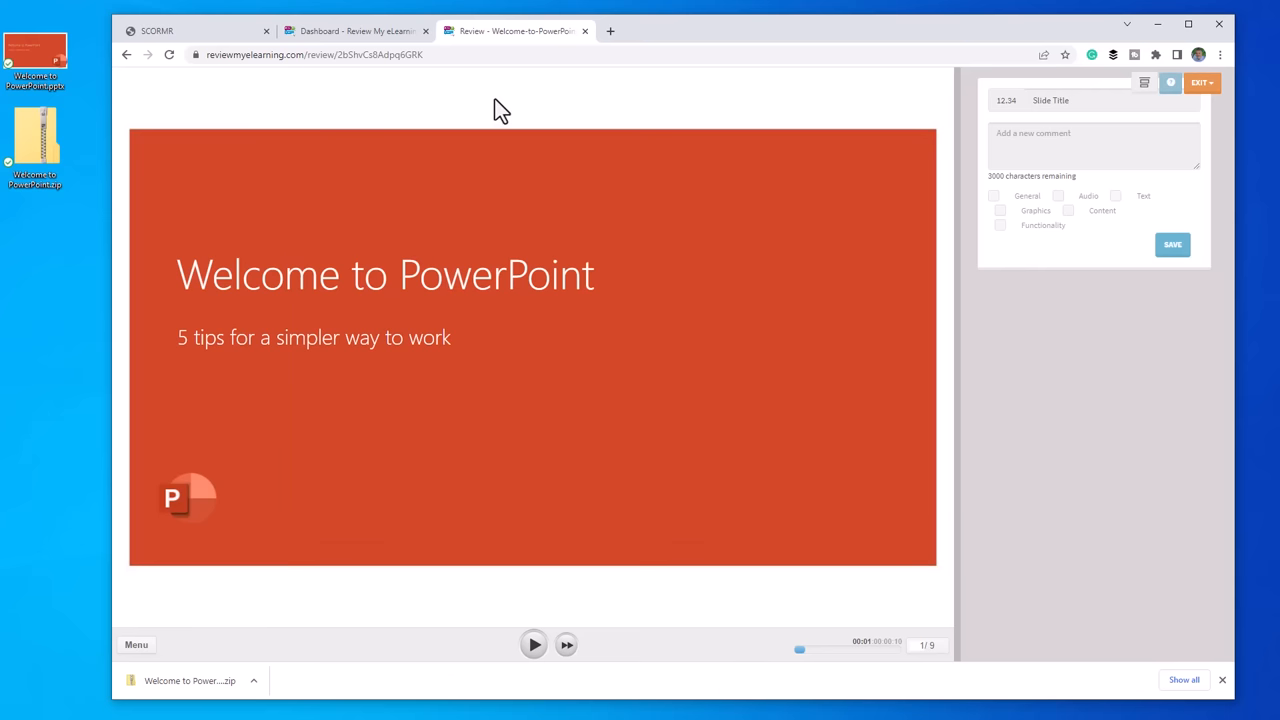
{"action": "mouse_move", "coordinate": [564, 644]}
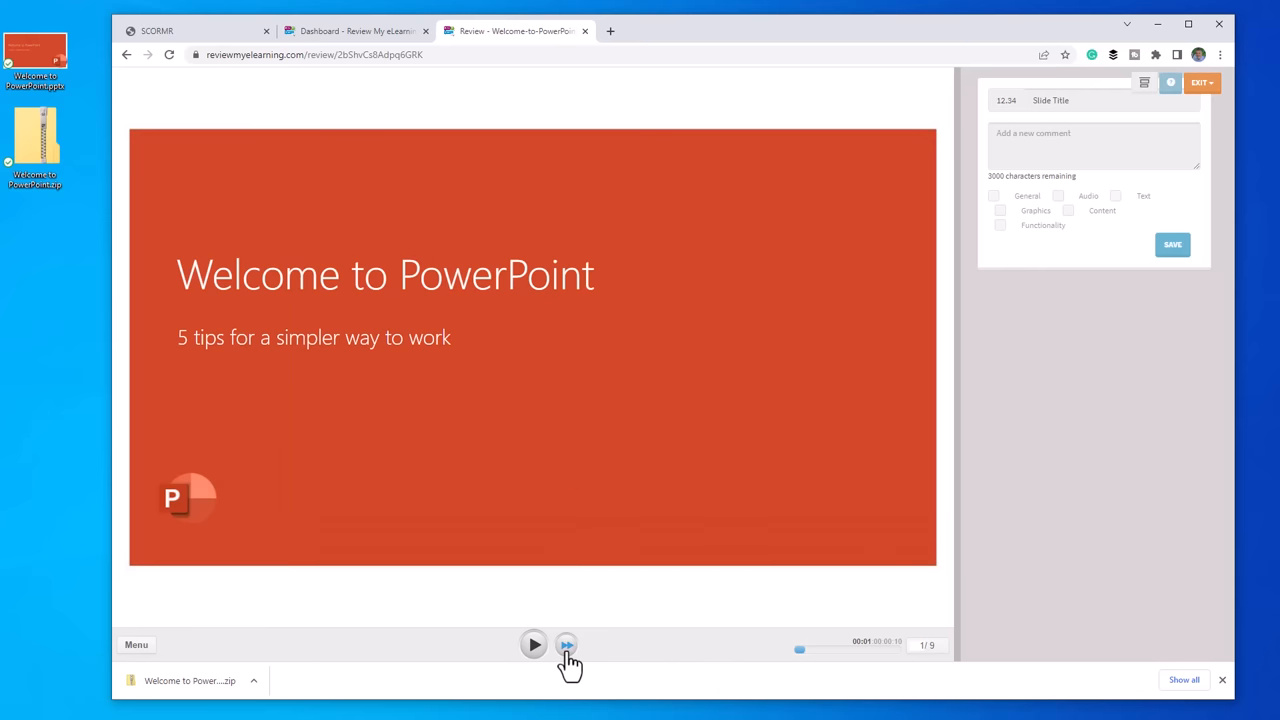
{"action": "left_click", "coordinate": [564, 644]}
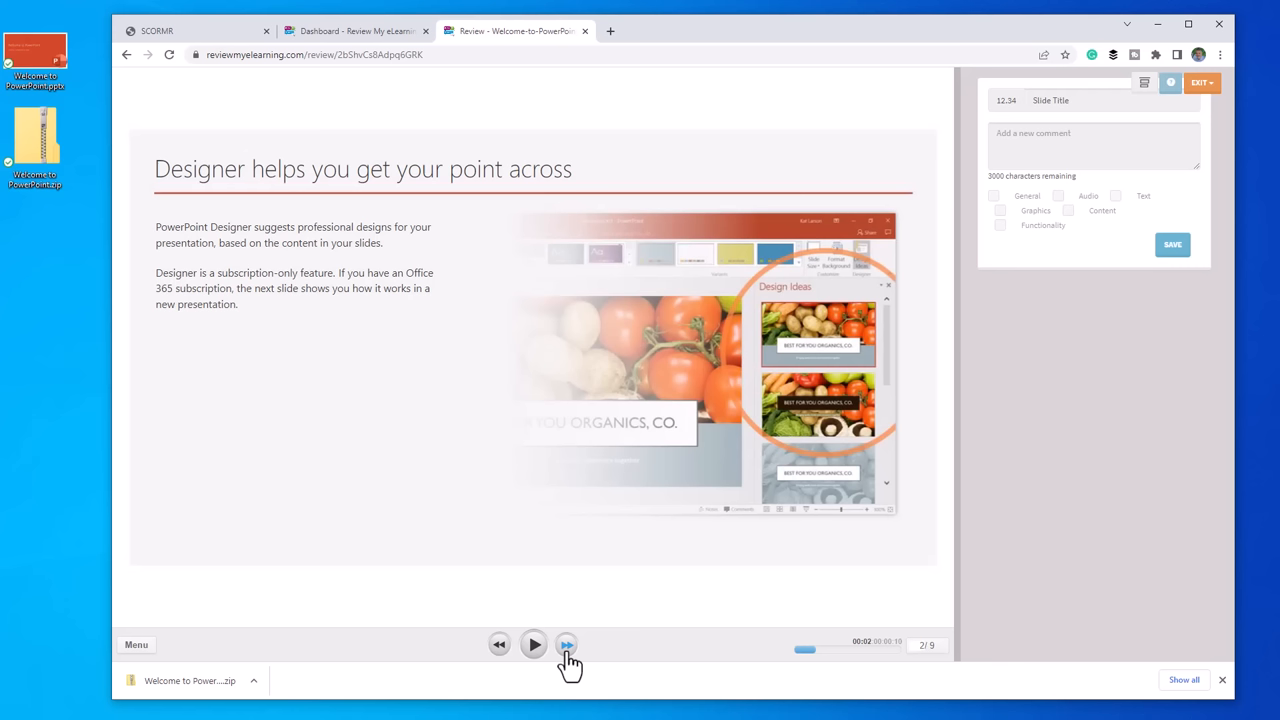
{"action": "left_click", "coordinate": [566, 644]}
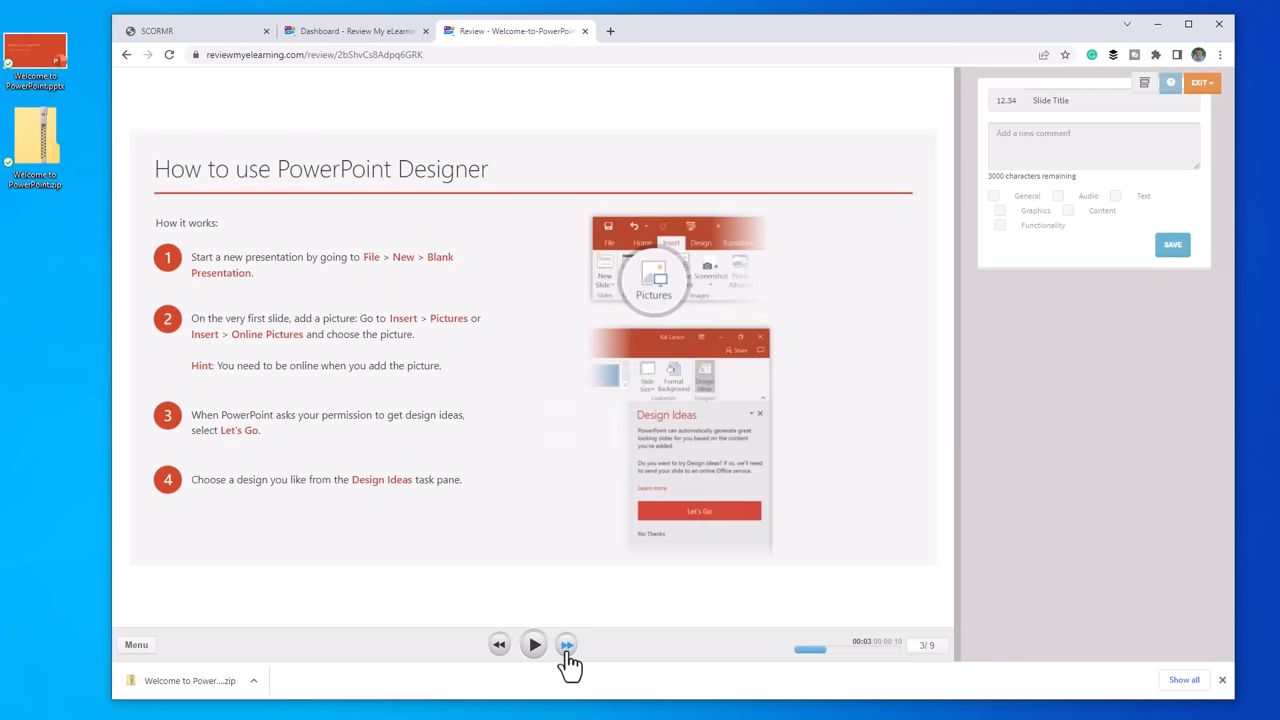
{"action": "left_click", "coordinate": [566, 644]}
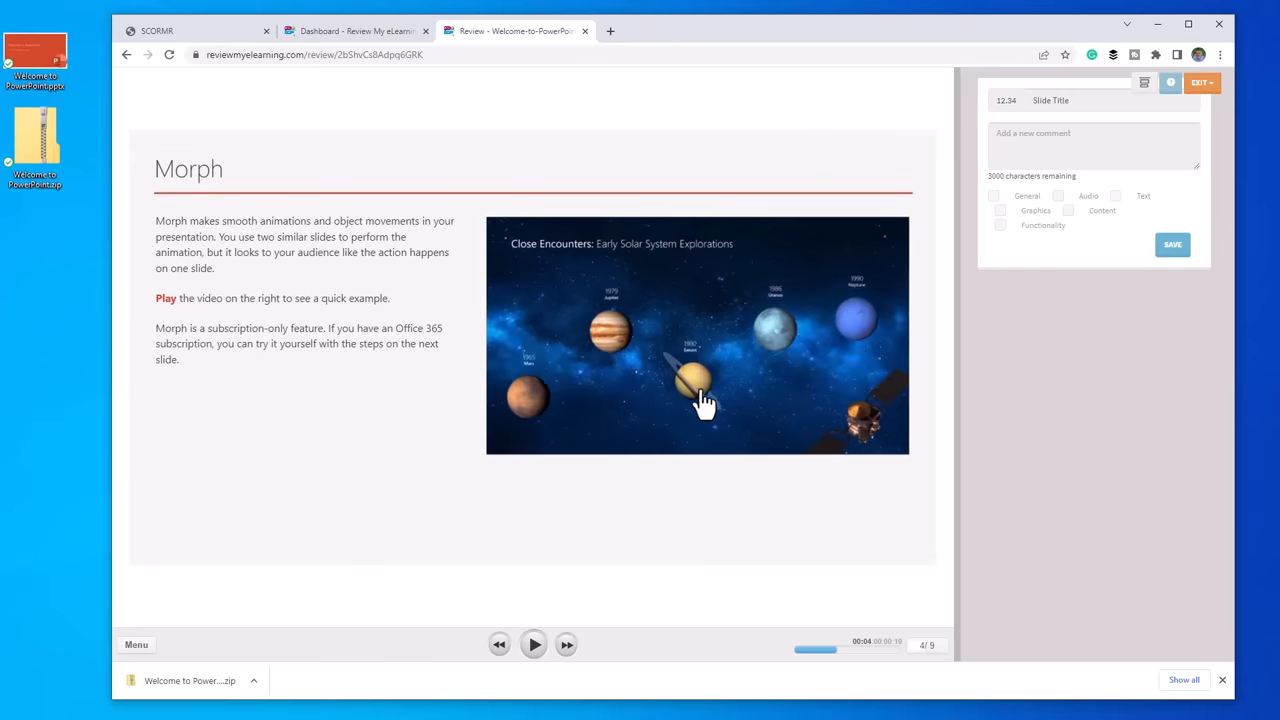
{"action": "left_click", "coordinate": [564, 644]}
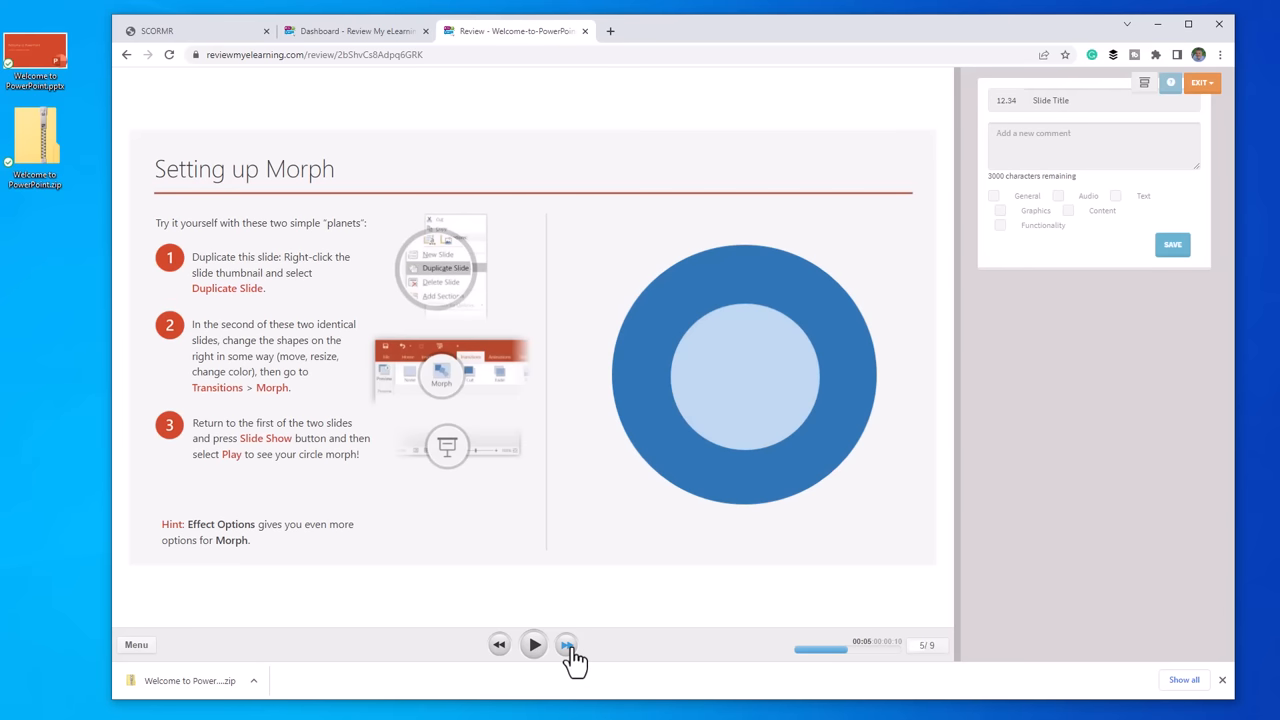
{"action": "left_click", "coordinate": [564, 644]}
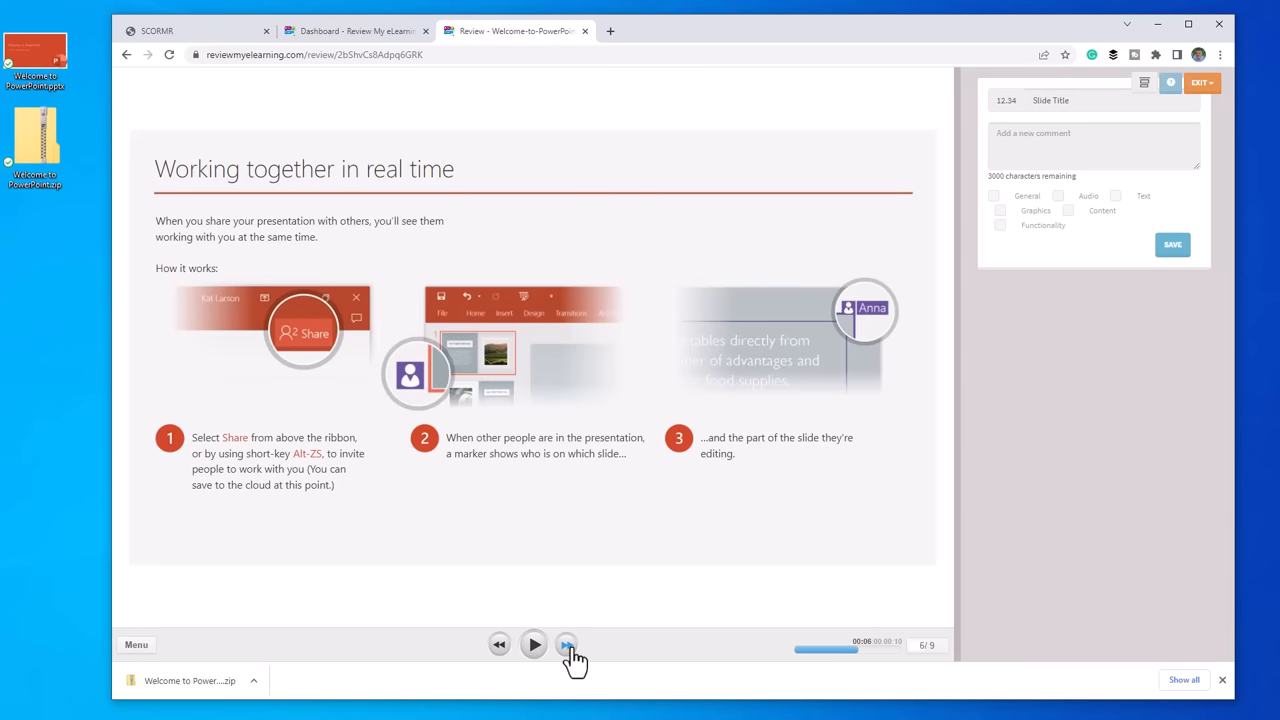
{"action": "left_click", "coordinate": [564, 644]}
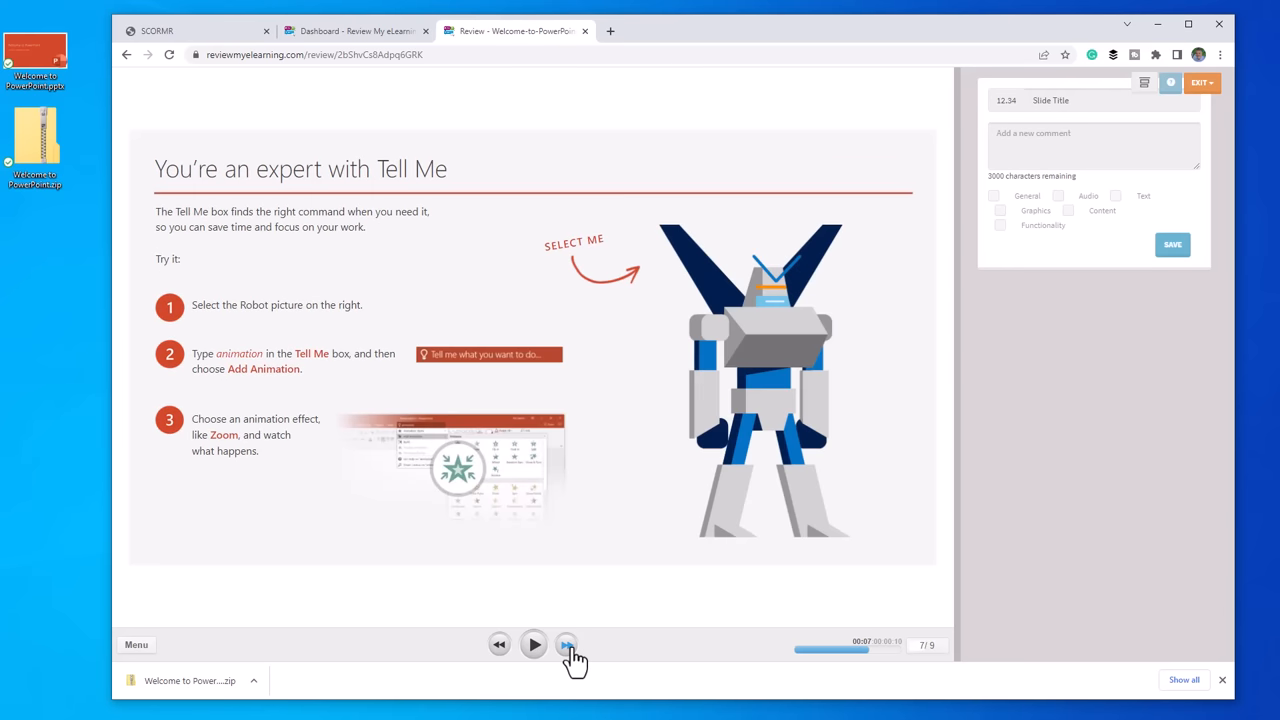
{"action": "left_click", "coordinate": [564, 644]}
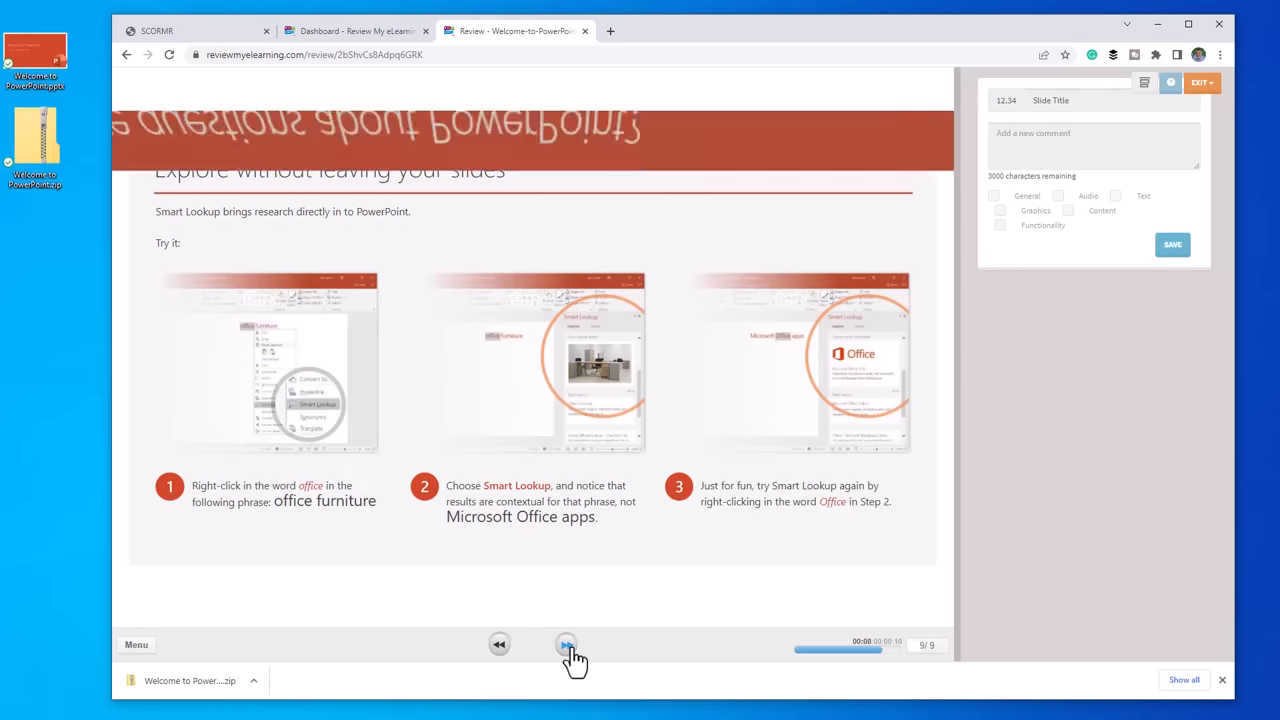
{"action": "left_click", "coordinate": [564, 644]}
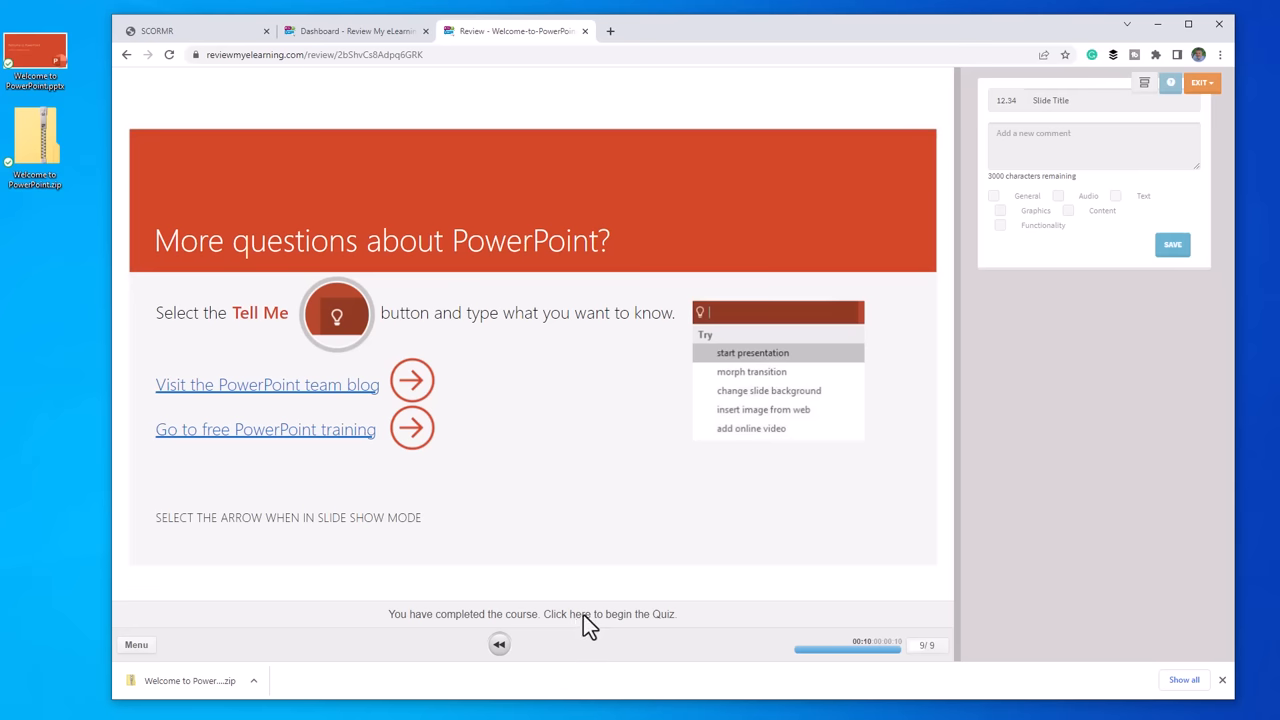
Start the quiz and answer Office 365 and the smooth animations Morph answer for questions 1-2
{"action": "left_click", "coordinate": [584, 612]}
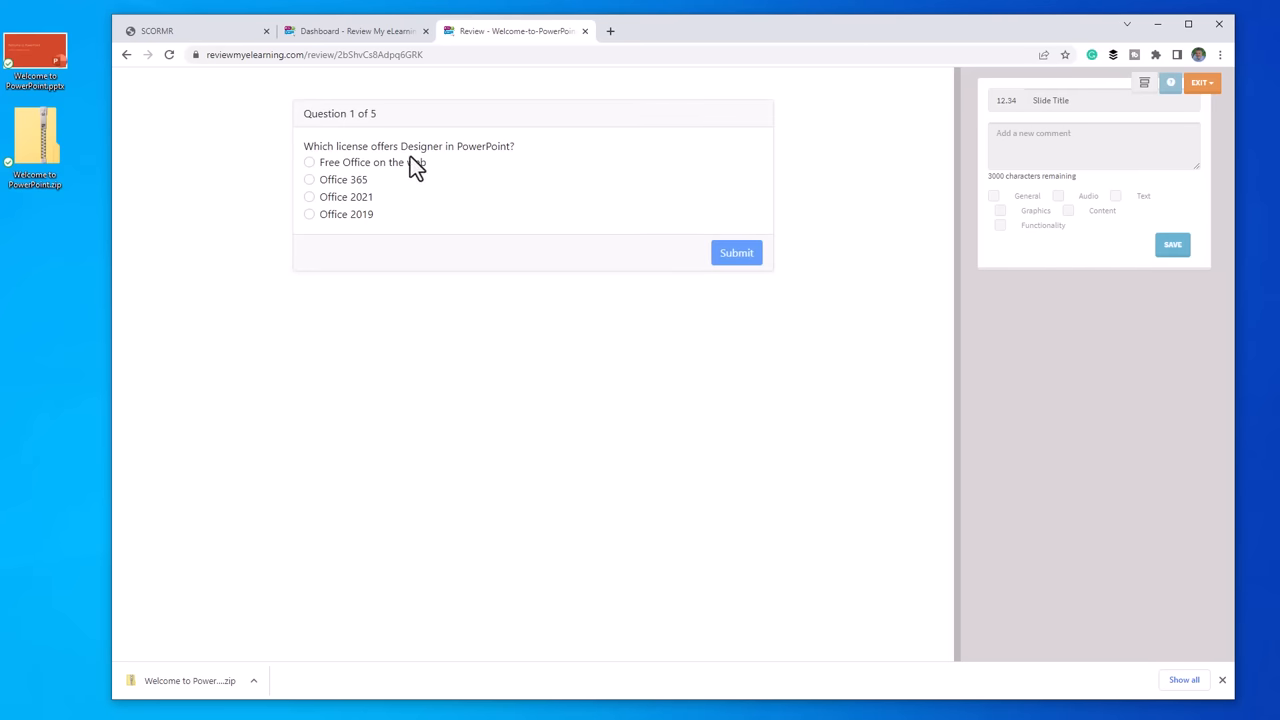
{"action": "mouse_move", "coordinate": [408, 204]}
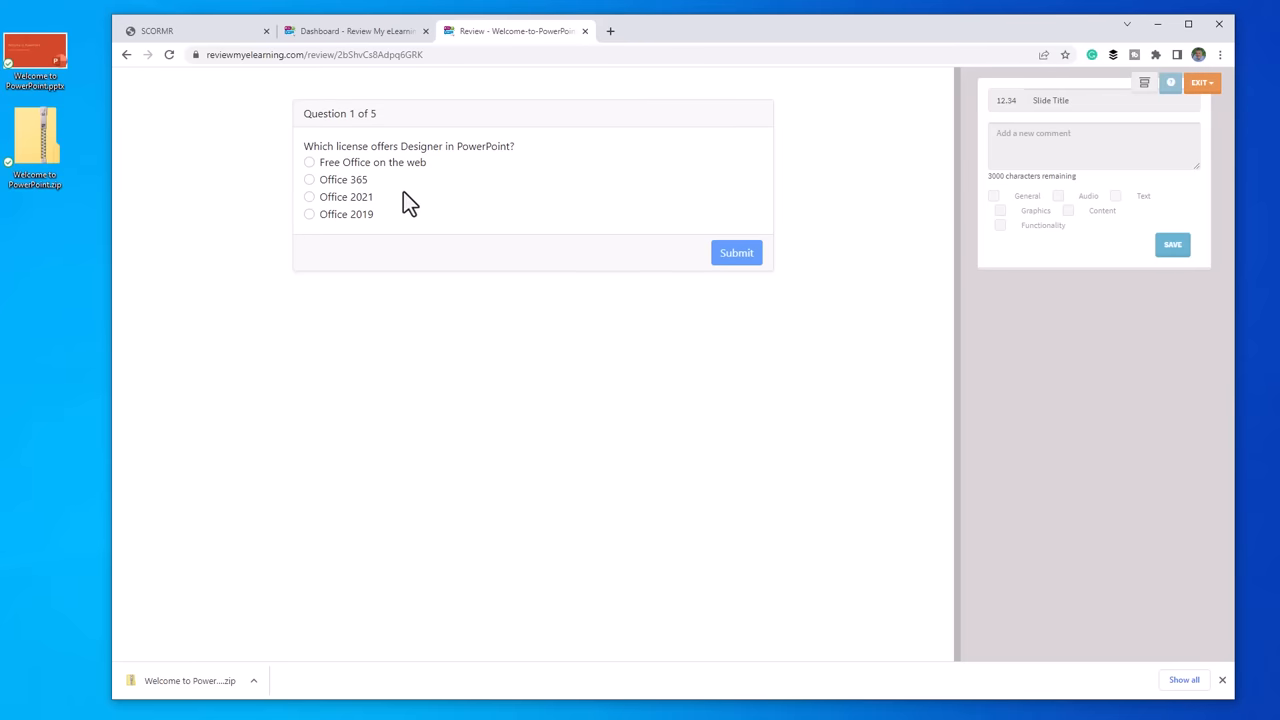
{"action": "left_click", "coordinate": [308, 180]}
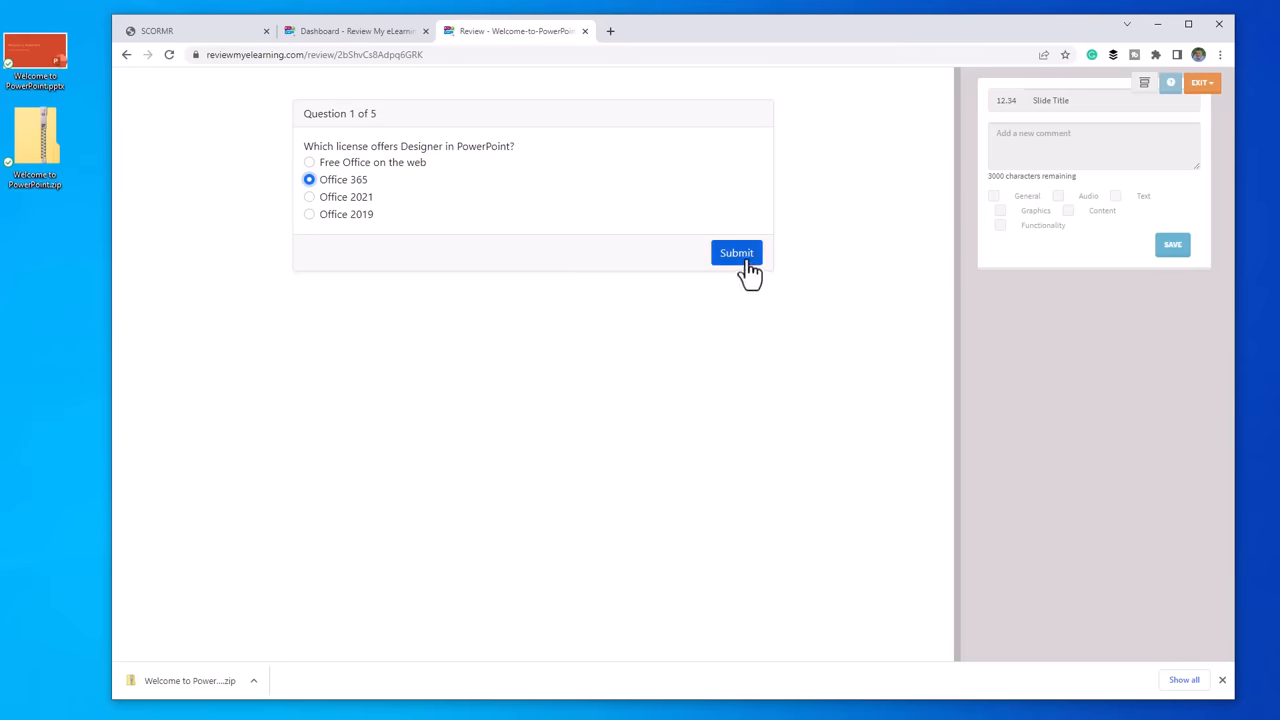
{"action": "left_click", "coordinate": [736, 252]}
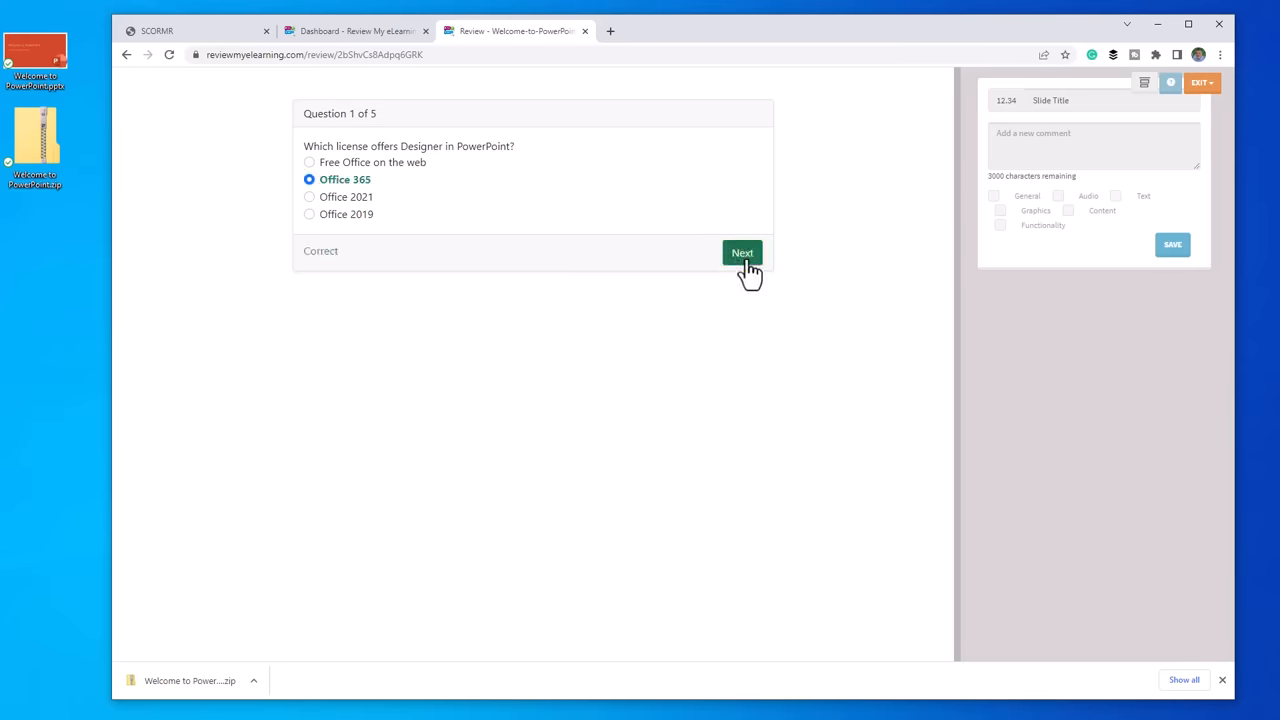
{"action": "left_click", "coordinate": [742, 252]}
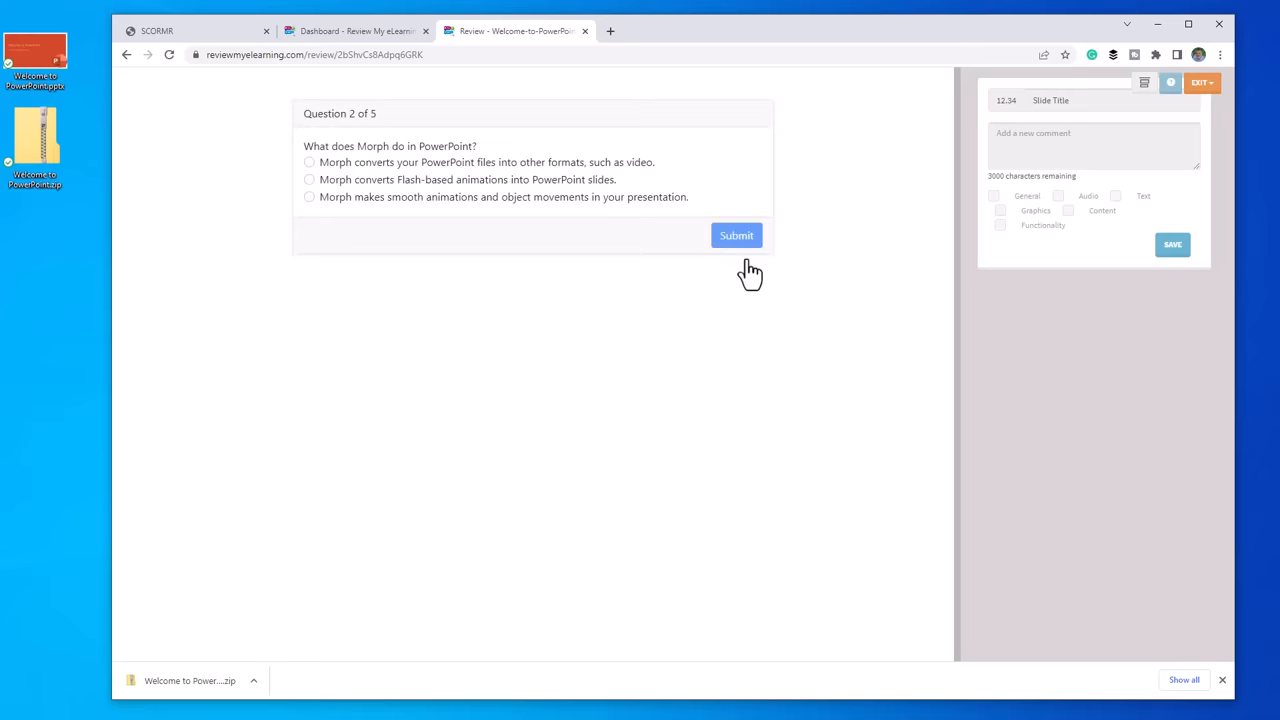
{"action": "mouse_move", "coordinate": [396, 204]}
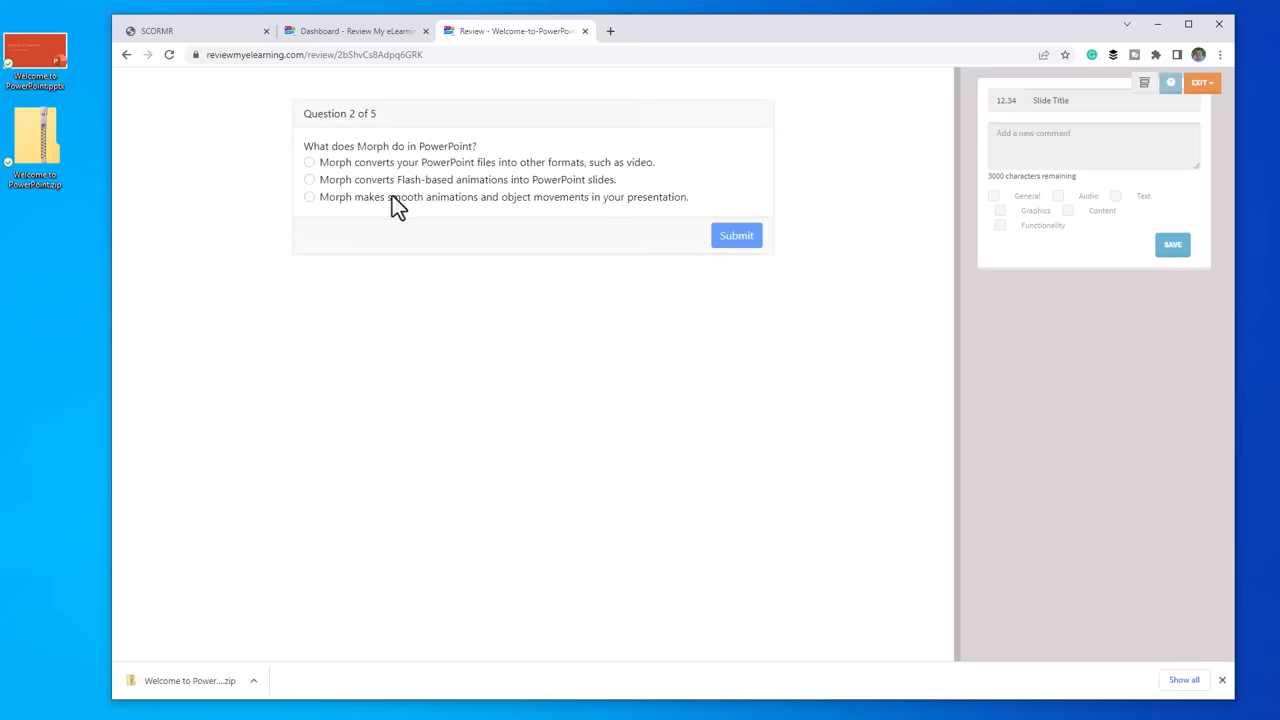
{"action": "left_click", "coordinate": [308, 196]}
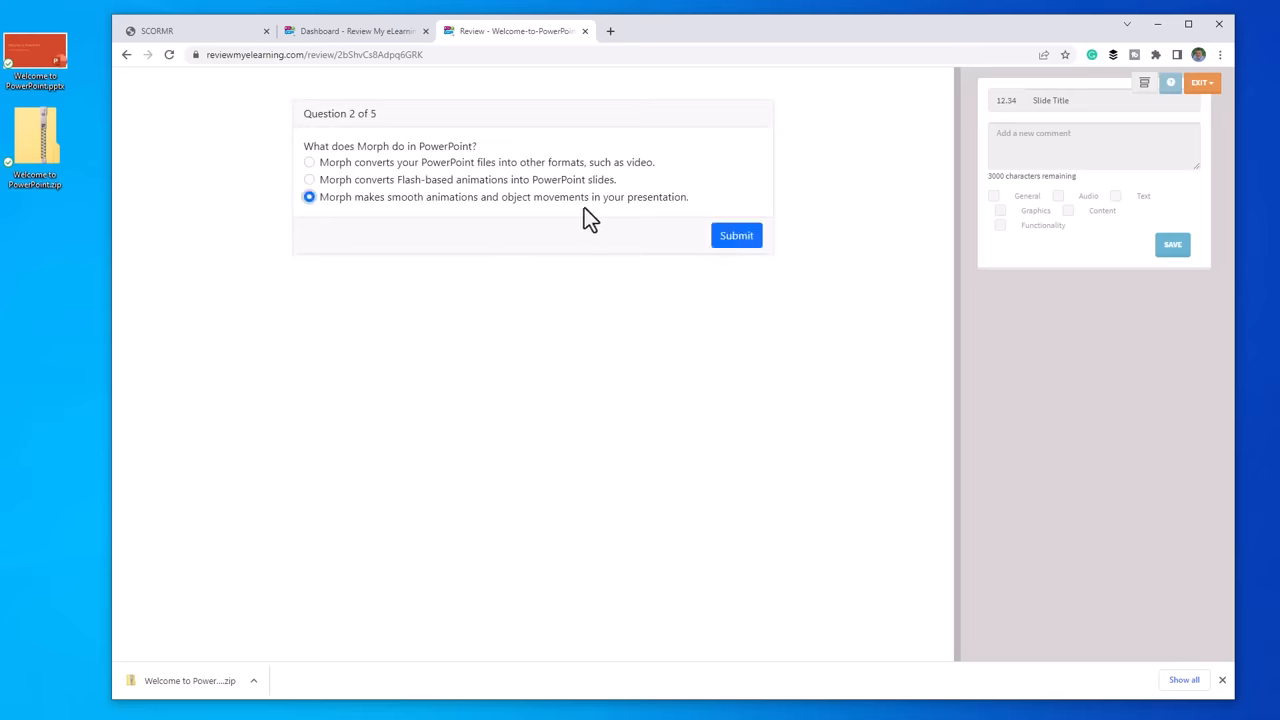
{"action": "left_click", "coordinate": [736, 236]}
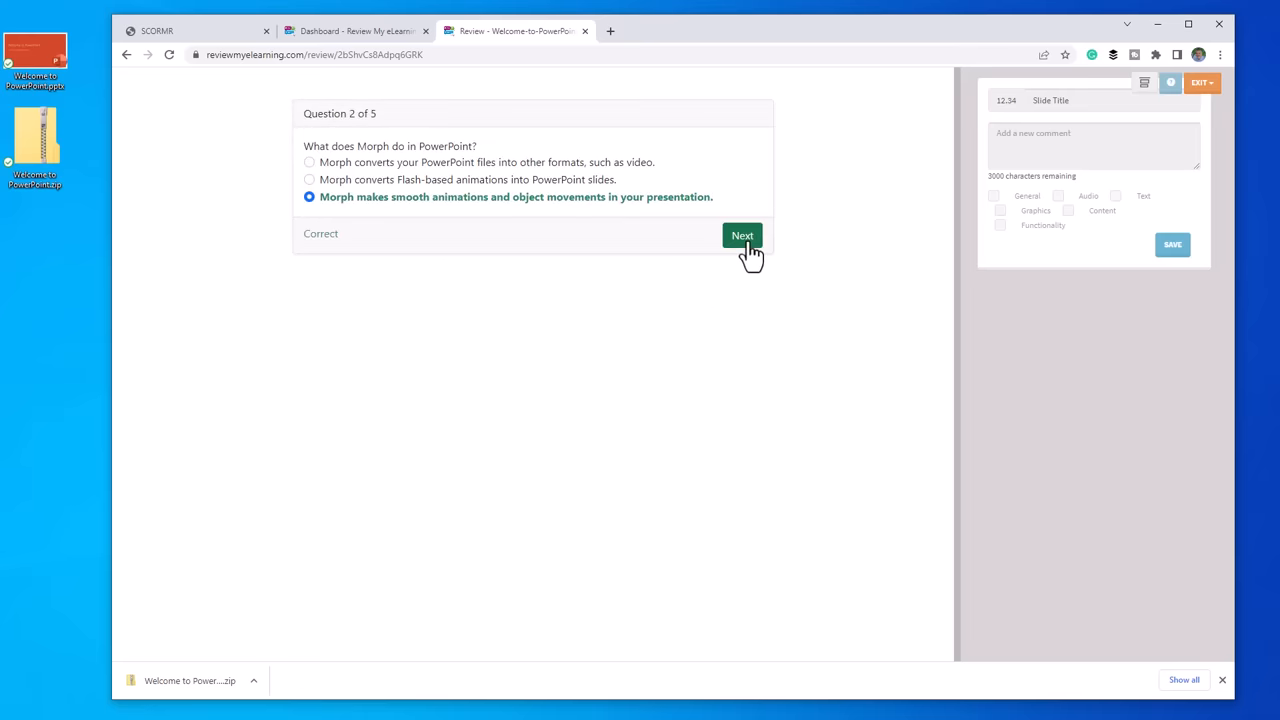
{"action": "left_click", "coordinate": [742, 236]}
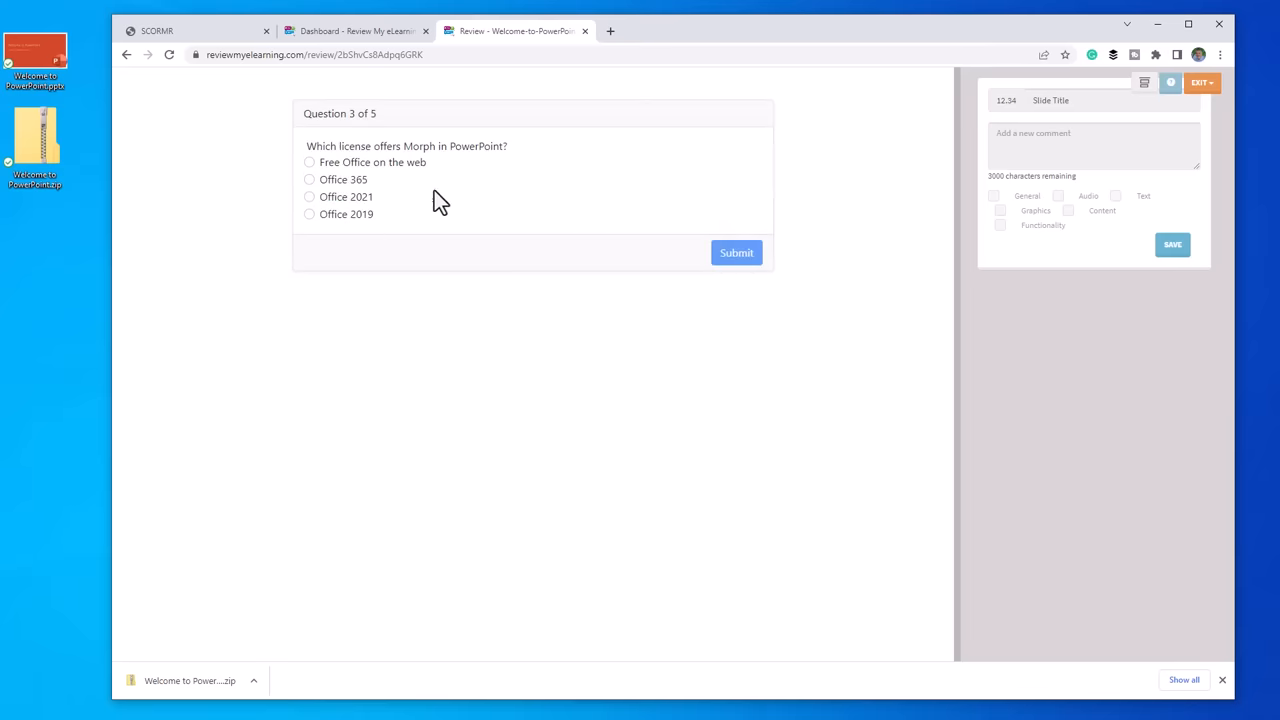
Answer Office 365, Yes and Show Me for questions 3-5 and finish with a 100% result
{"action": "left_click", "coordinate": [310, 180]}
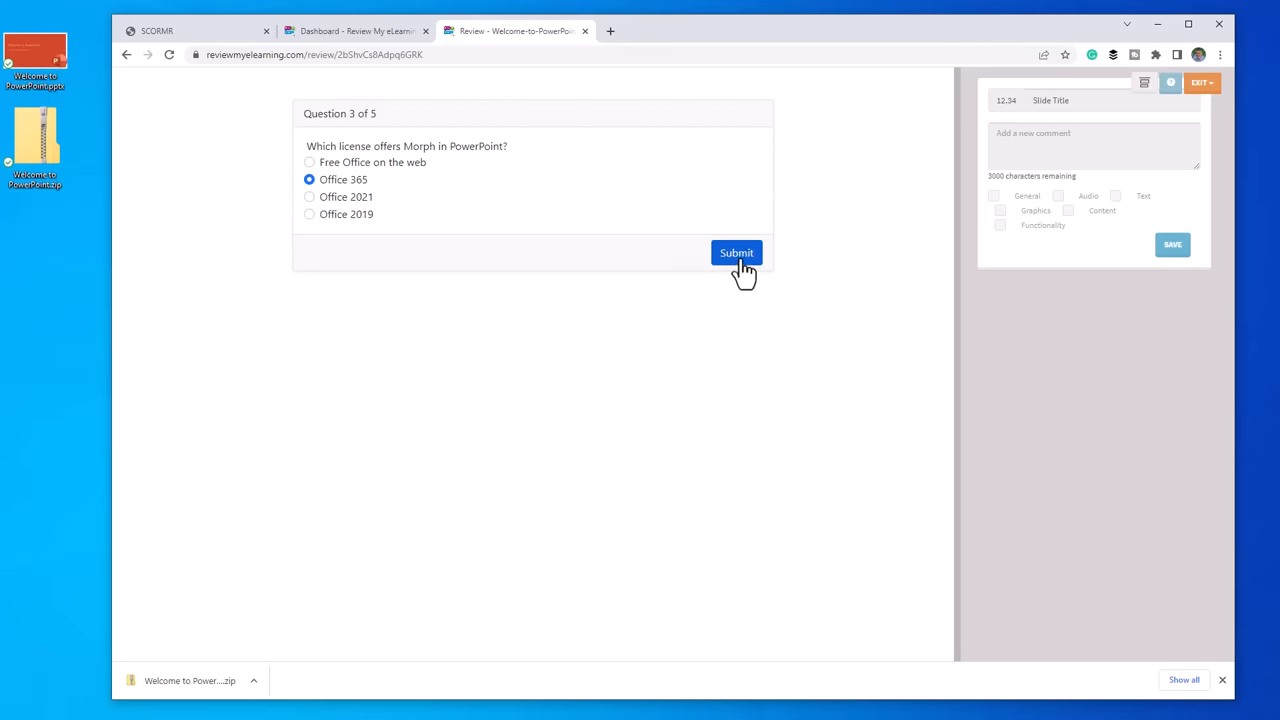
{"action": "left_click", "coordinate": [736, 252]}
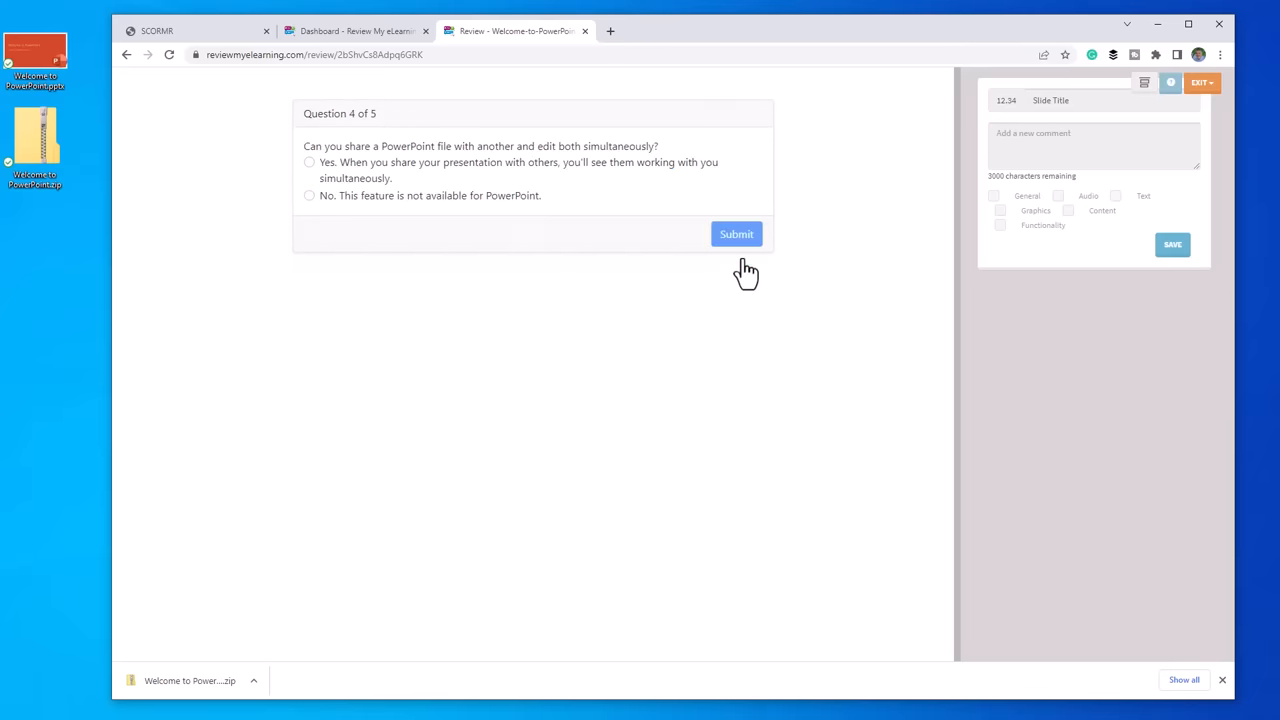
{"action": "left_click", "coordinate": [308, 162]}
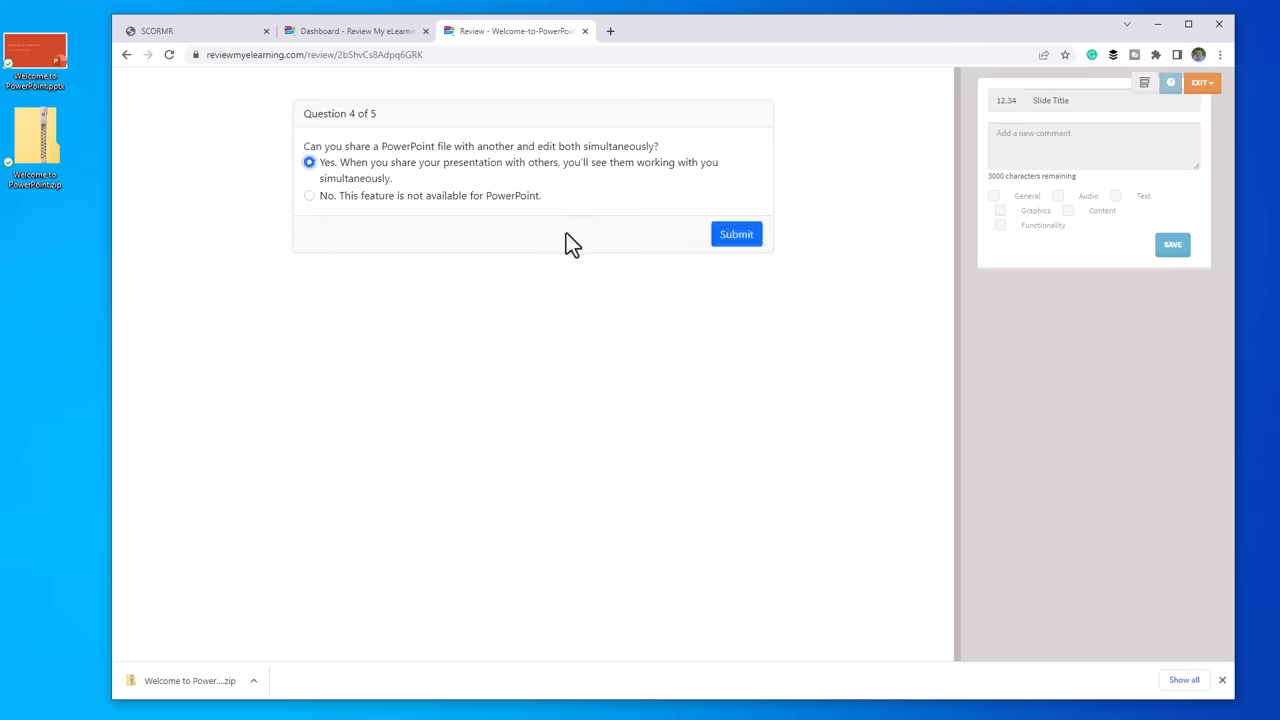
{"action": "left_click", "coordinate": [736, 234]}
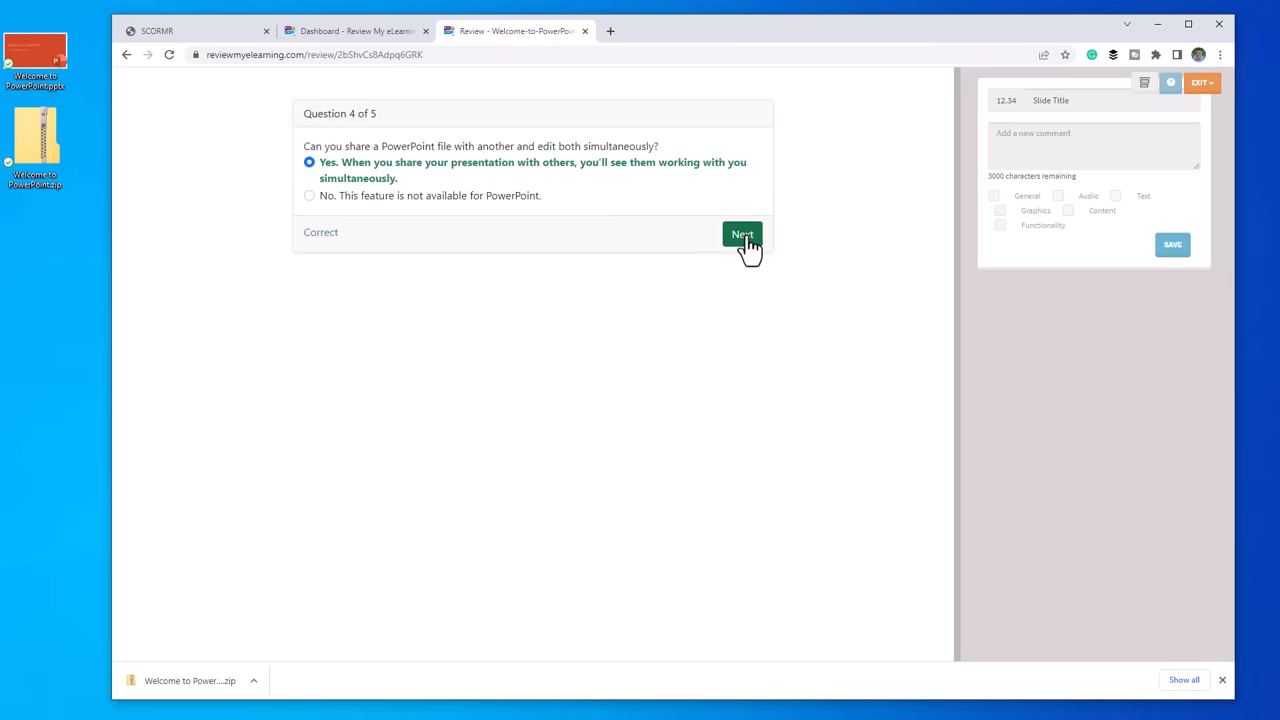
{"action": "left_click", "coordinate": [740, 232]}
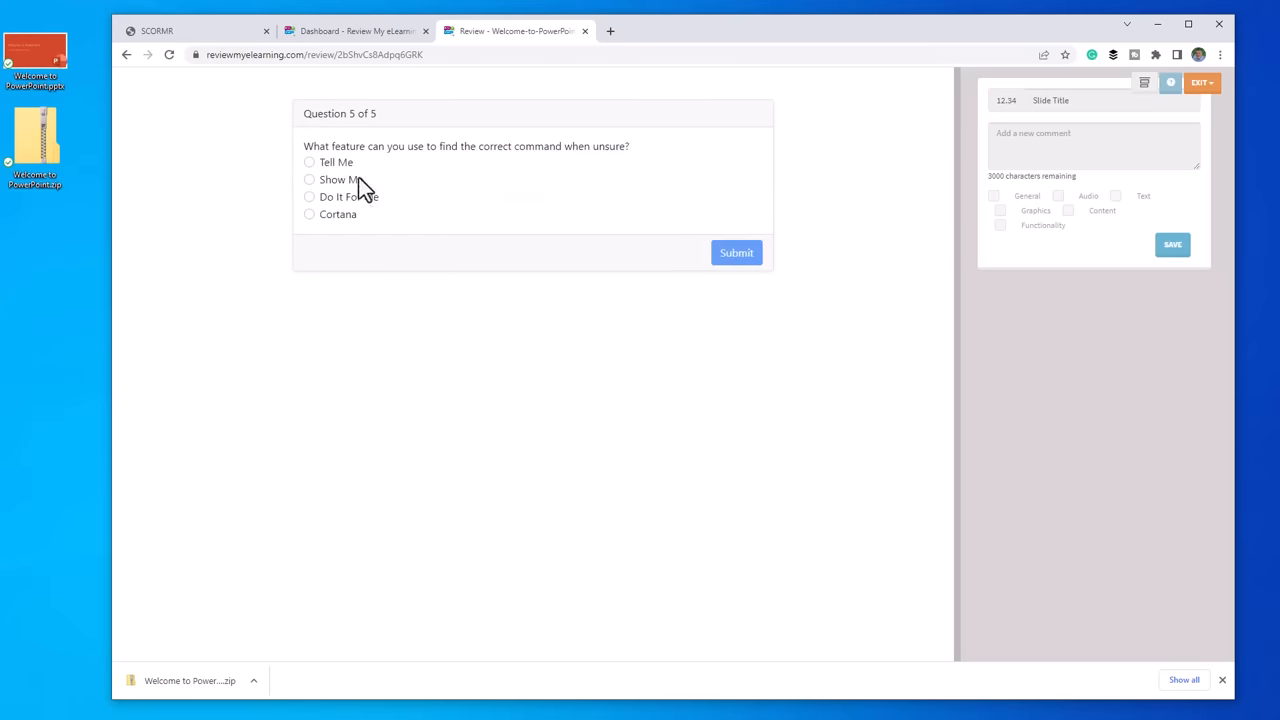
{"action": "left_click", "coordinate": [310, 180]}
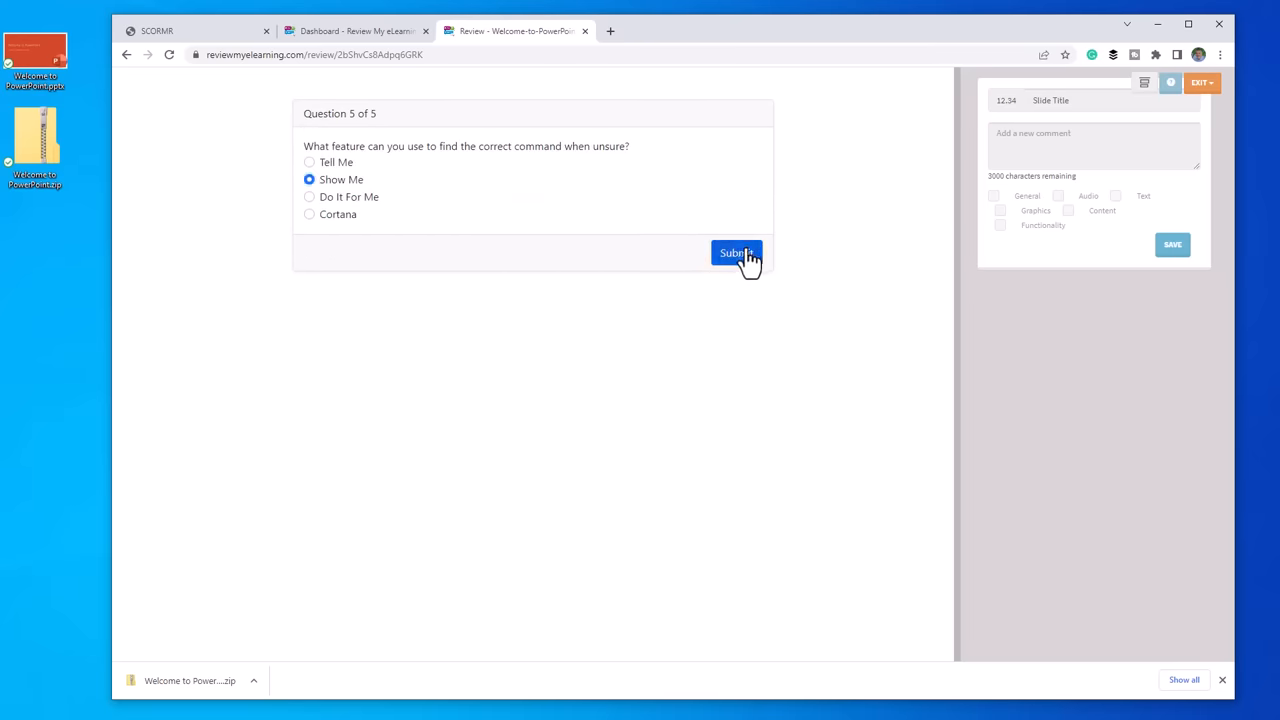
{"action": "left_click", "coordinate": [736, 252]}
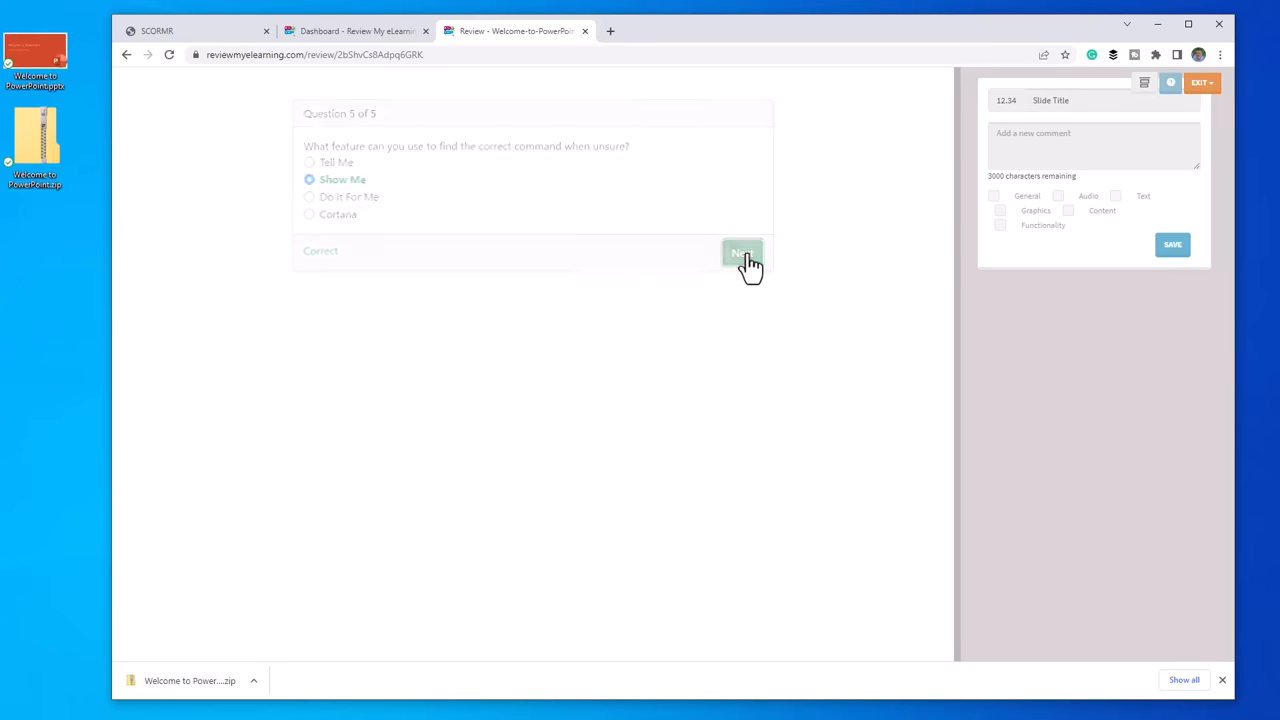
{"action": "left_click", "coordinate": [742, 252]}
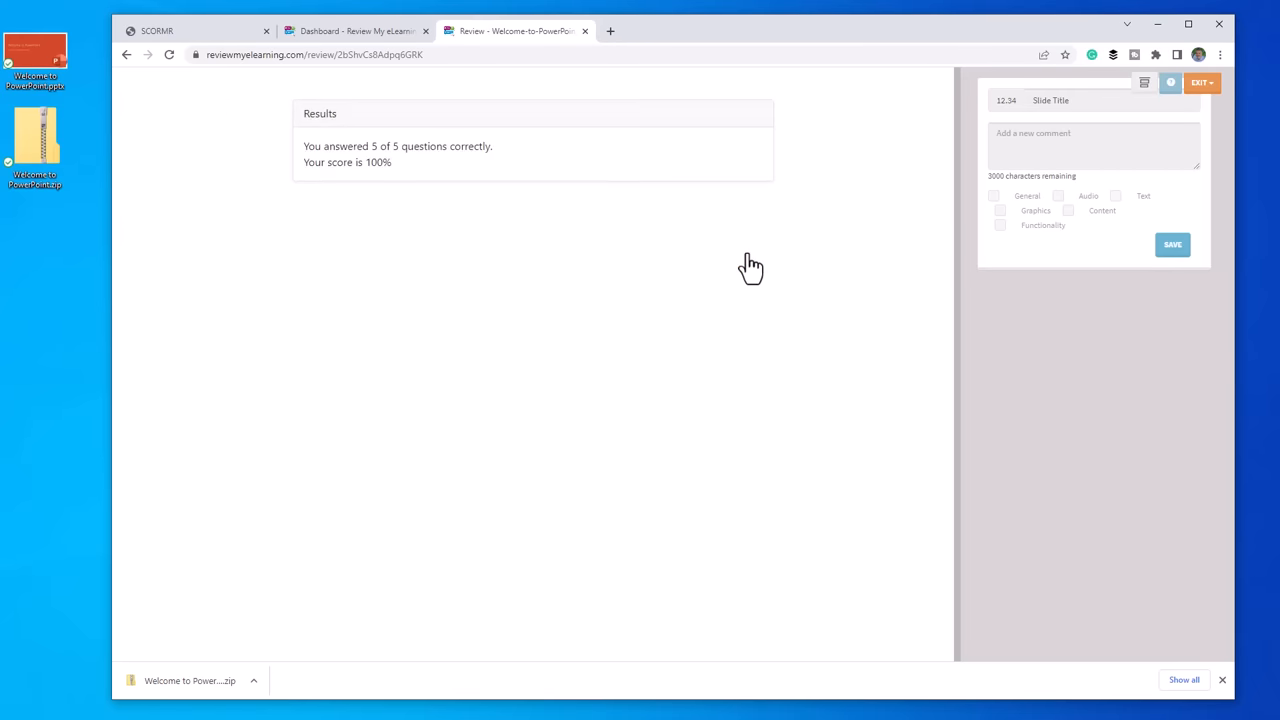